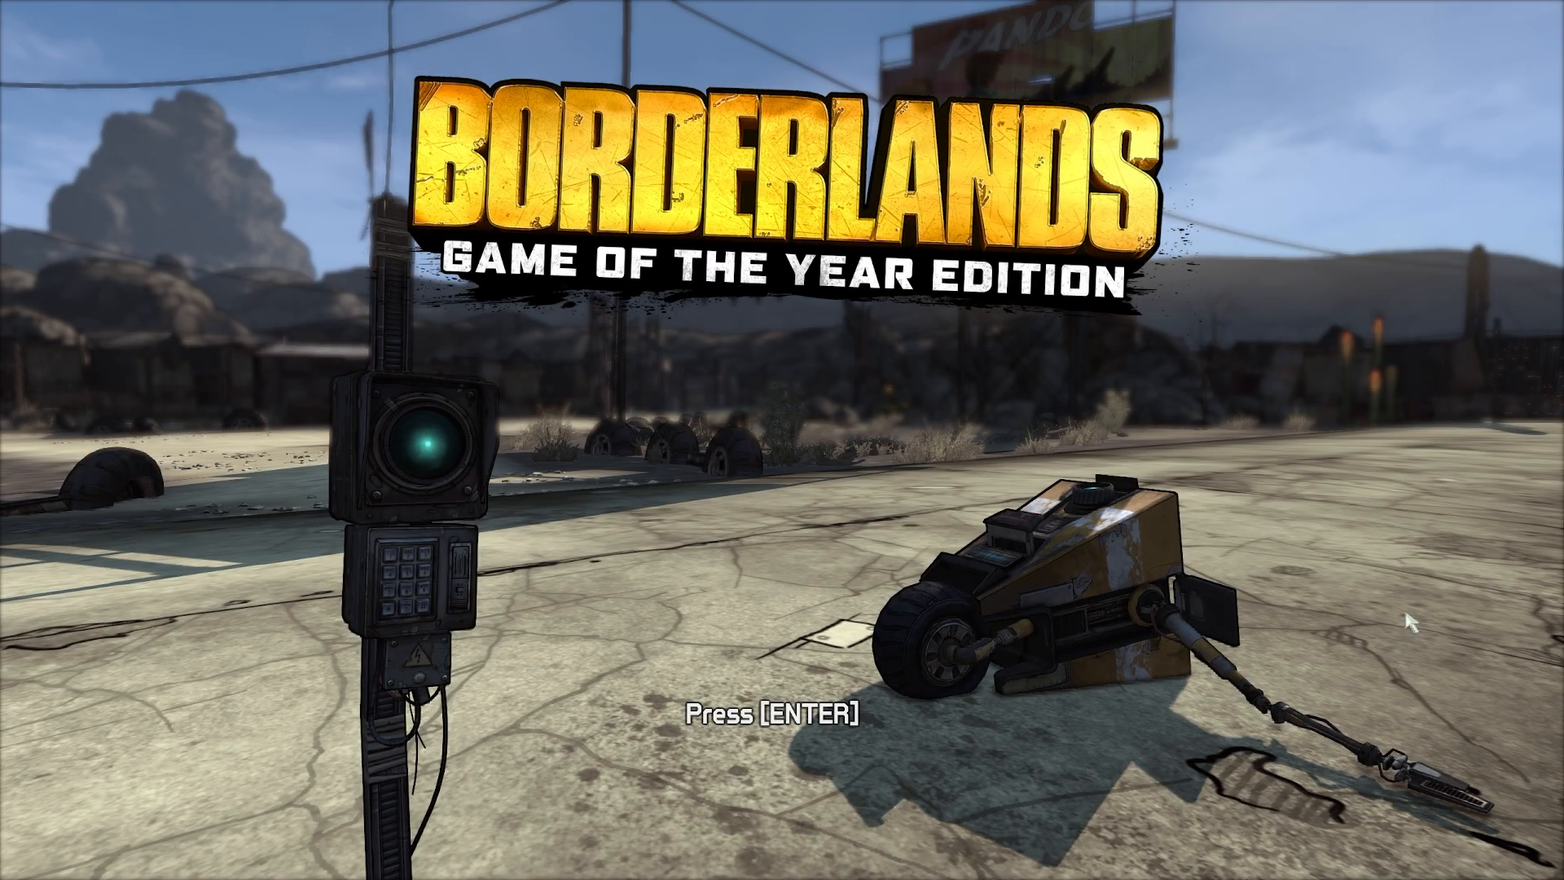
{"action": "mouse_move", "coordinate": [1354, 457]}
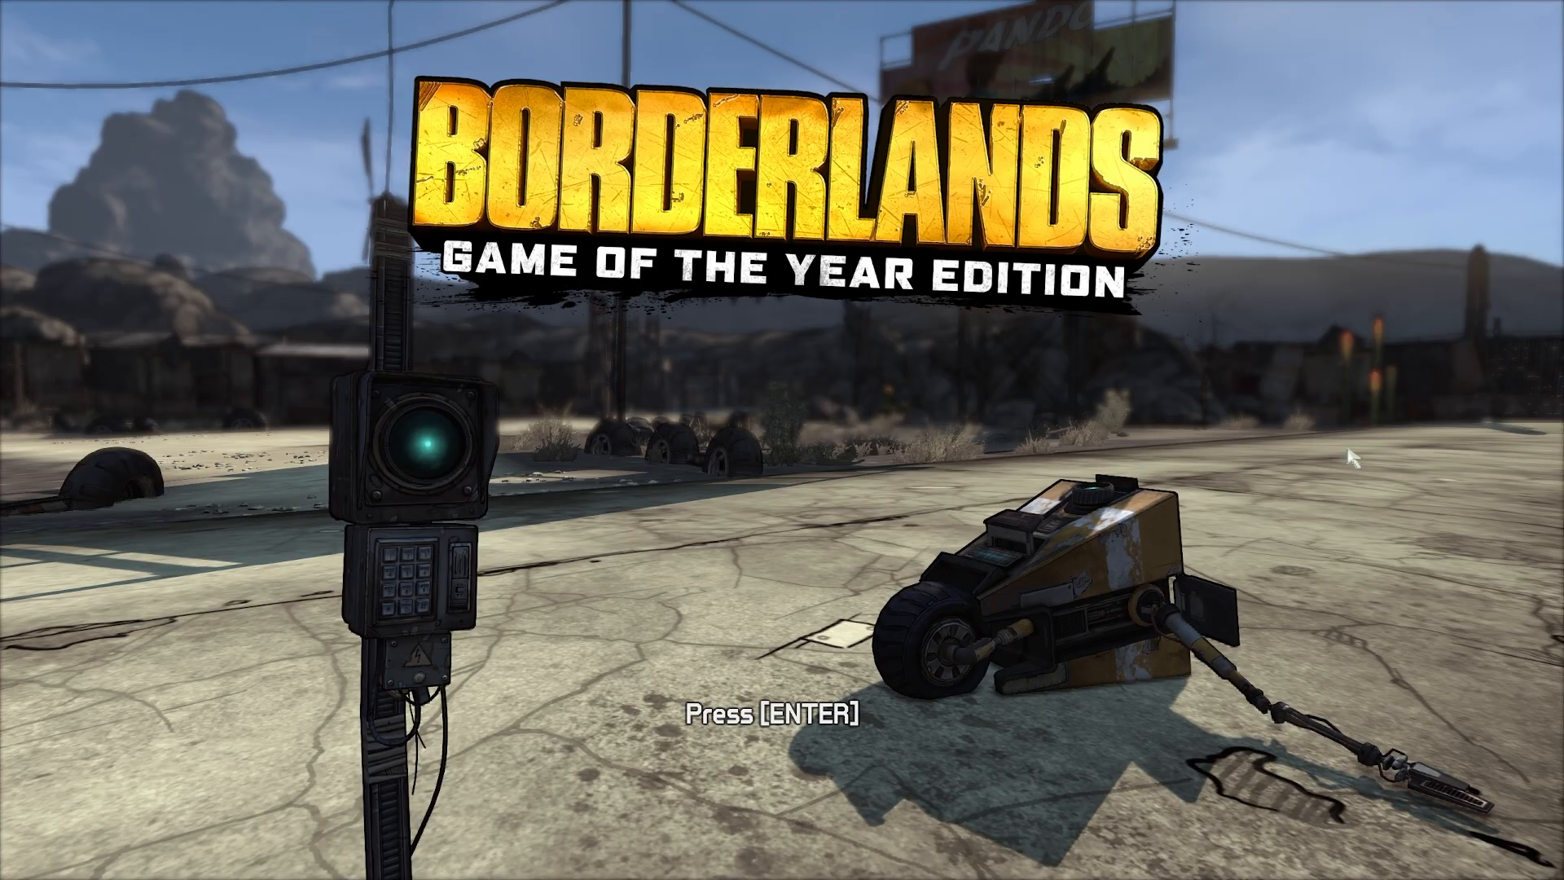
{"action": "mouse_move", "coordinate": [1295, 461]}
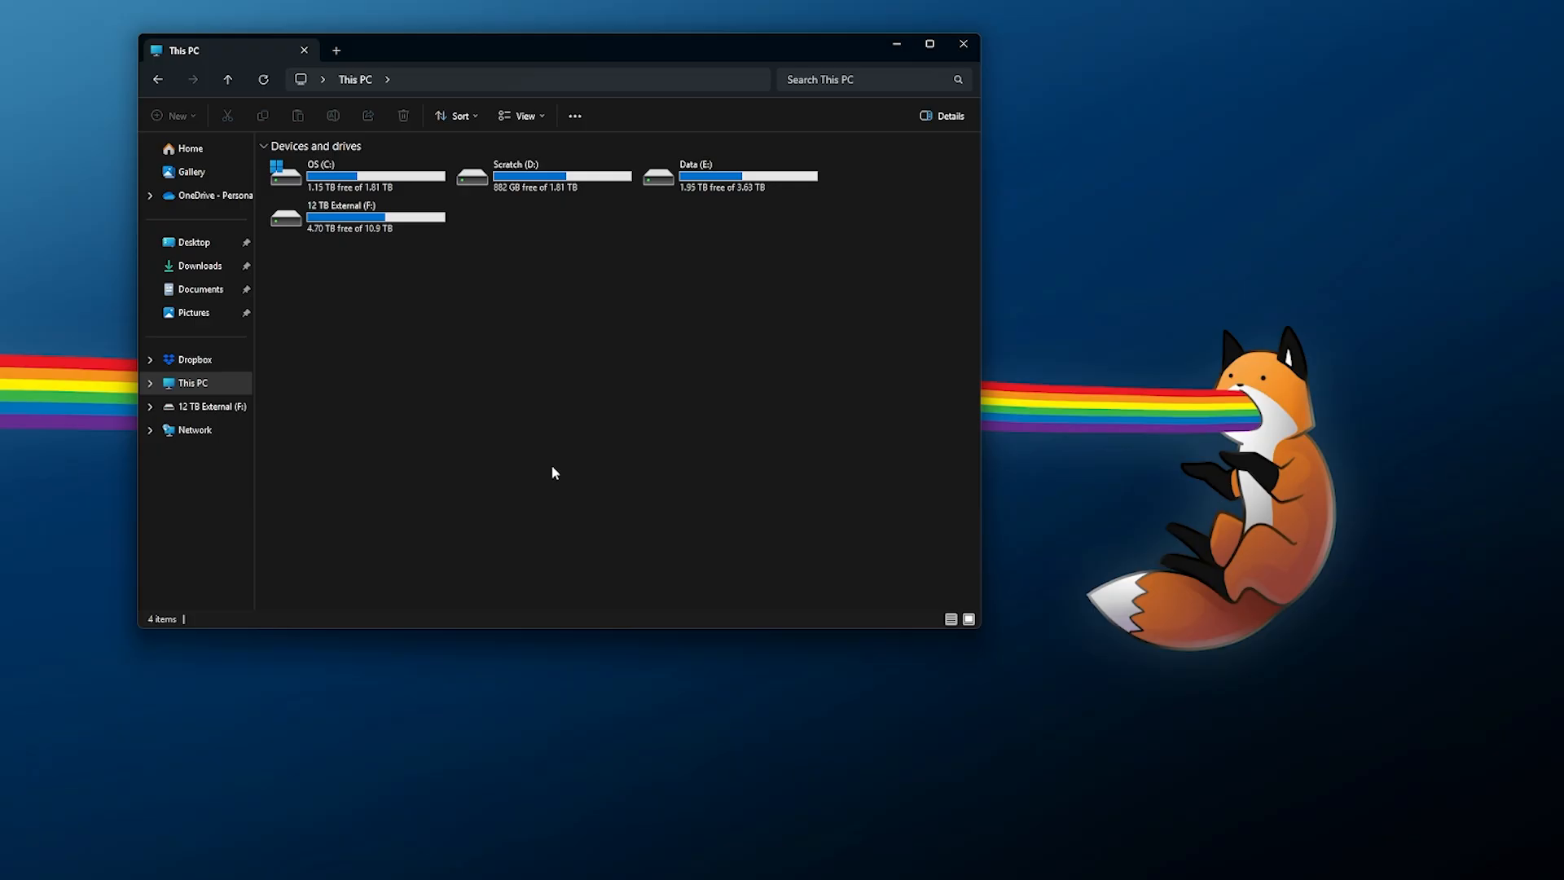
{"action": "mouse_move", "coordinate": [198, 288]}
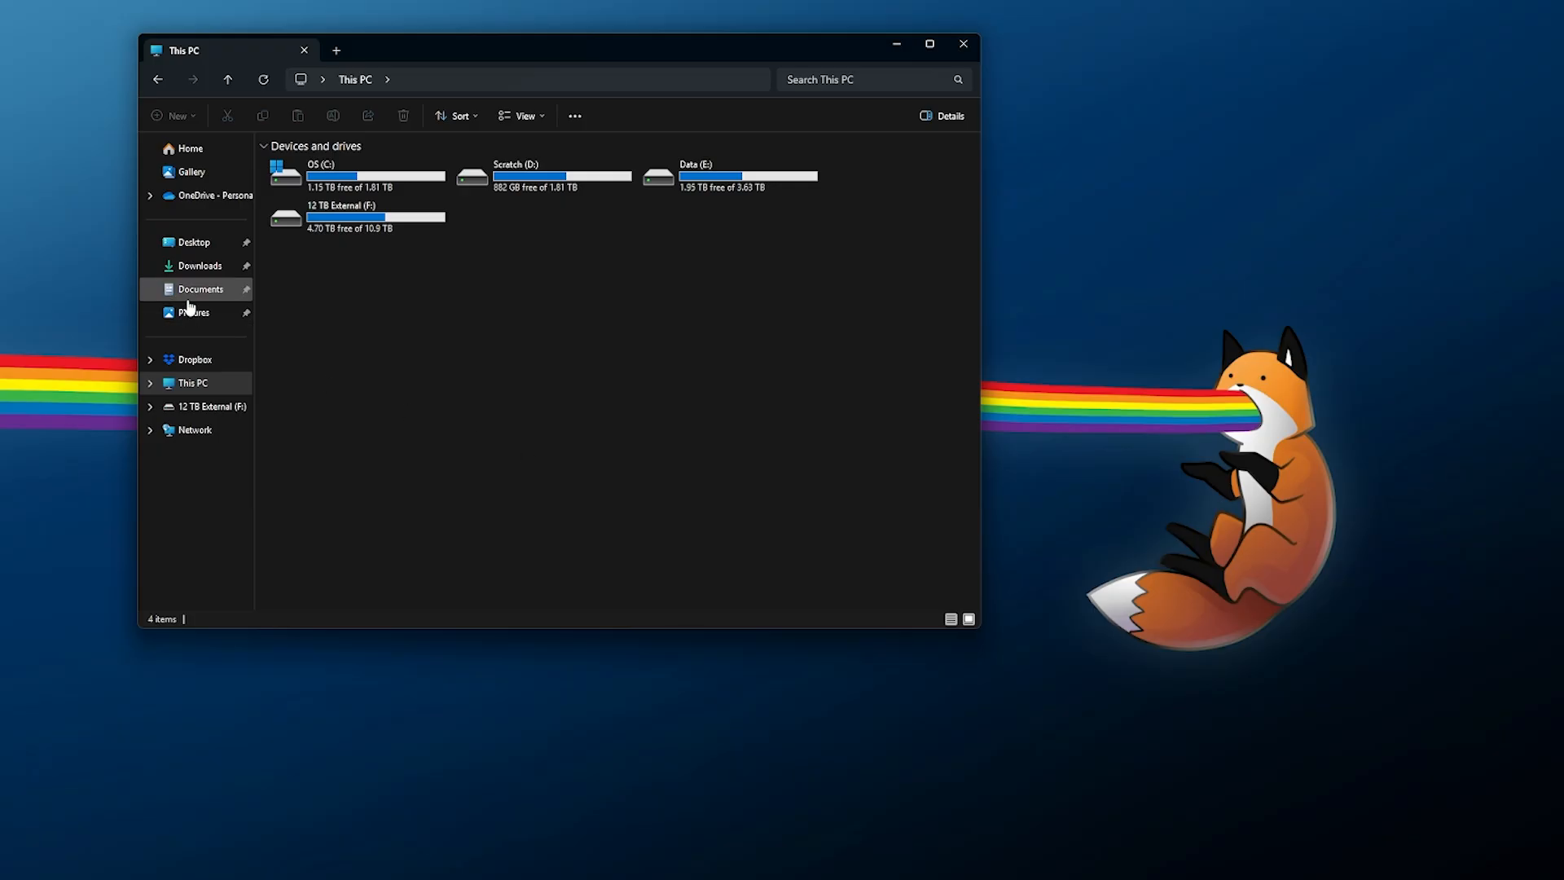
Go from Documents through My games > Borderlands Game of the Year > WillowGame > Config and select WillowEngine.ini
{"action": "left_click", "coordinate": [199, 288]}
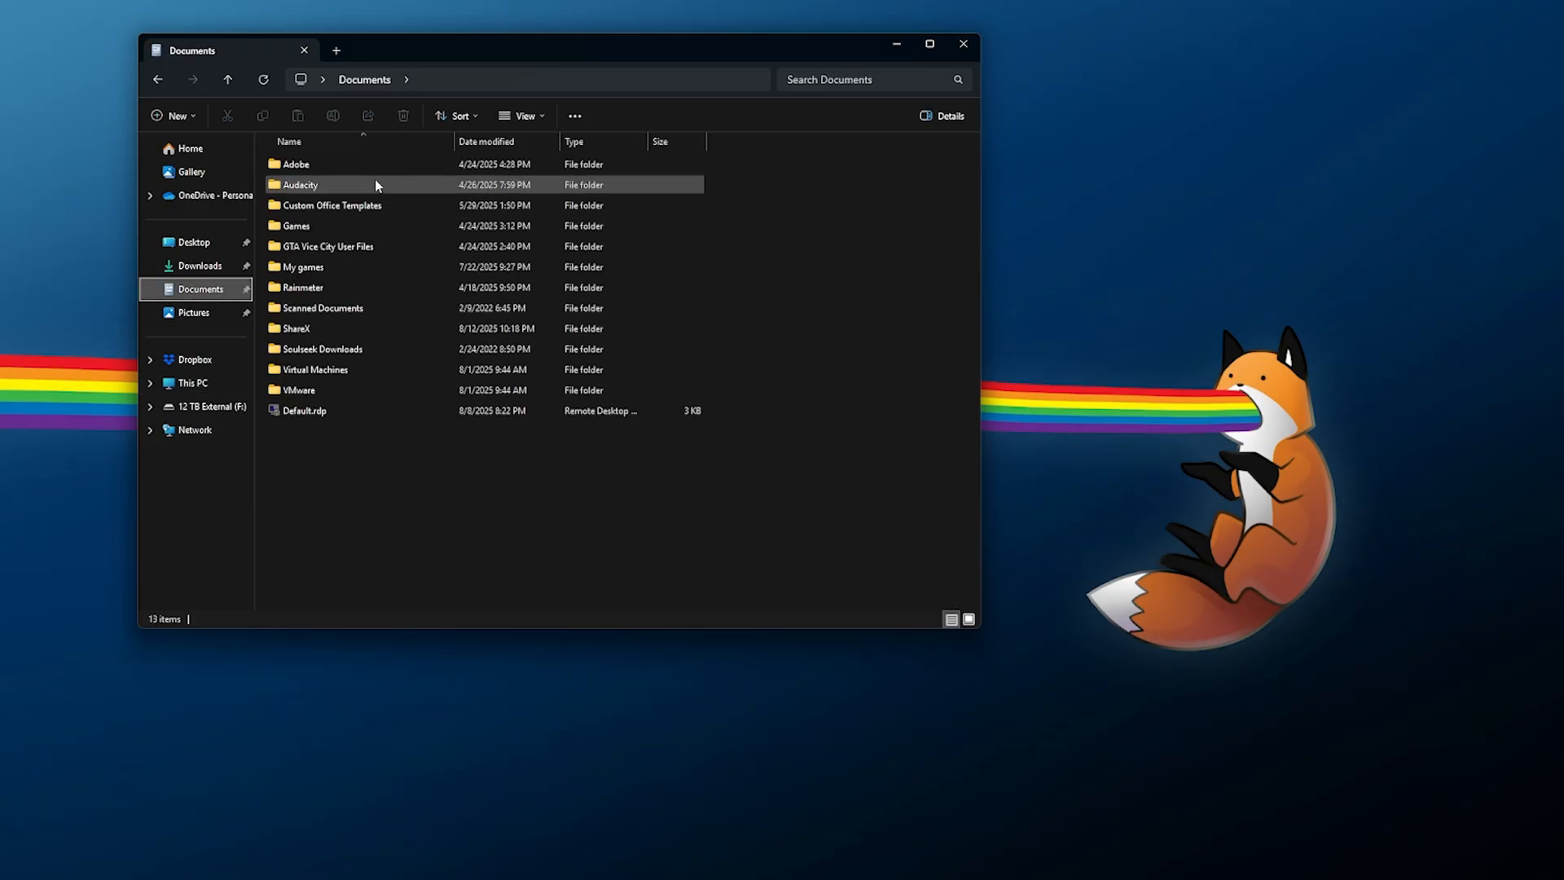
{"action": "double_click", "coordinate": [305, 265]}
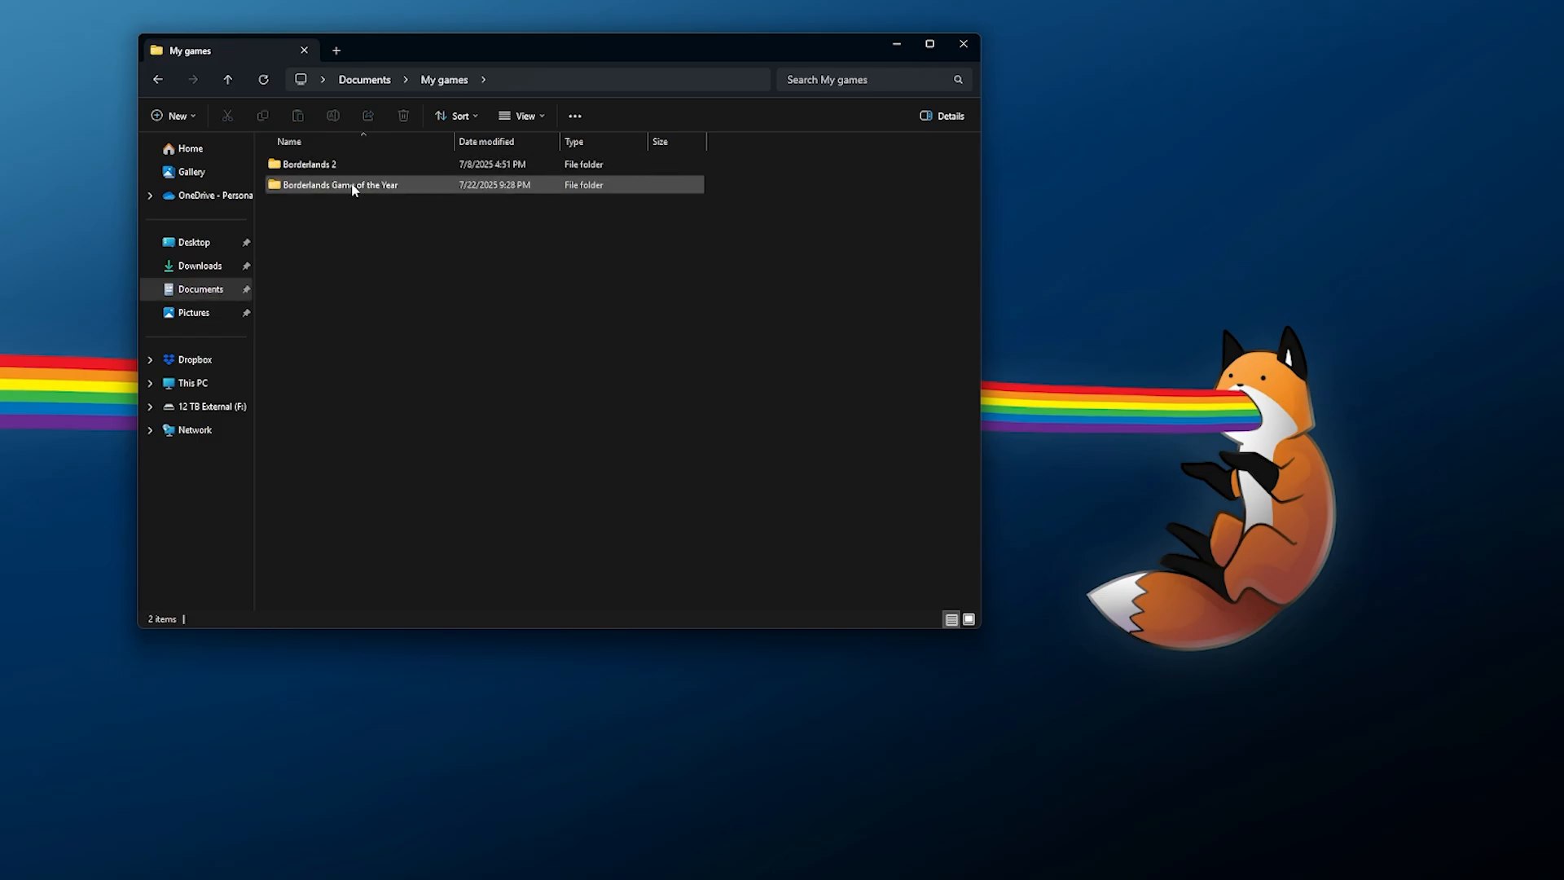
{"action": "double_click", "coordinate": [339, 184]}
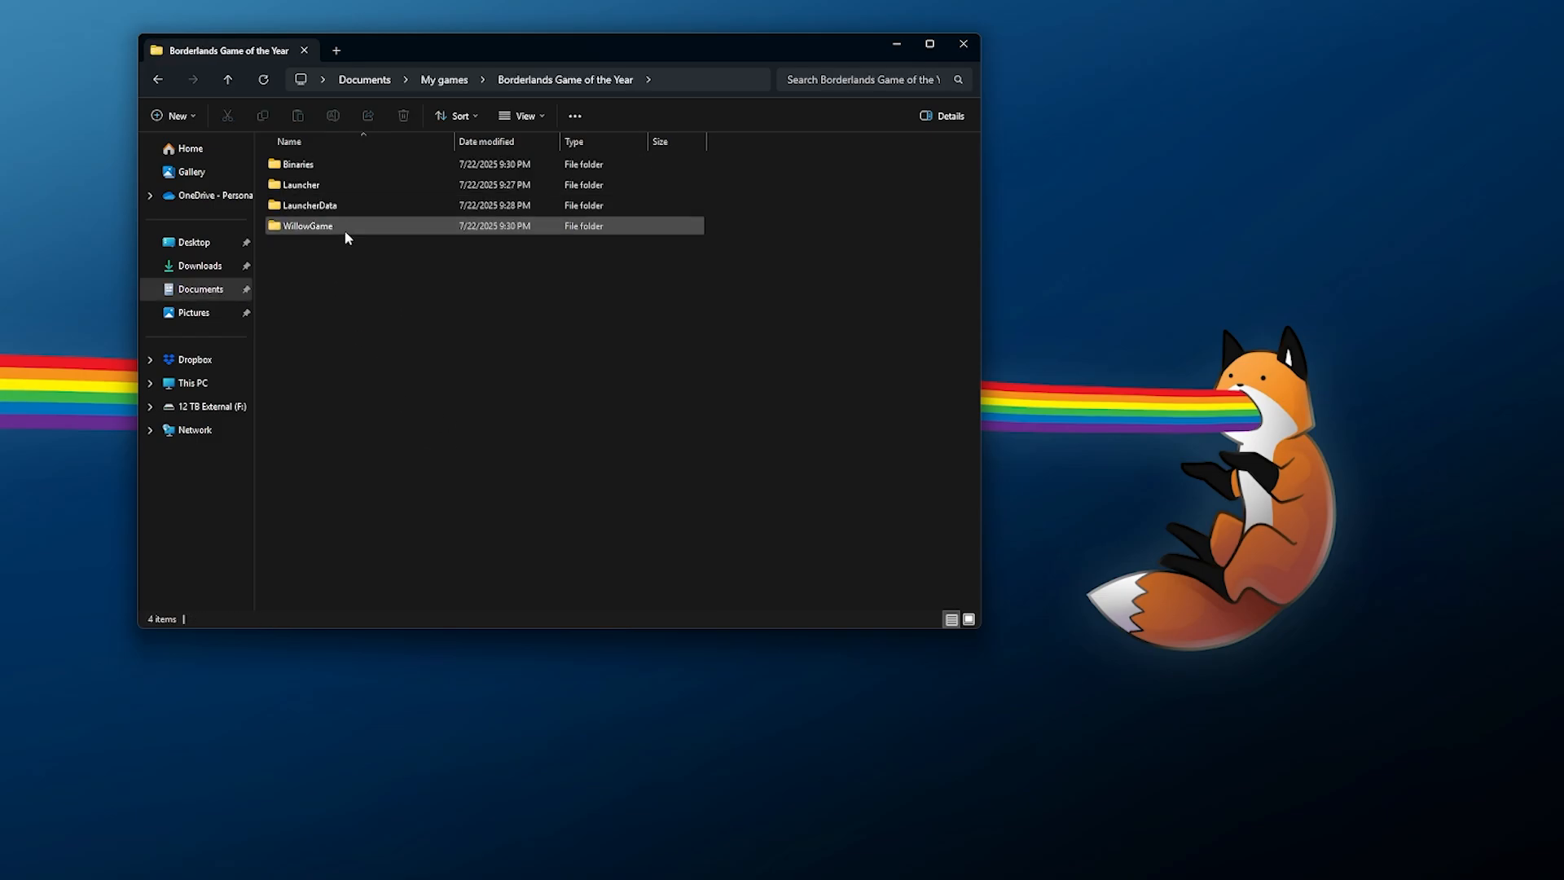
{"action": "double_click", "coordinate": [308, 225]}
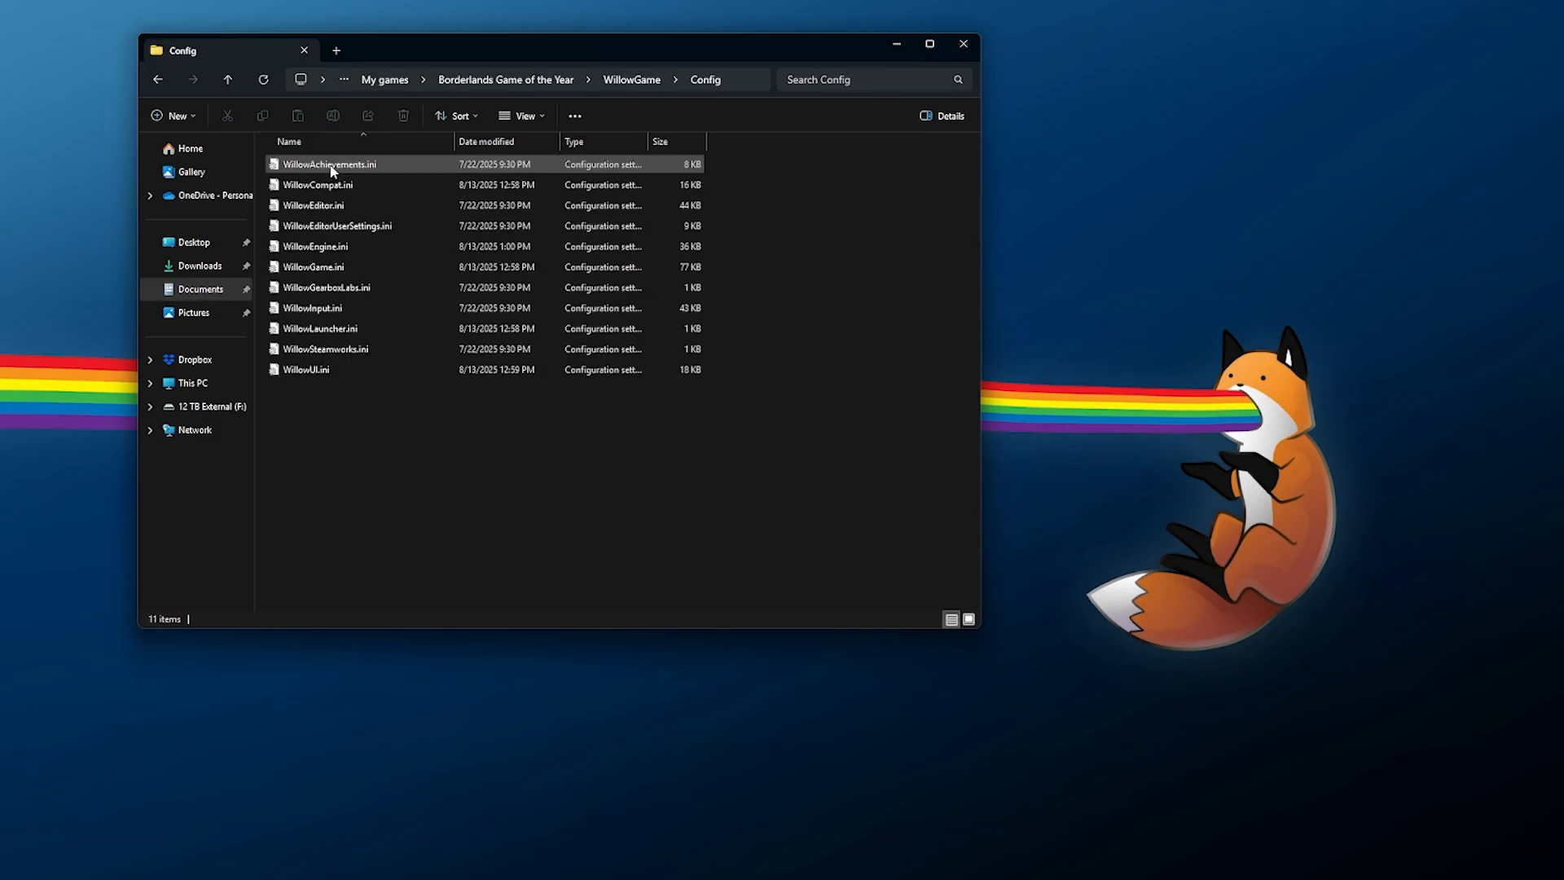
{"action": "left_click", "coordinate": [315, 247]}
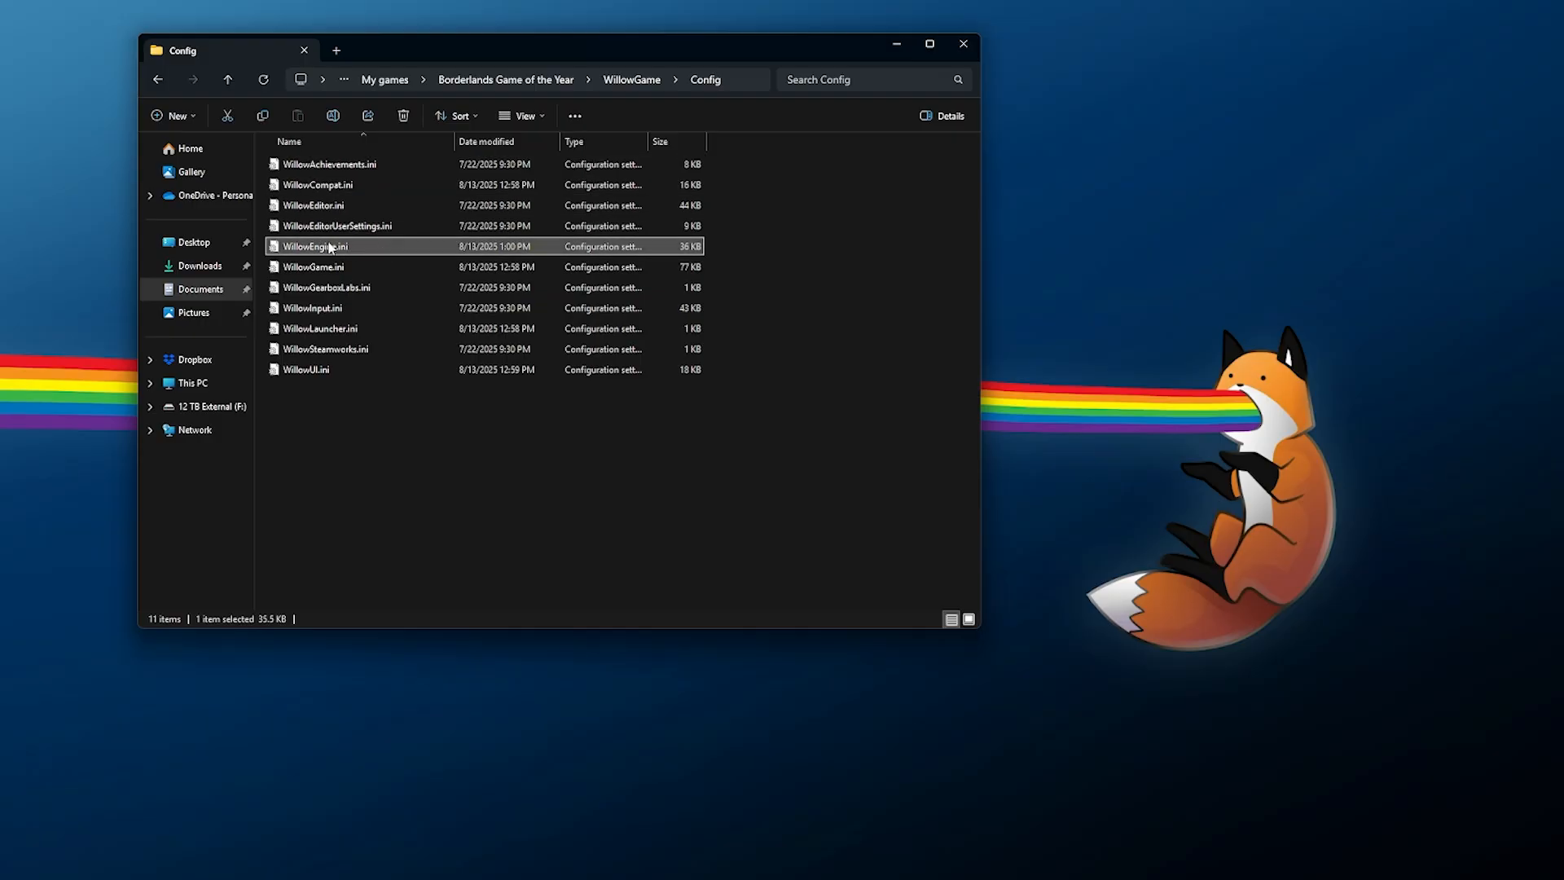
{"action": "mouse_move", "coordinate": [490, 477]}
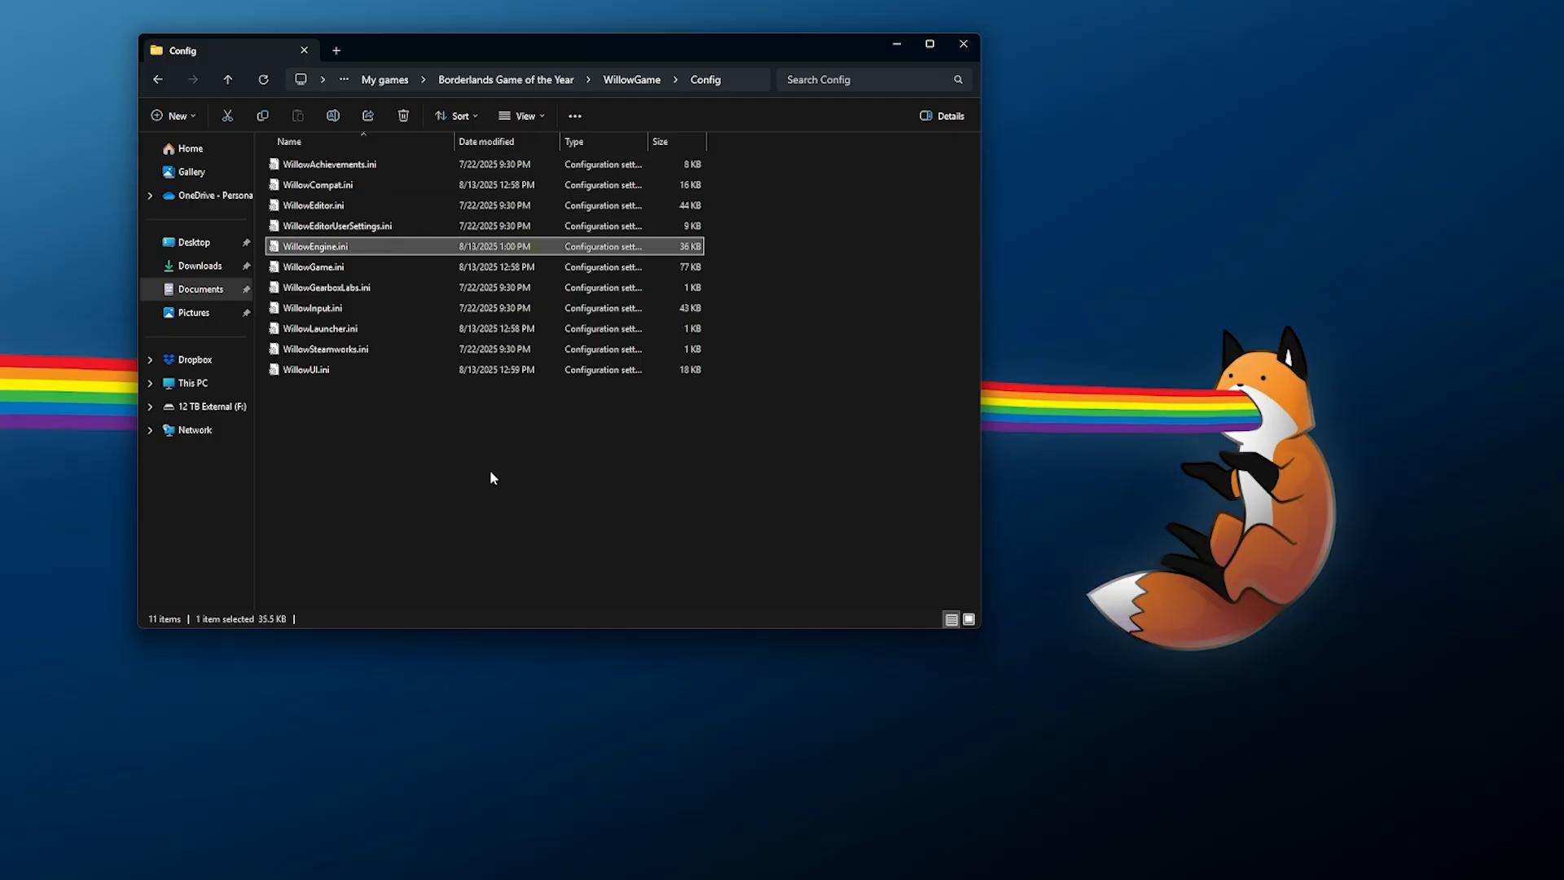
{"action": "mouse_move", "coordinate": [534, 140]}
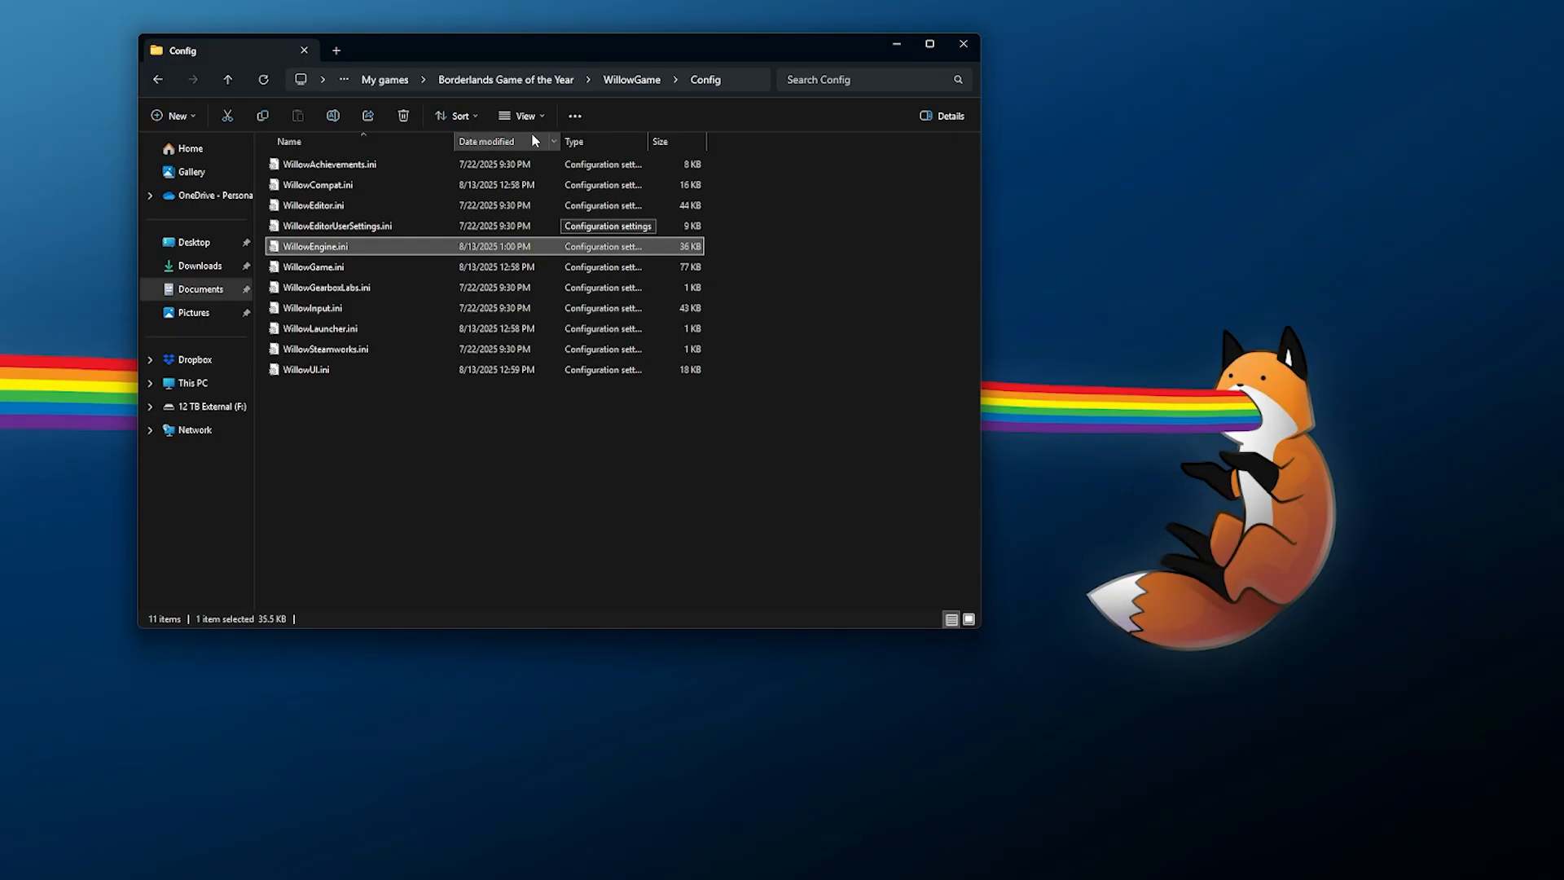
{"action": "left_click", "coordinate": [520, 115]}
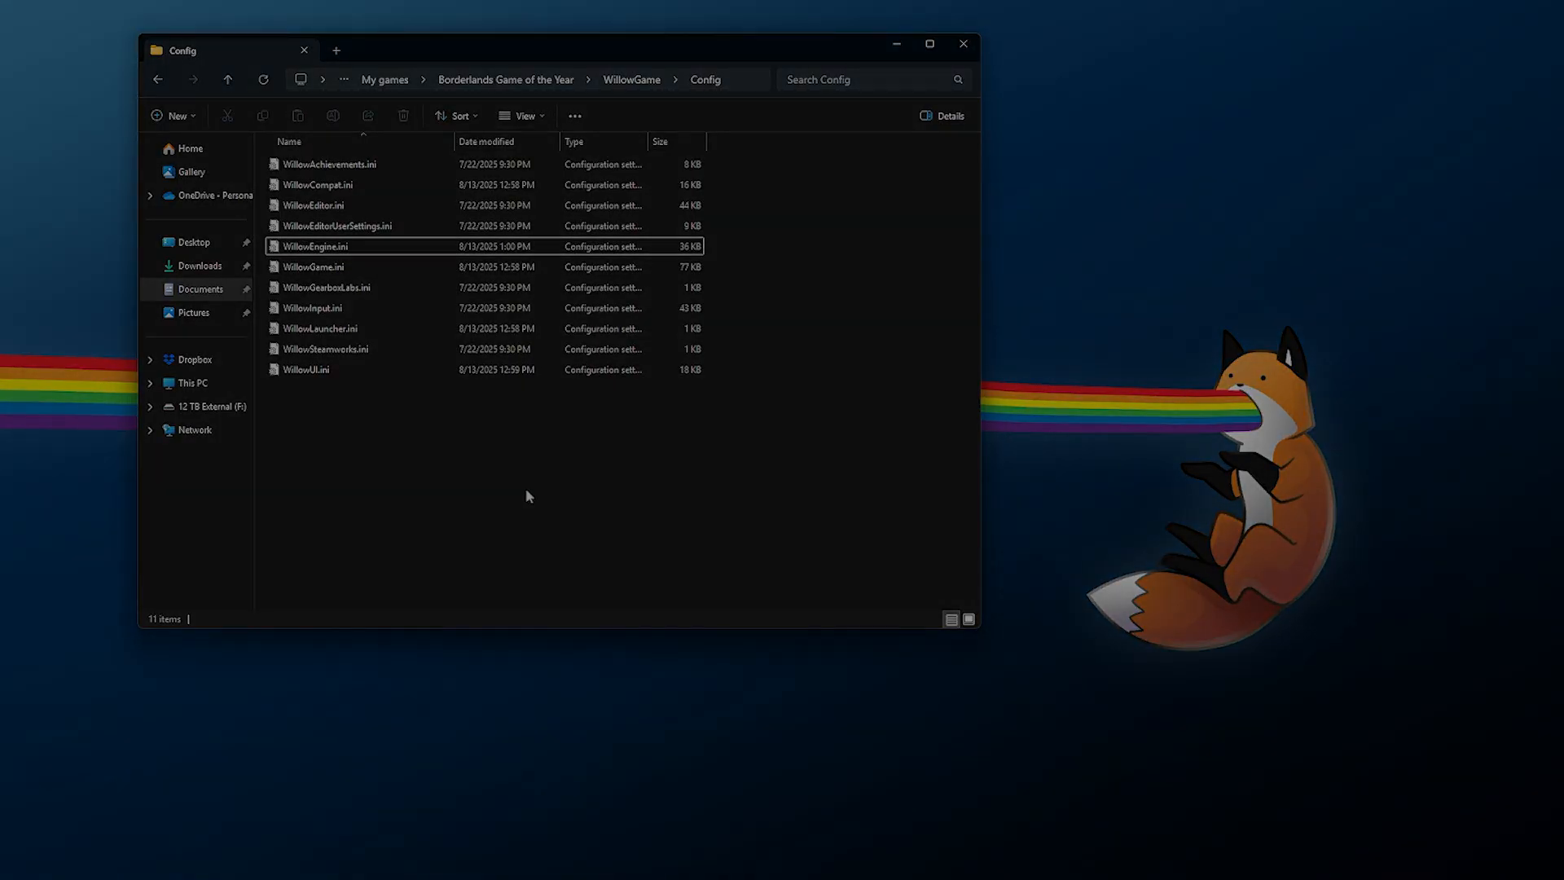
{"action": "left_click", "coordinate": [230, 856]}
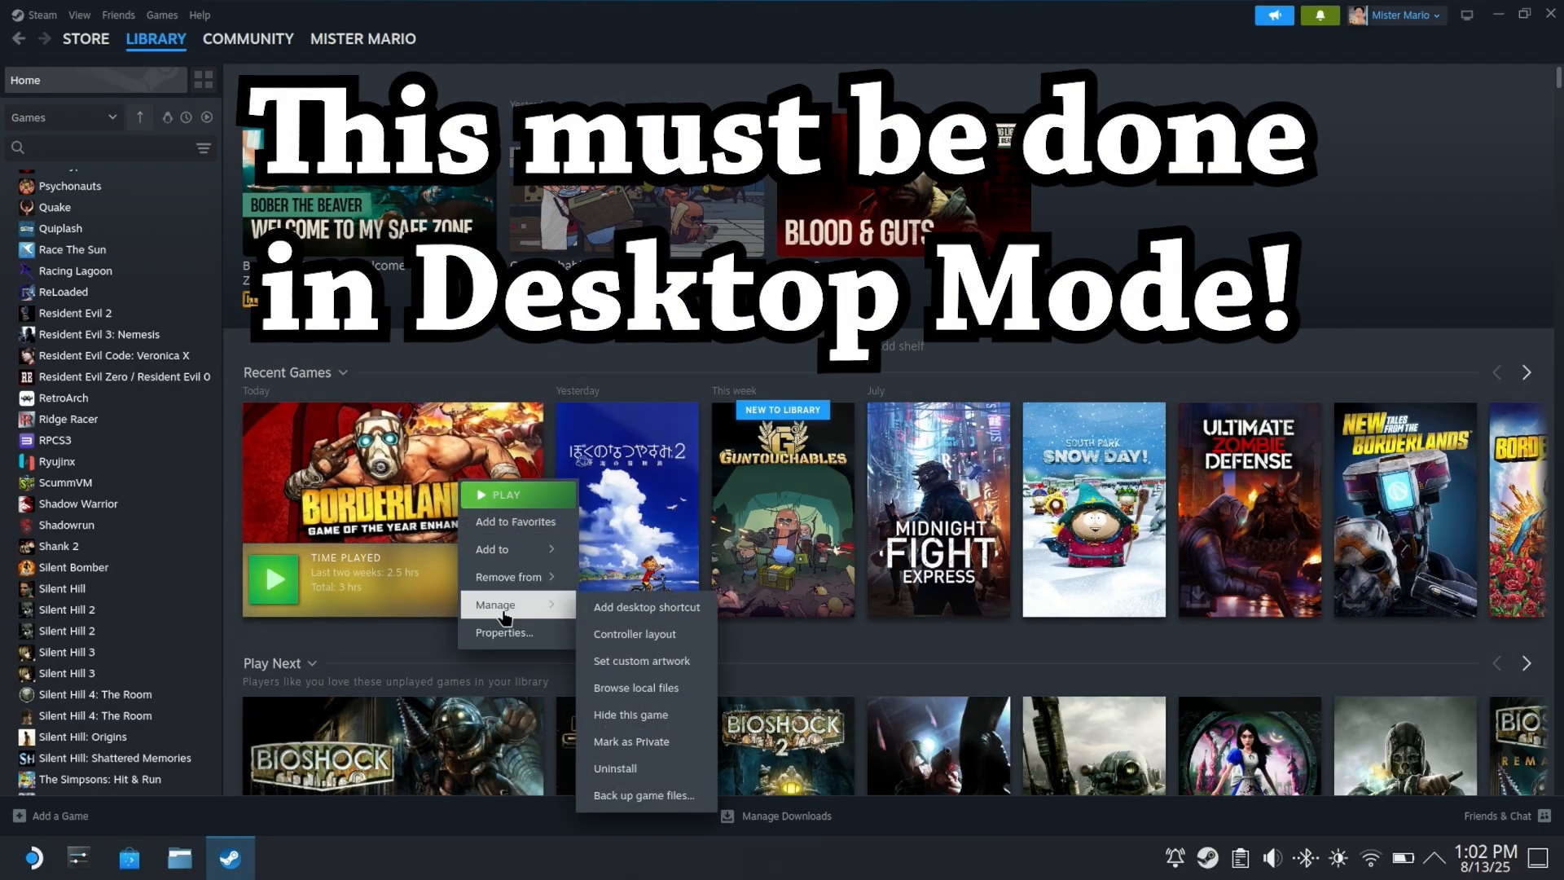
{"action": "mouse_move", "coordinate": [648, 694]}
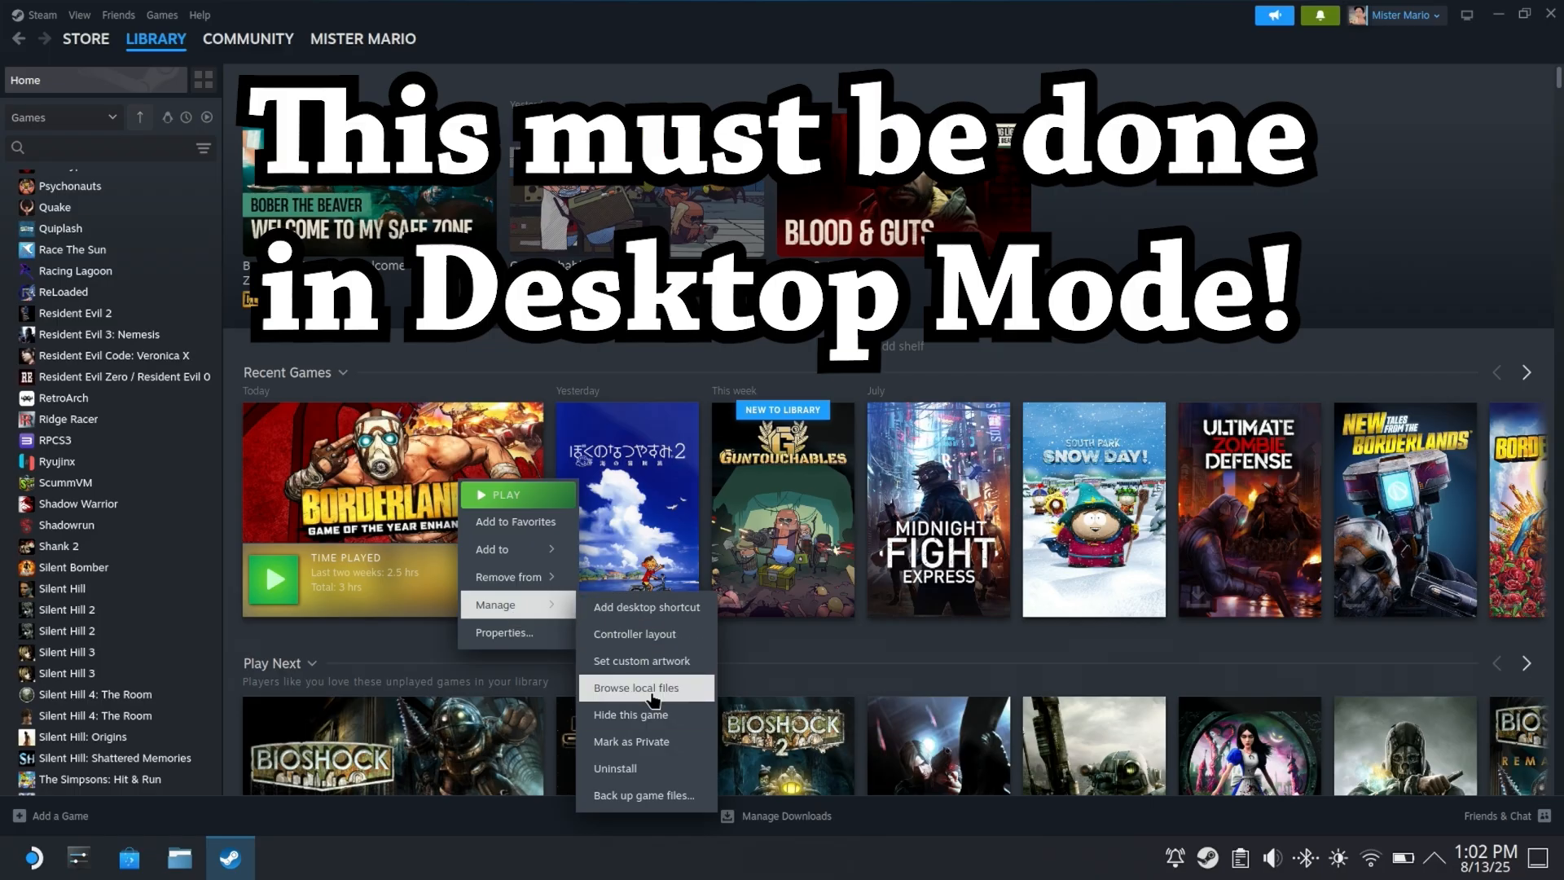
Browse the local files of Borderlands GOTY Enhanced from the Steam library
{"action": "left_click", "coordinate": [635, 687]}
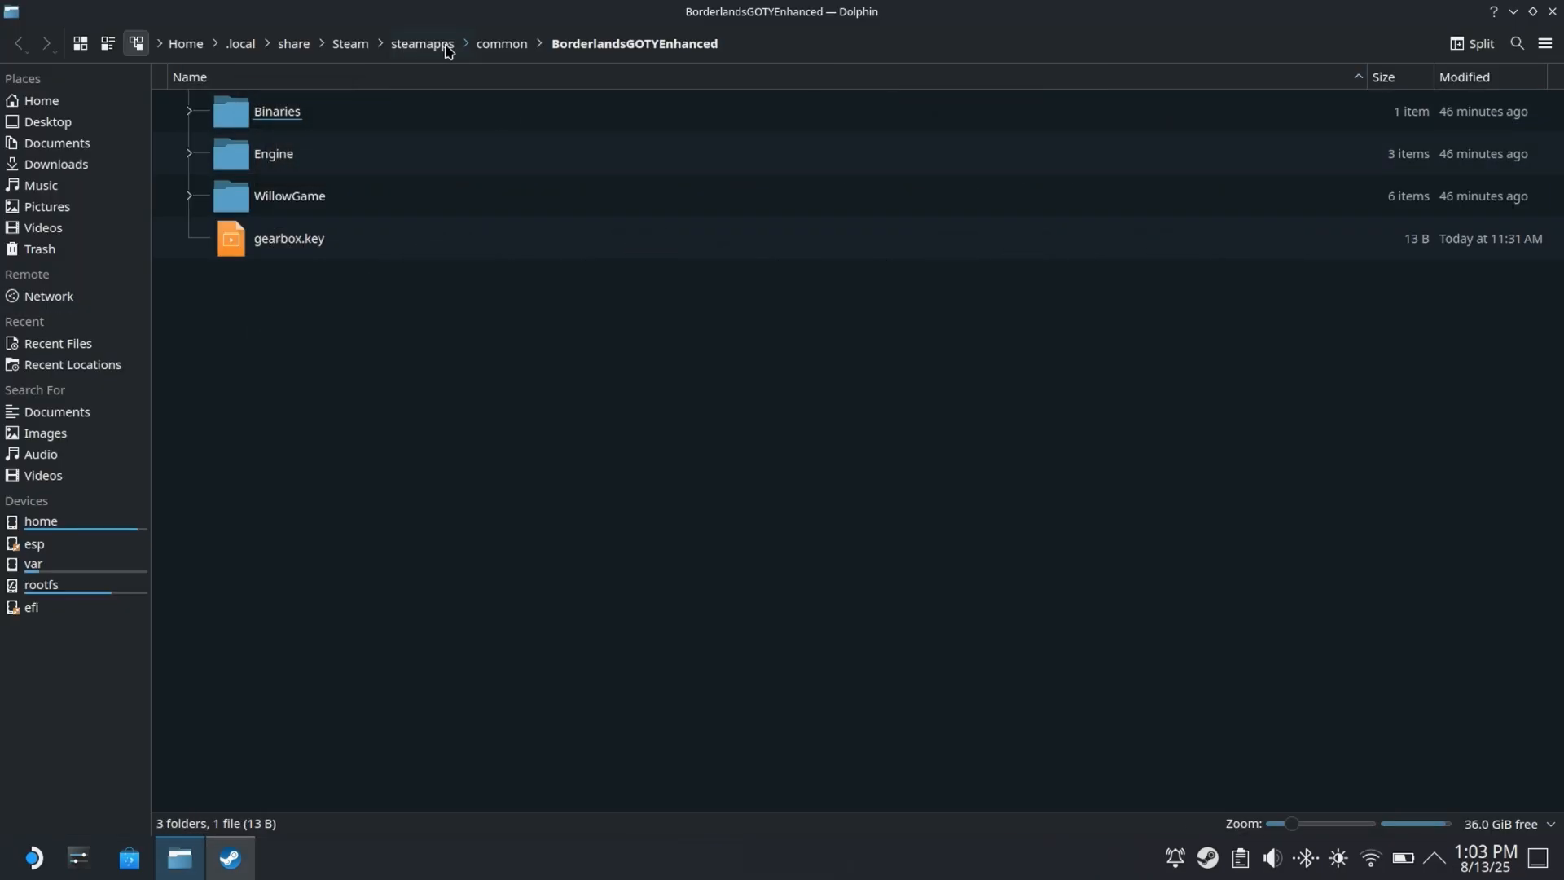
Go up to steamapps and into compatdata > 729040 > pfx > drive_c > users
{"action": "left_click", "coordinate": [423, 42]}
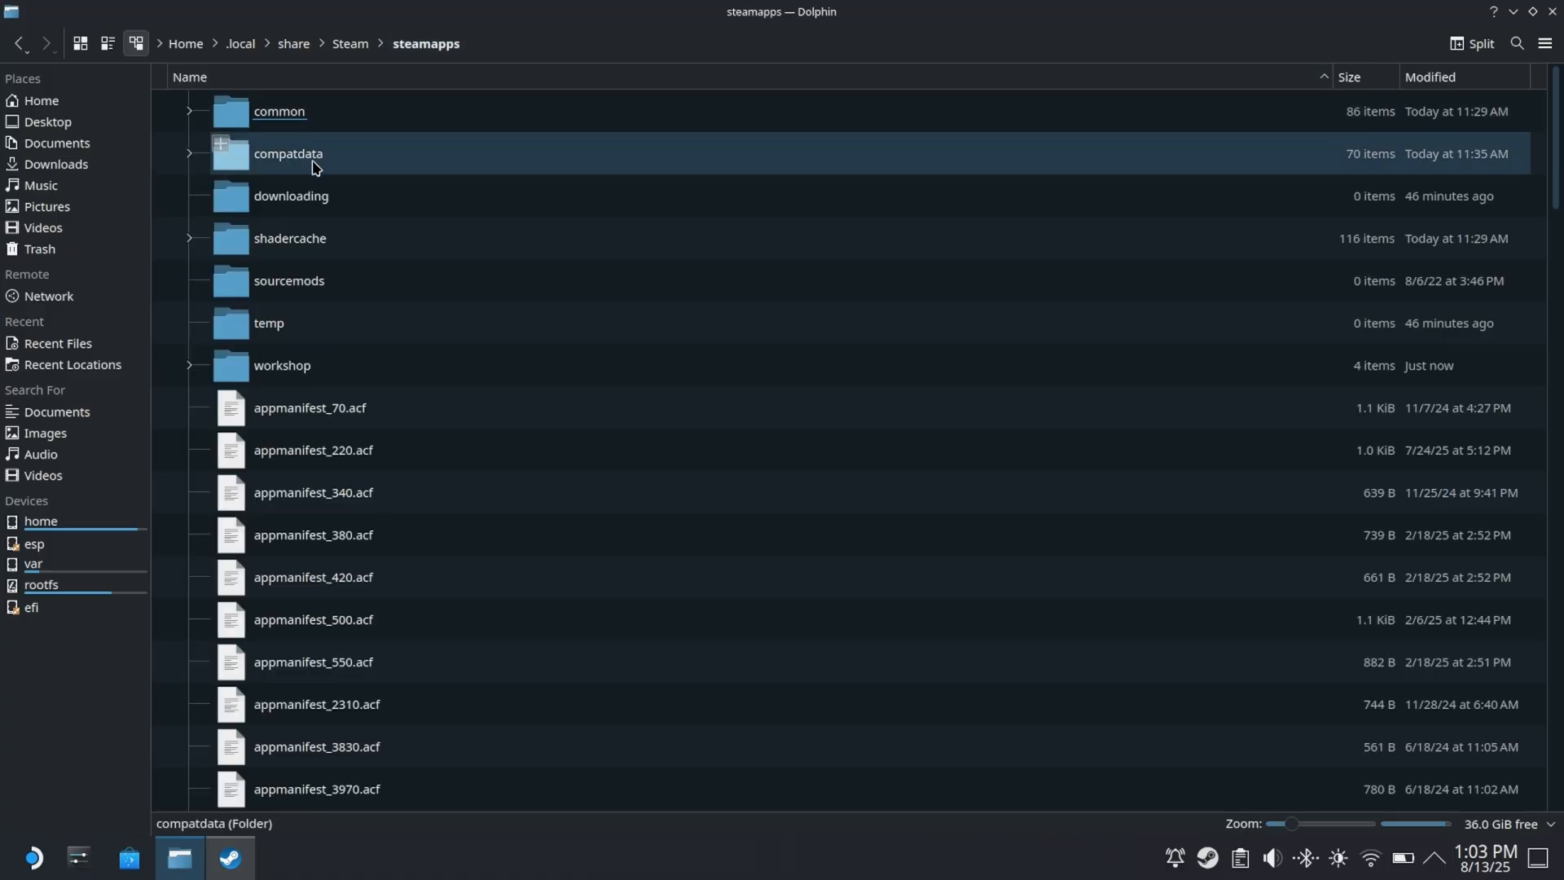
{"action": "double_click", "coordinate": [287, 153]}
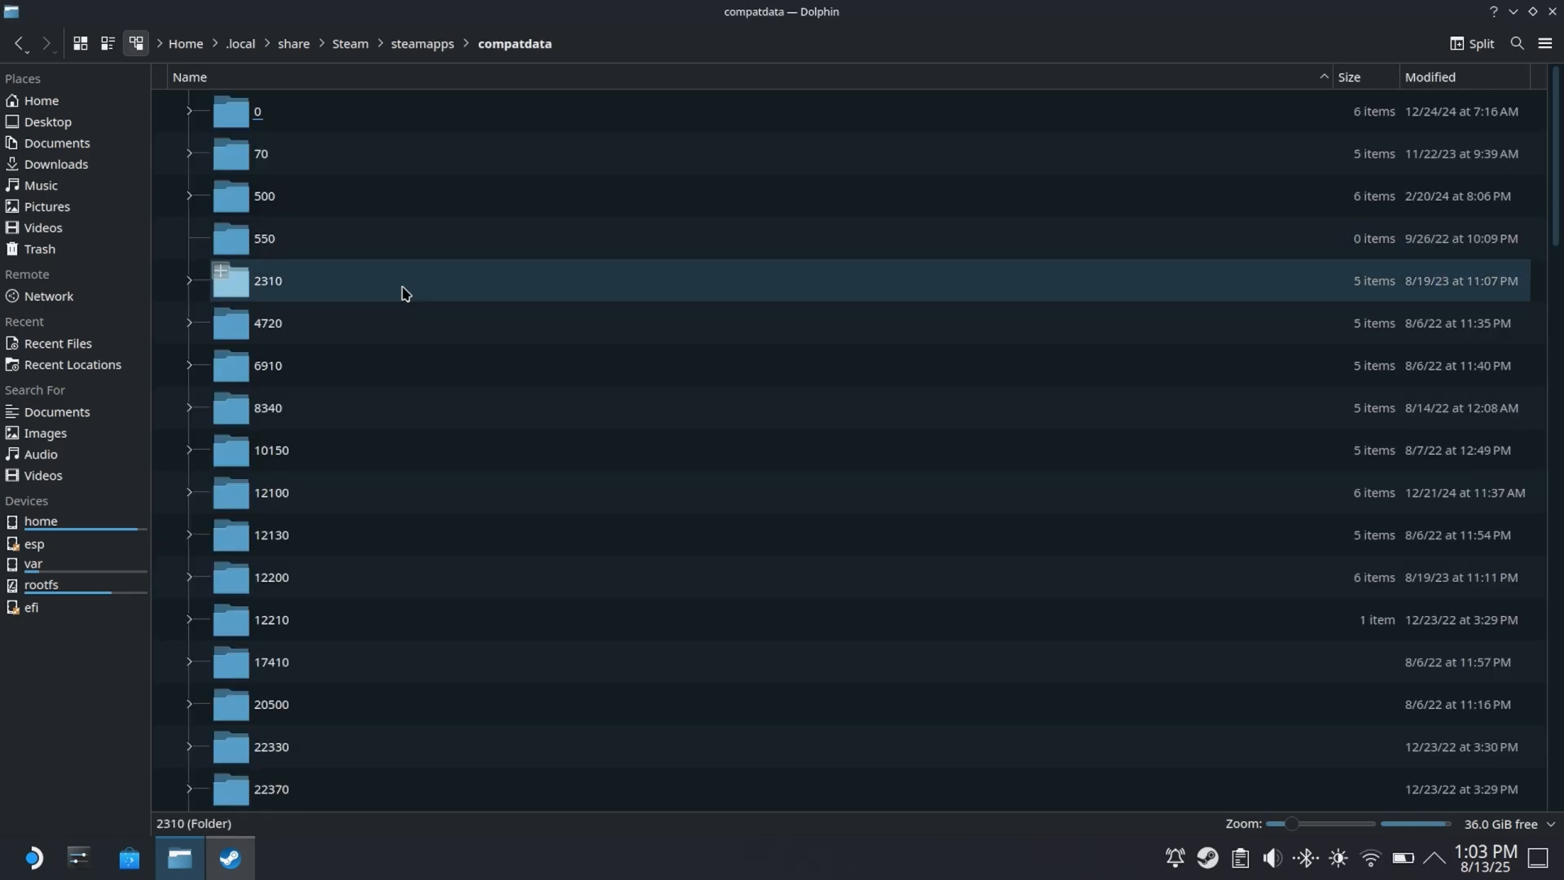
{"action": "scroll", "scroll_direction": "down", "scroll_amount": 3}
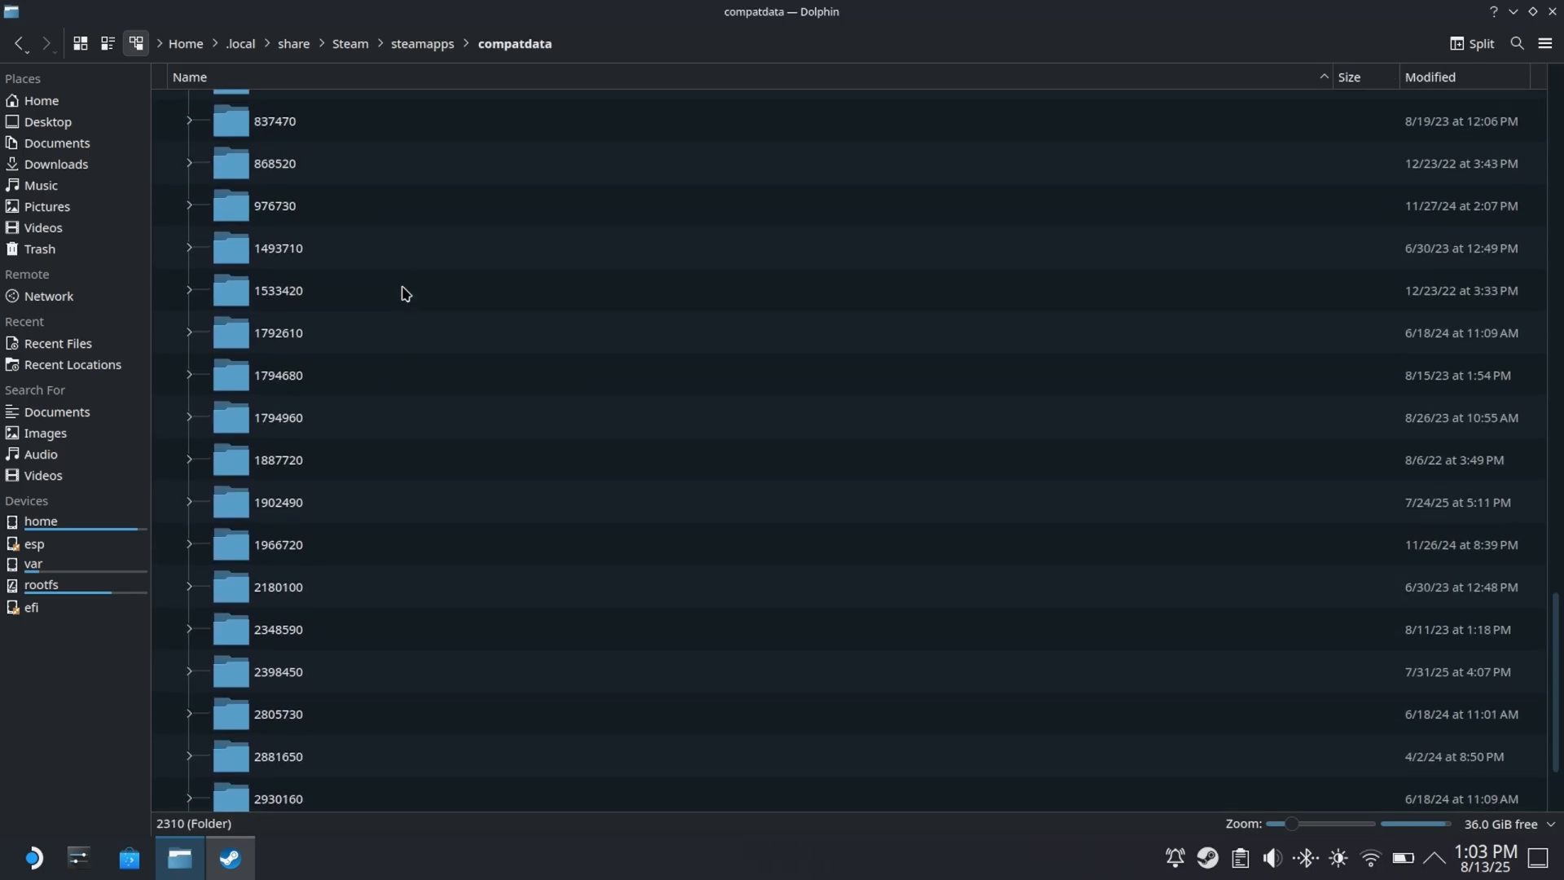
{"action": "scroll", "scroll_direction": "up", "scroll_amount": 3}
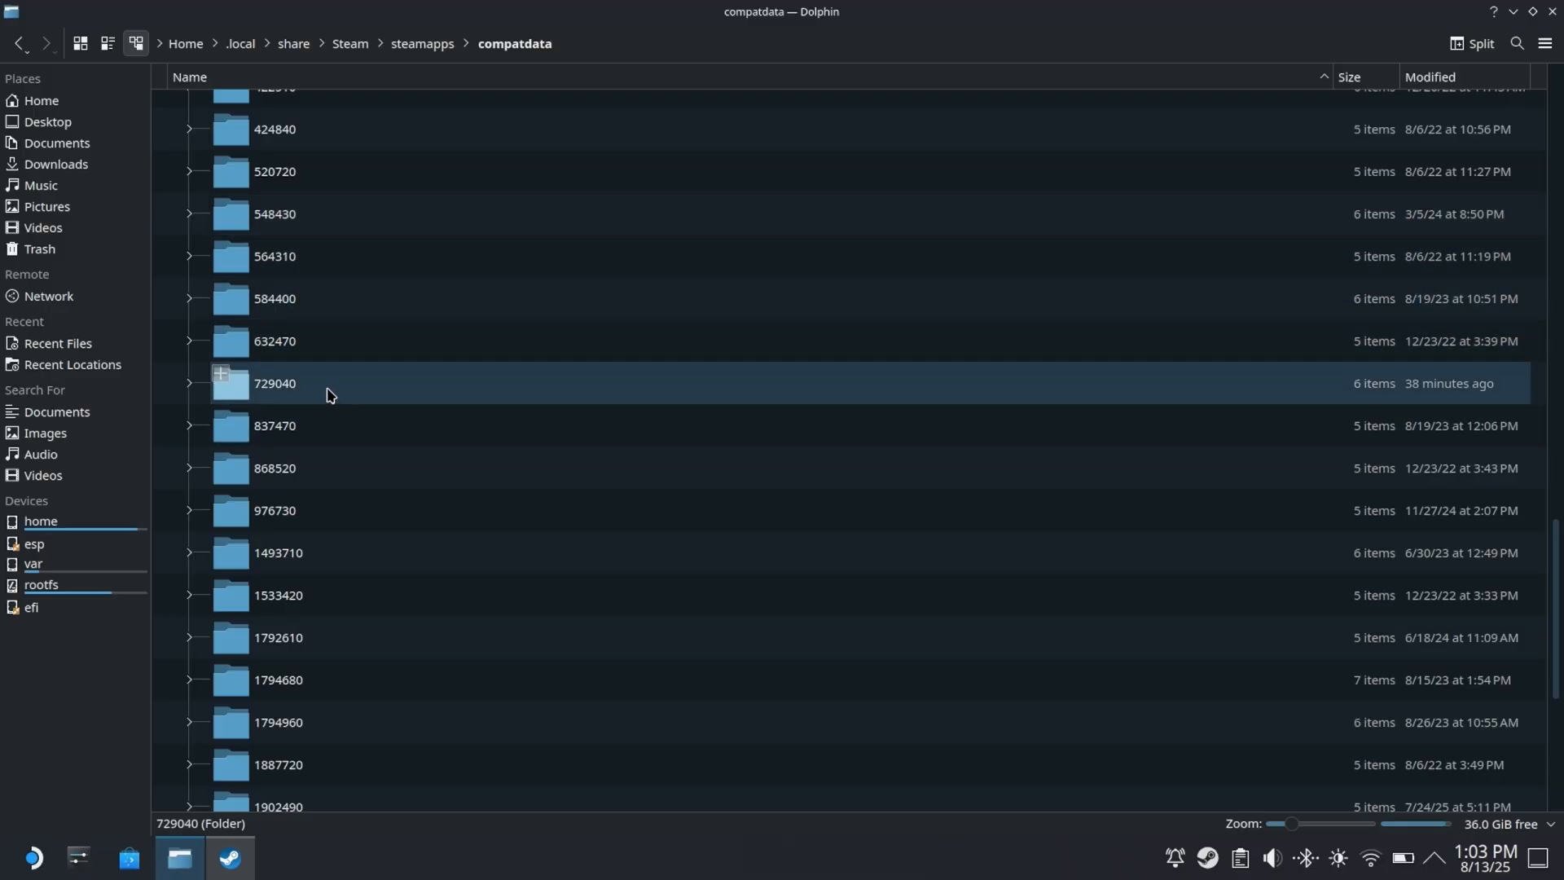
{"action": "double_click", "coordinate": [276, 383]}
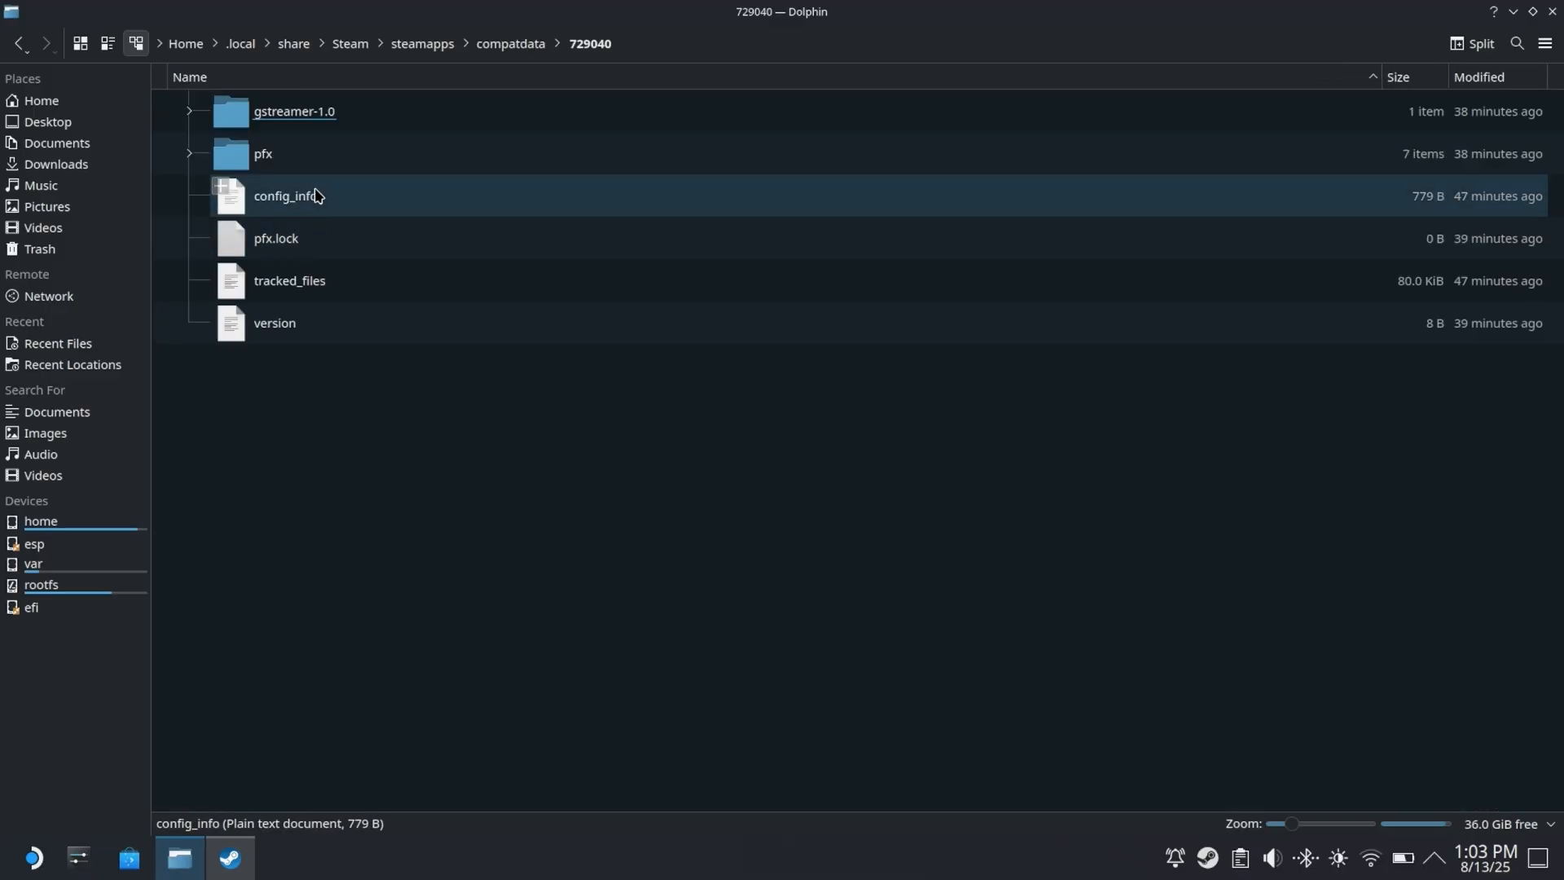
{"action": "double_click", "coordinate": [264, 153]}
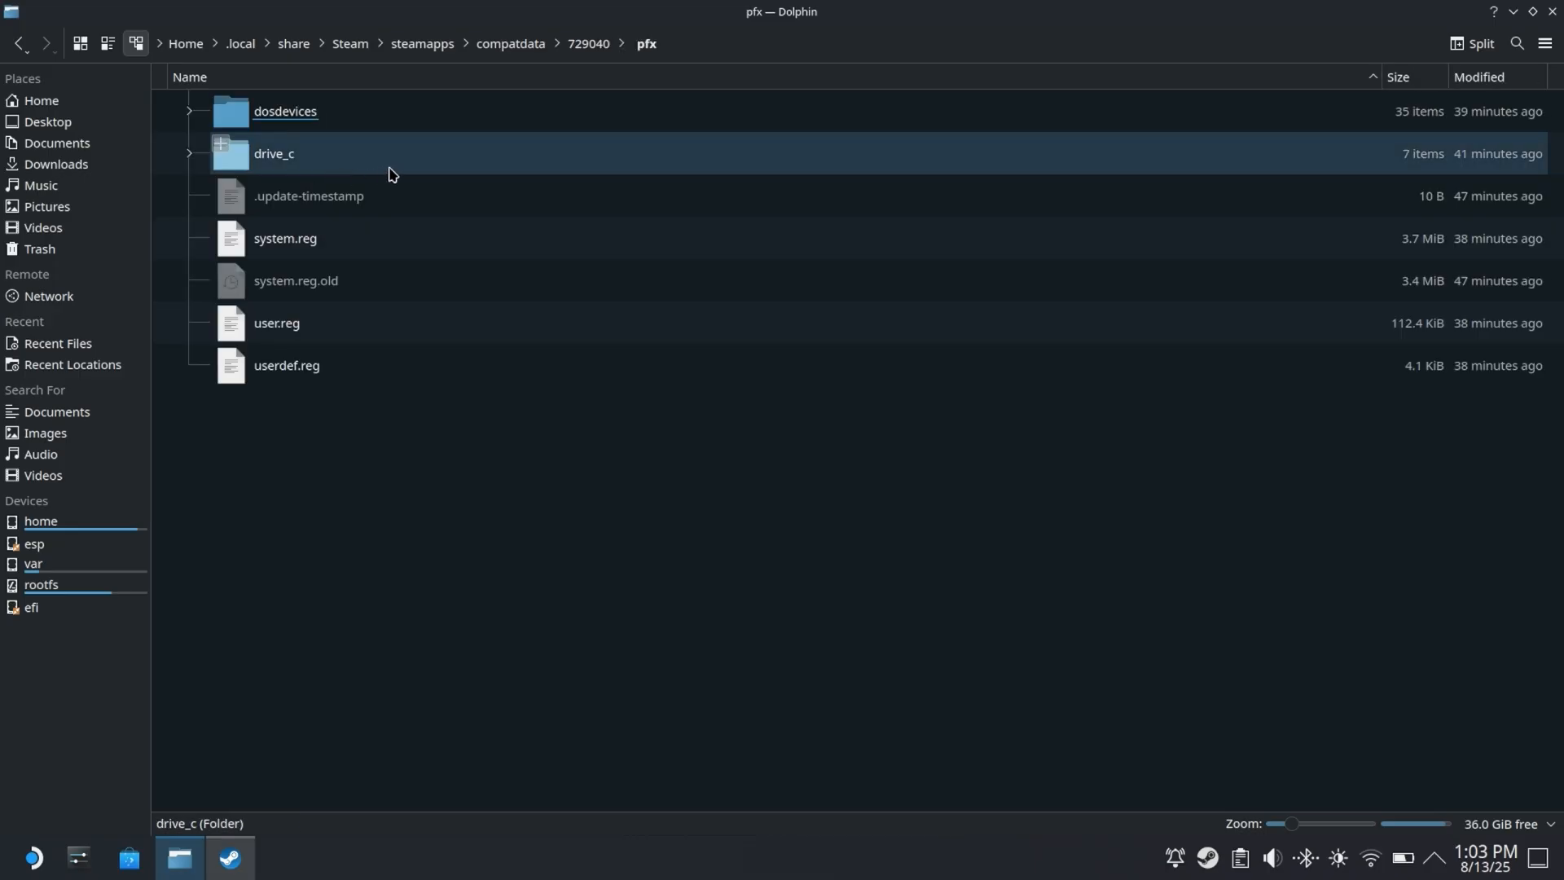
{"action": "double_click", "coordinate": [274, 153]}
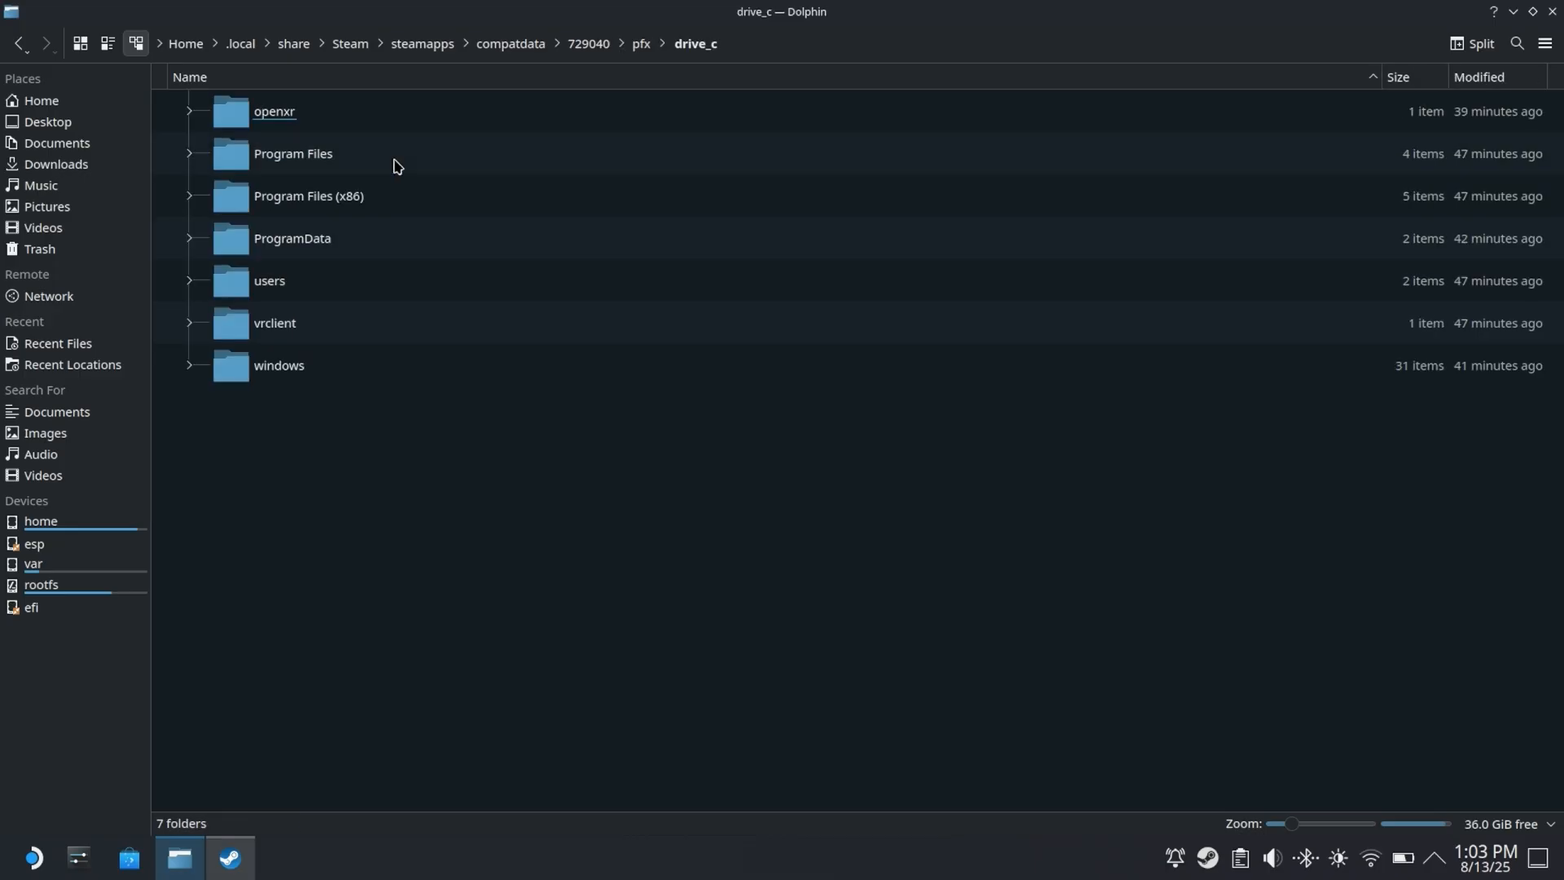
{"action": "double_click", "coordinate": [269, 281]}
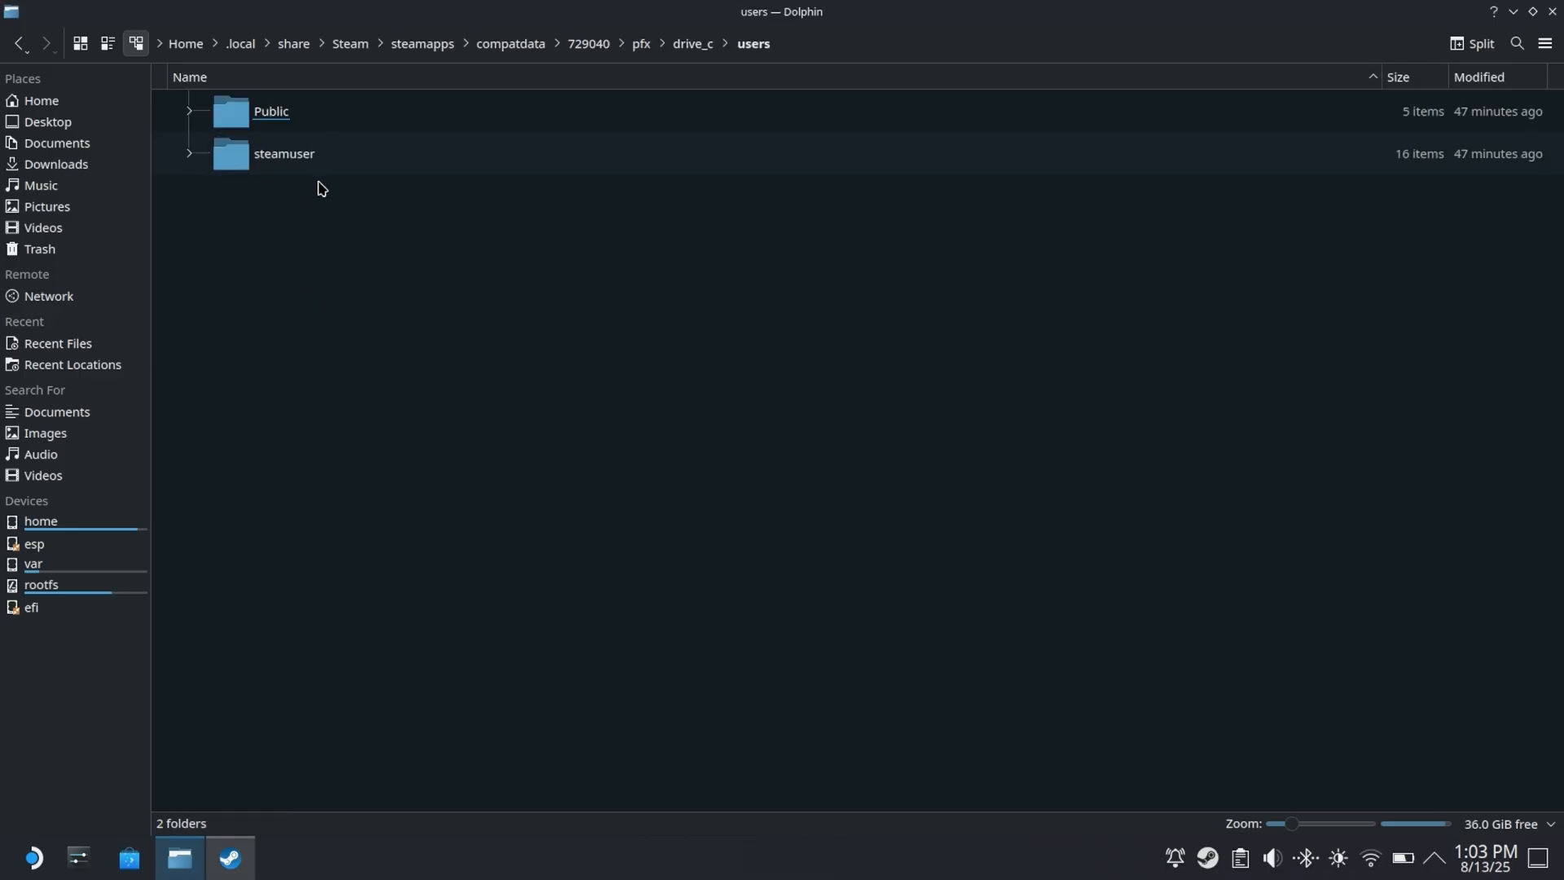
Continue through steamuser > Documents > My Games > Borderlands Game of the Year > WillowGame > Config
{"action": "double_click", "coordinate": [283, 153]}
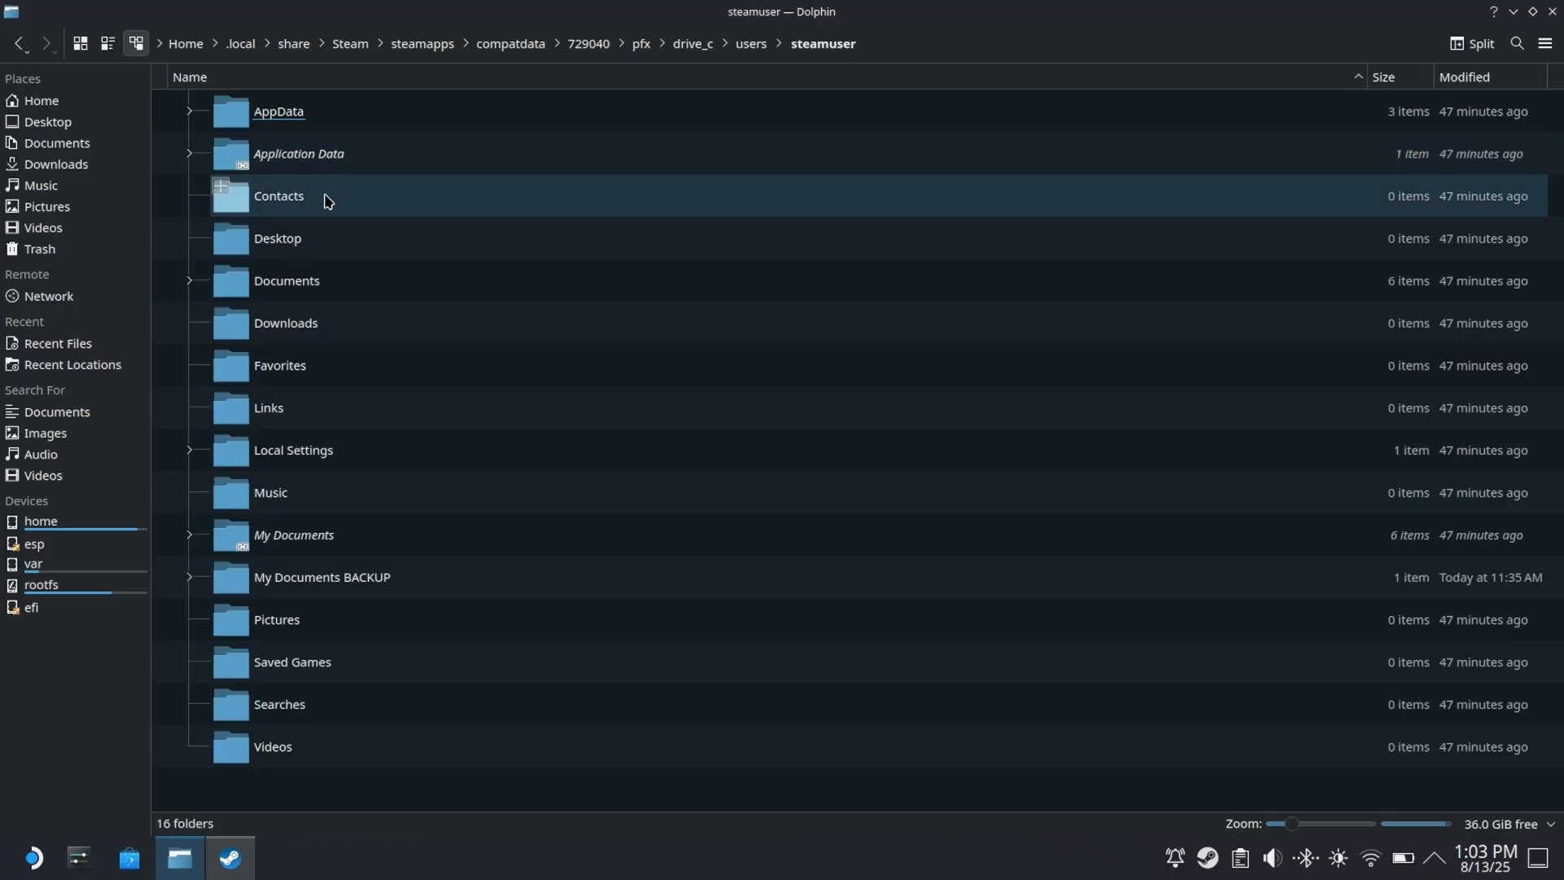
{"action": "double_click", "coordinate": [287, 280]}
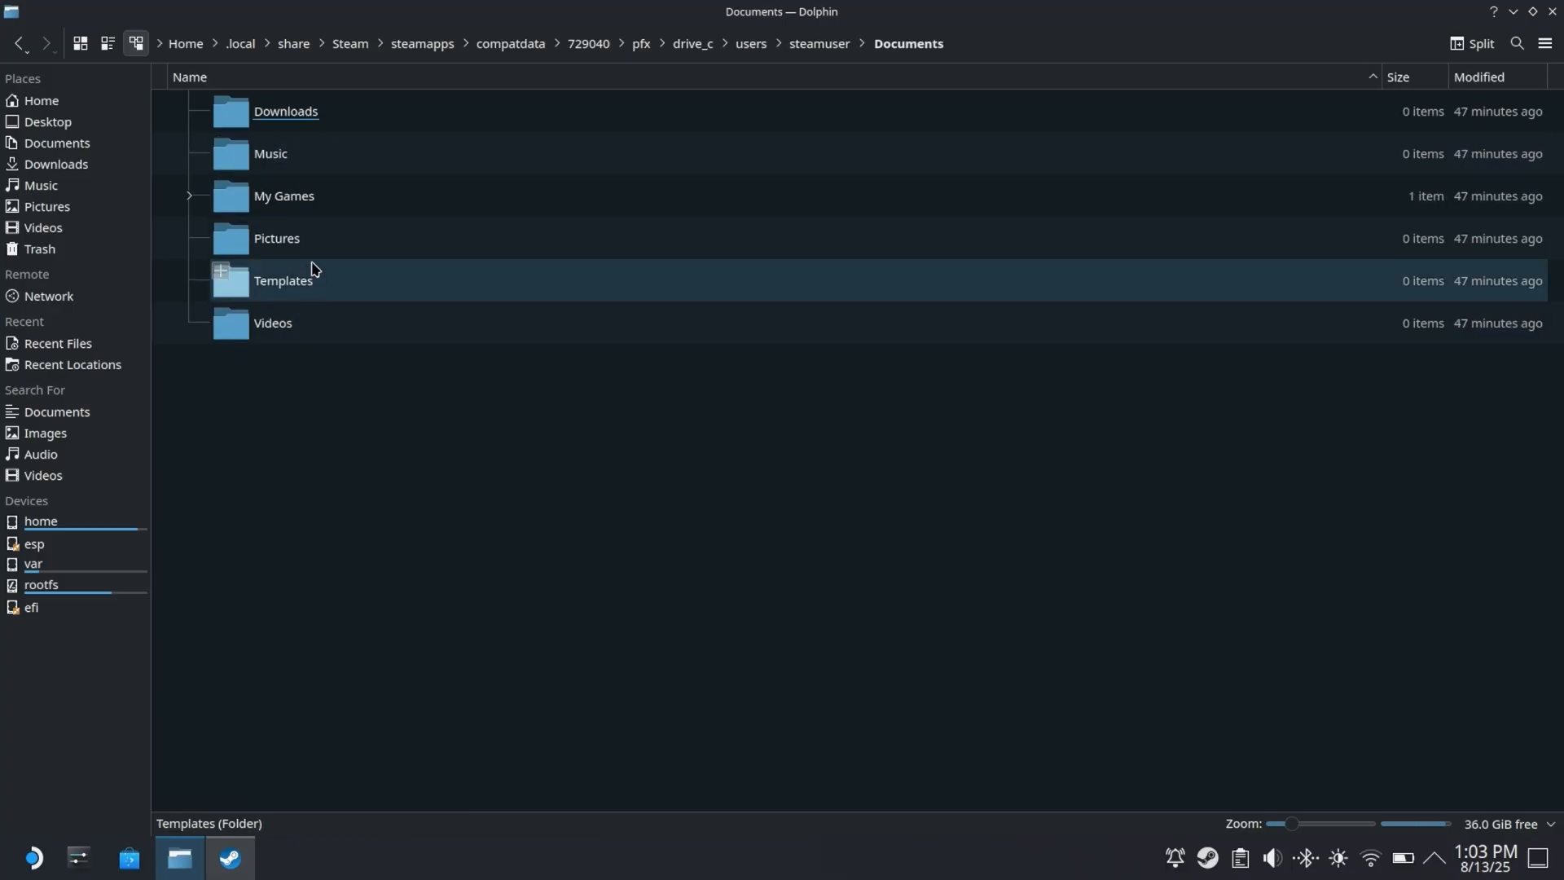
{"action": "double_click", "coordinate": [284, 196]}
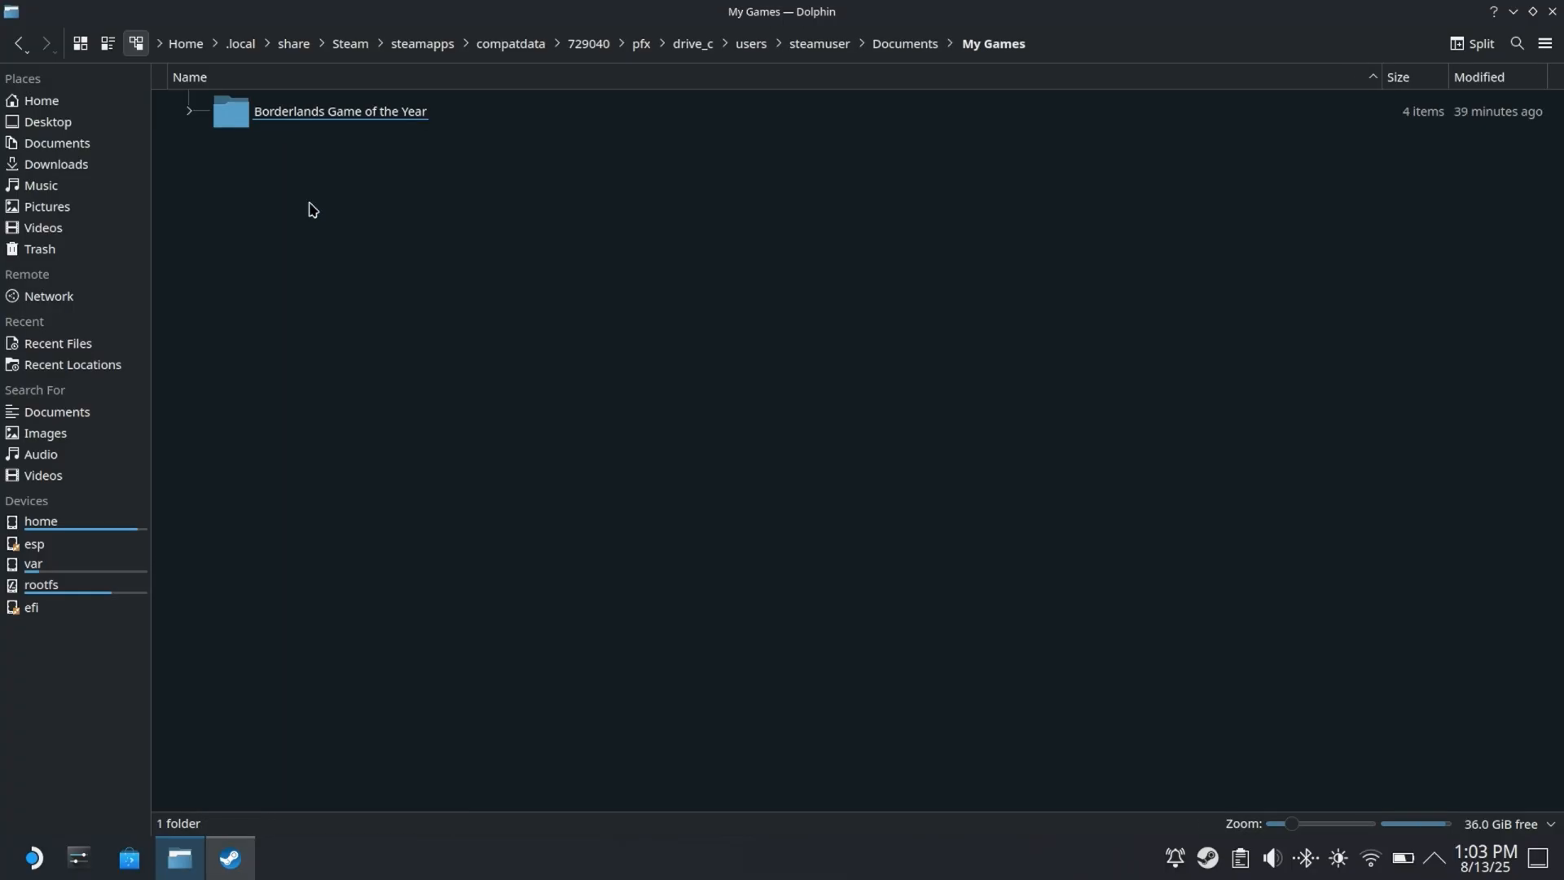
{"action": "double_click", "coordinate": [339, 111]}
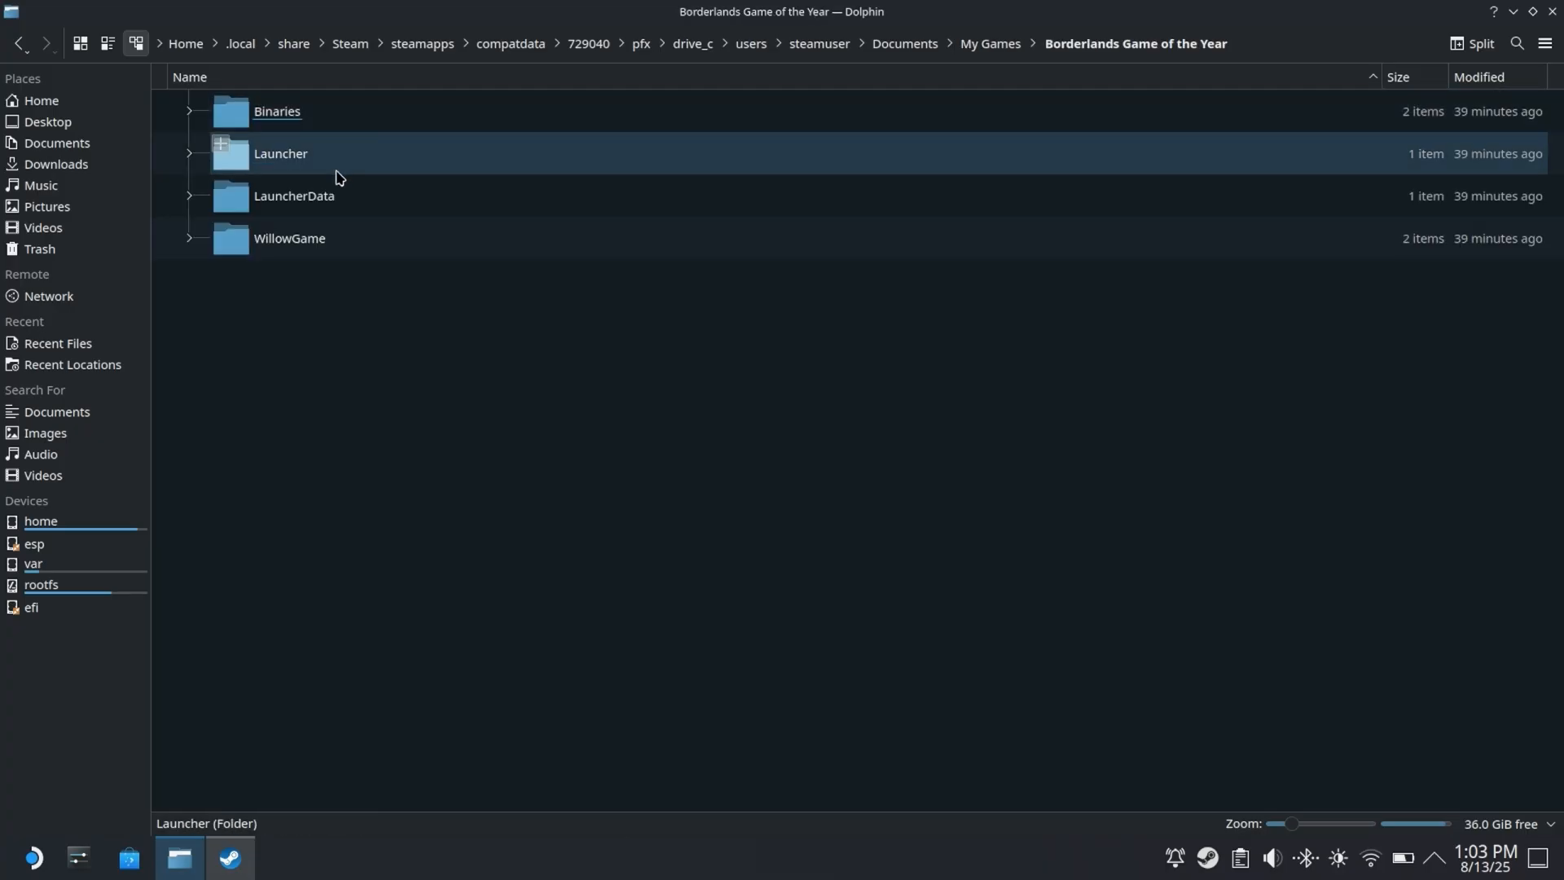
{"action": "double_click", "coordinate": [288, 238]}
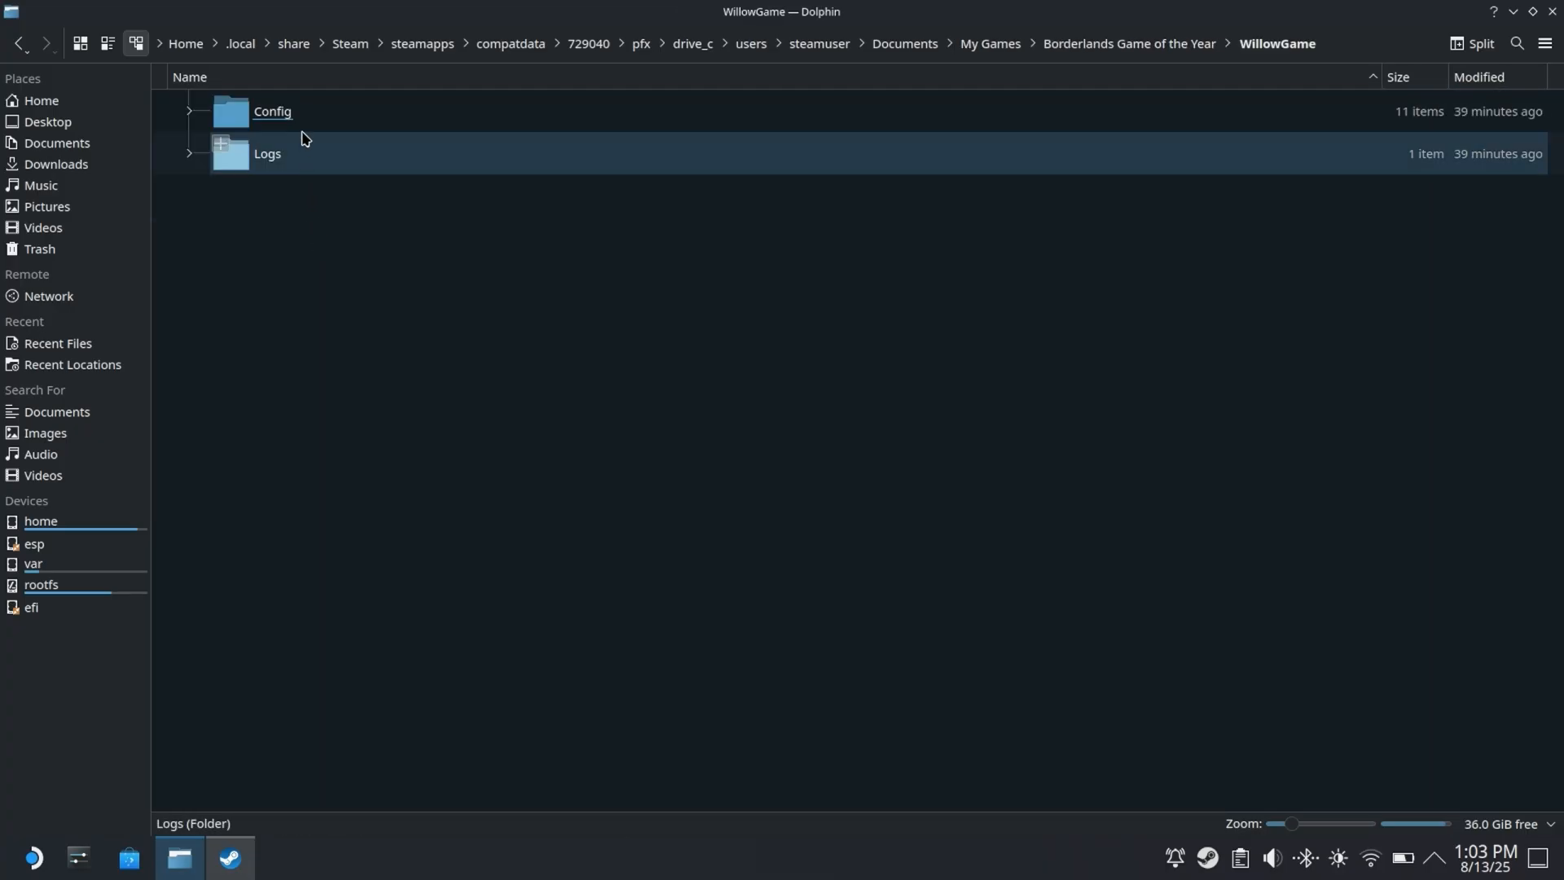
{"action": "double_click", "coordinate": [272, 111]}
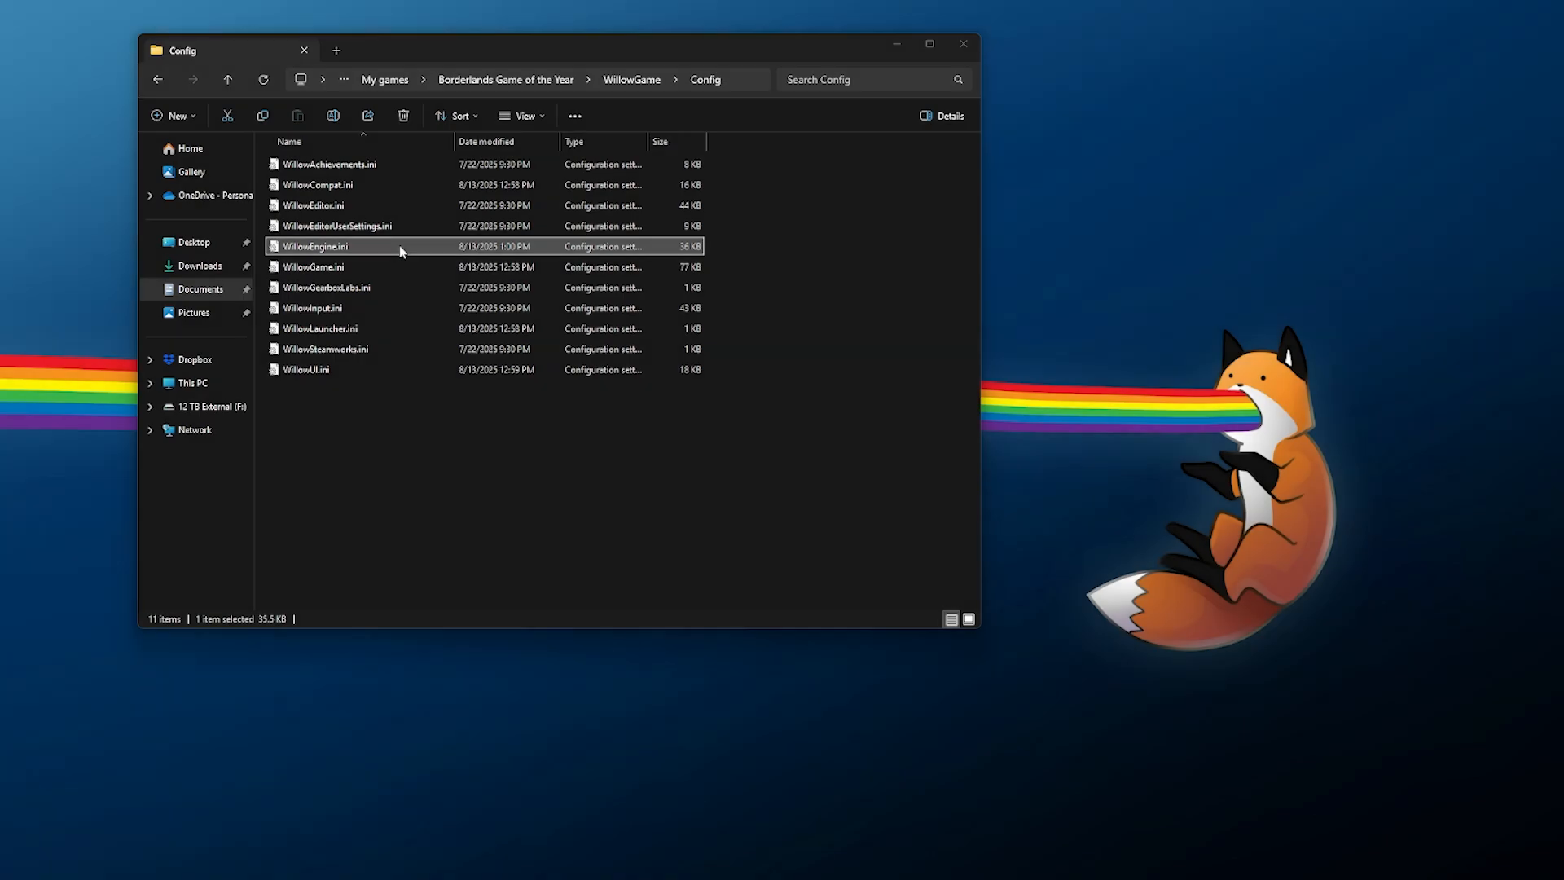
View WillowEngine.ini briefly in plain Notepad, then reopen it with Edit with Notepad++
{"action": "double_click", "coordinate": [313, 246]}
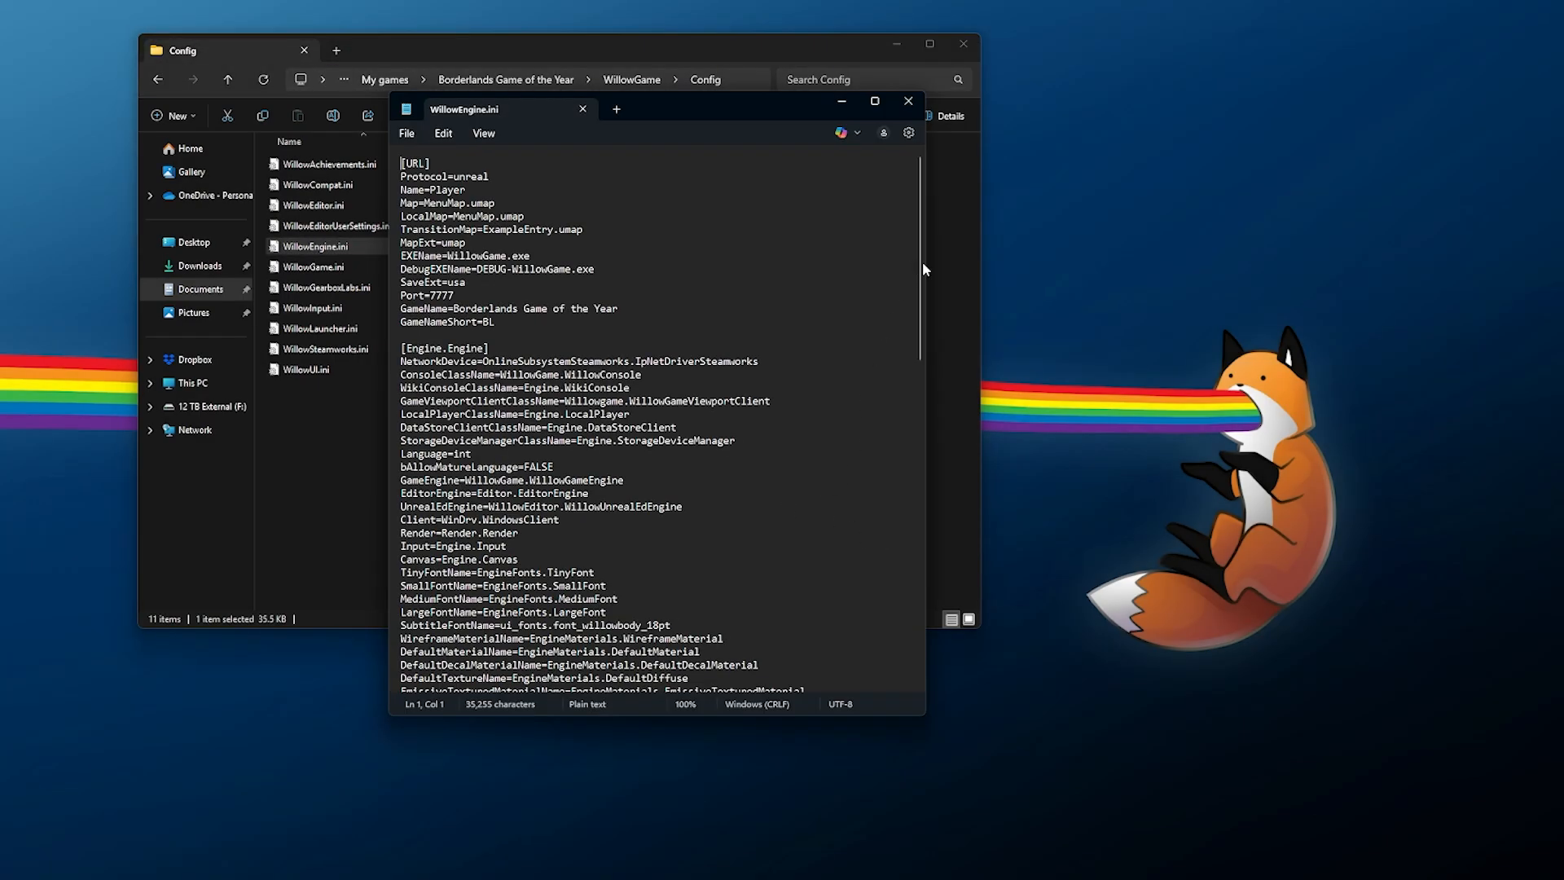
{"action": "scroll", "scroll_direction": "down", "scroll_amount": 3}
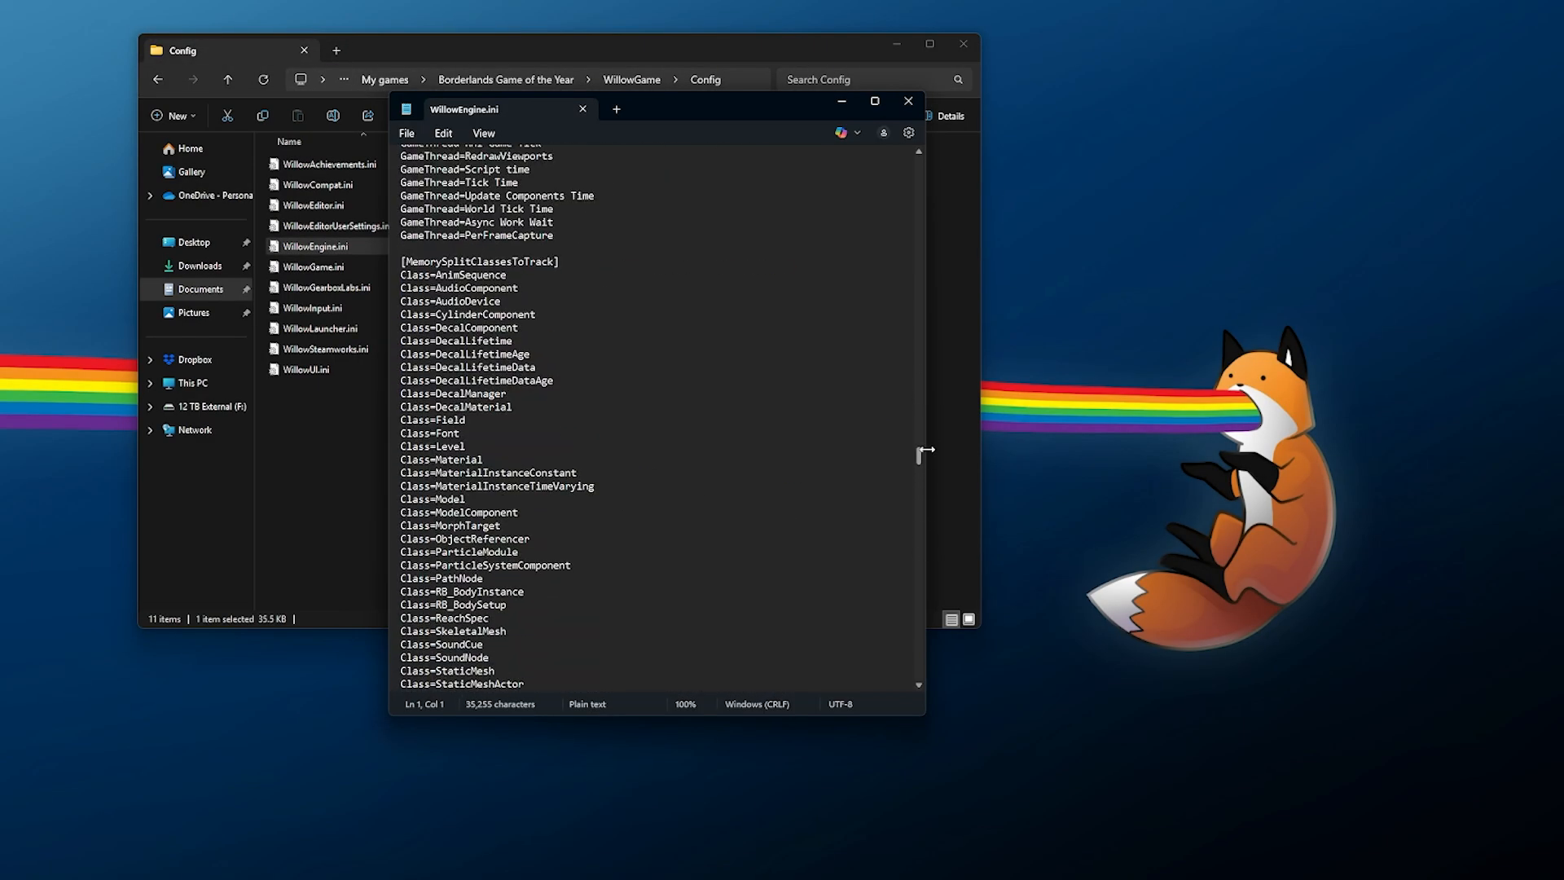
{"action": "left_click", "coordinate": [906, 101]}
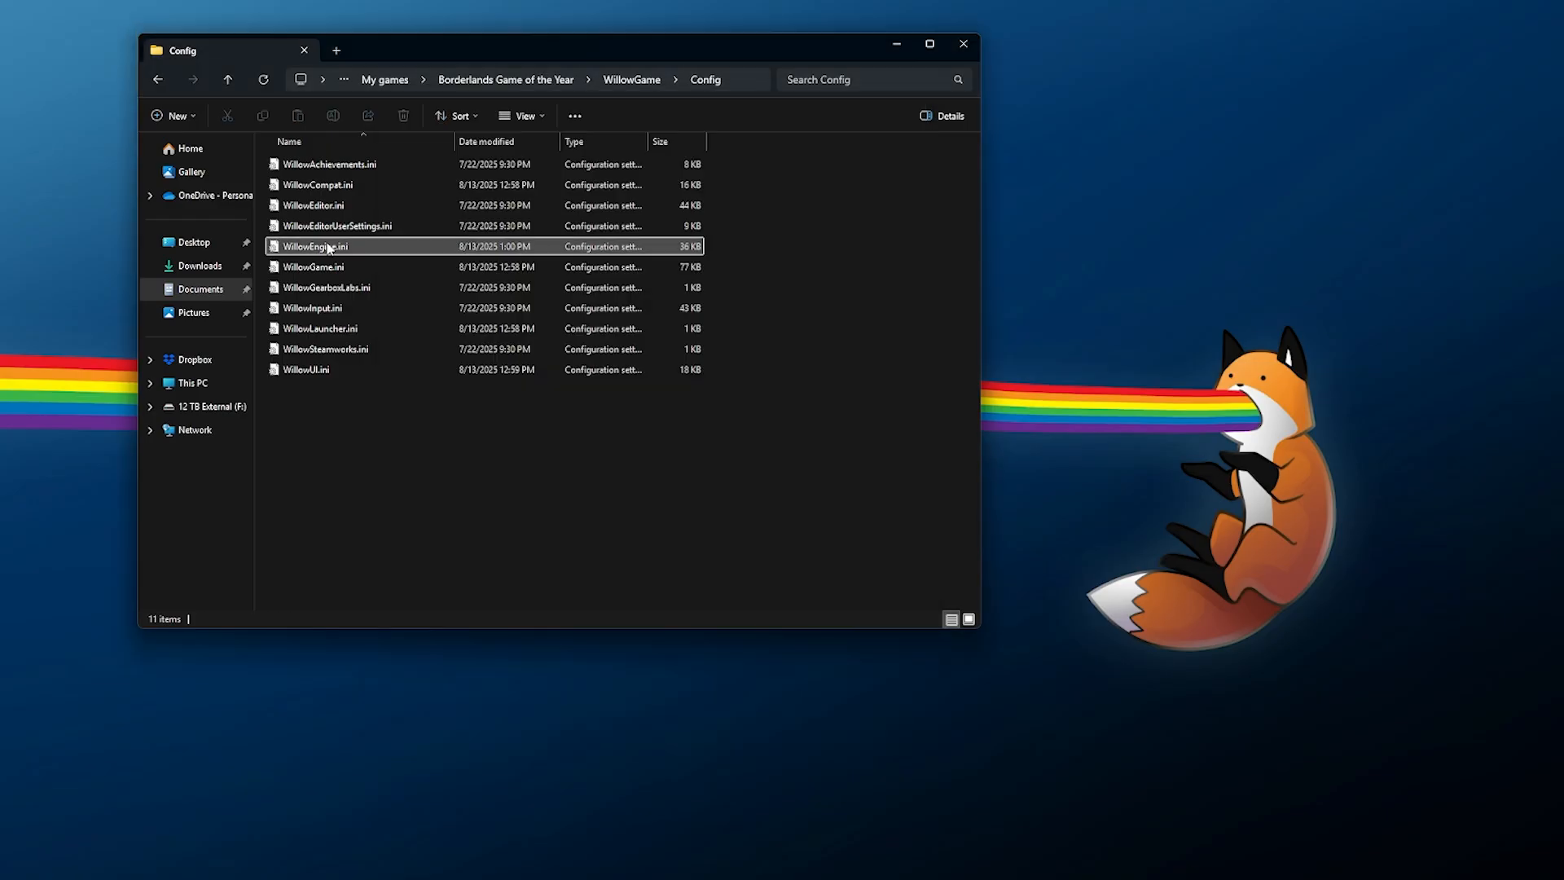
{"action": "right_click", "coordinate": [313, 246]}
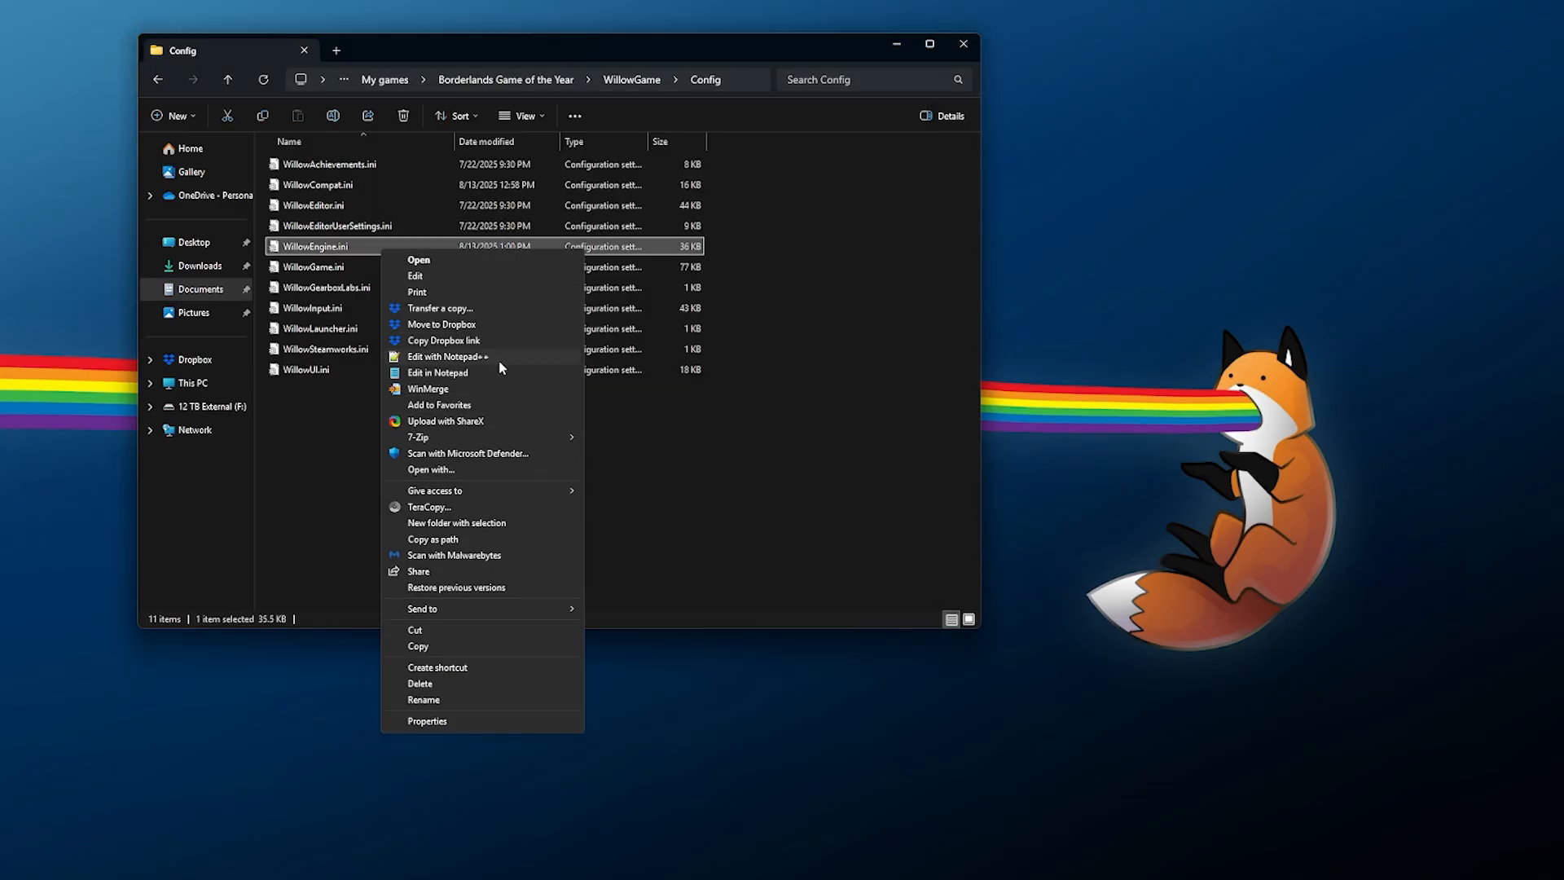
{"action": "mouse_move", "coordinate": [490, 361]}
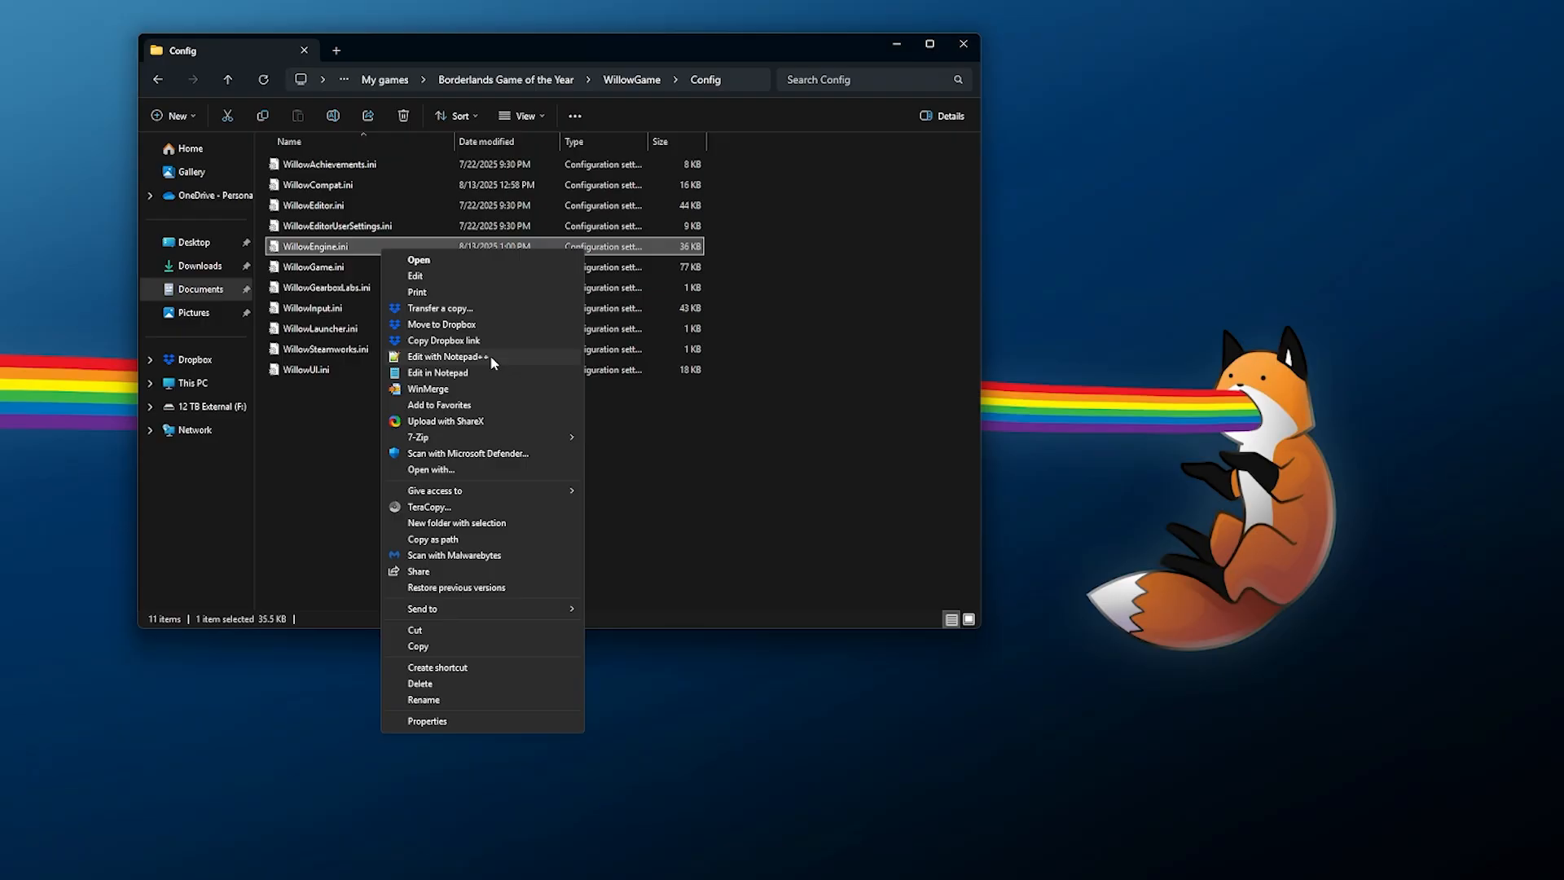
{"action": "left_click", "coordinate": [458, 357]}
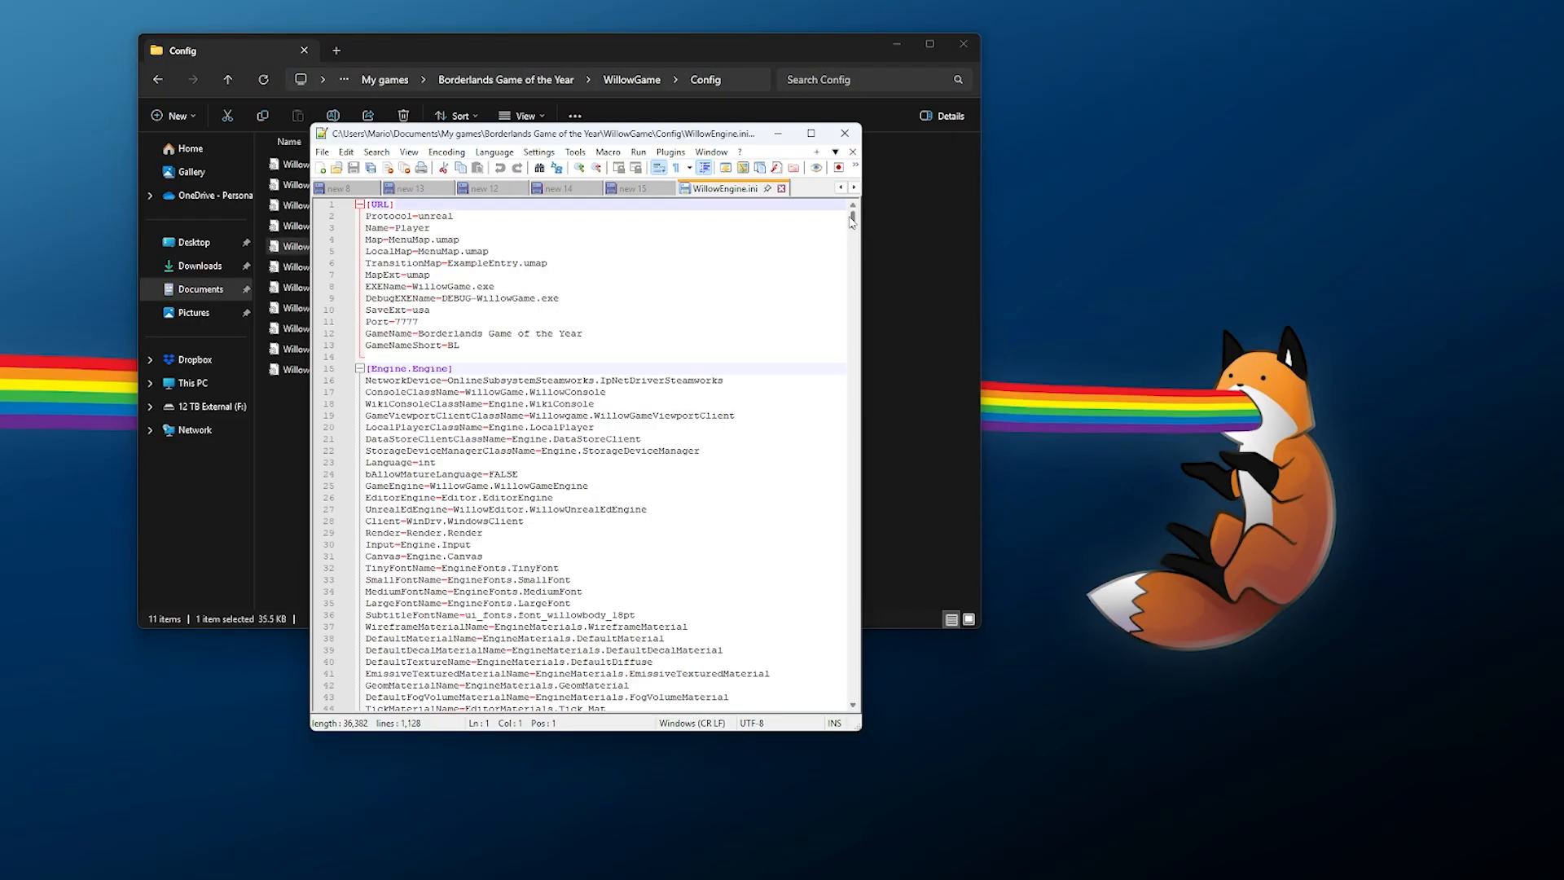
Replace true with false on the bHasVoiceEnabled line under [VoIP] in WillowEngine.ini
{"action": "scroll", "scroll_direction": "down", "scroll_amount": 3}
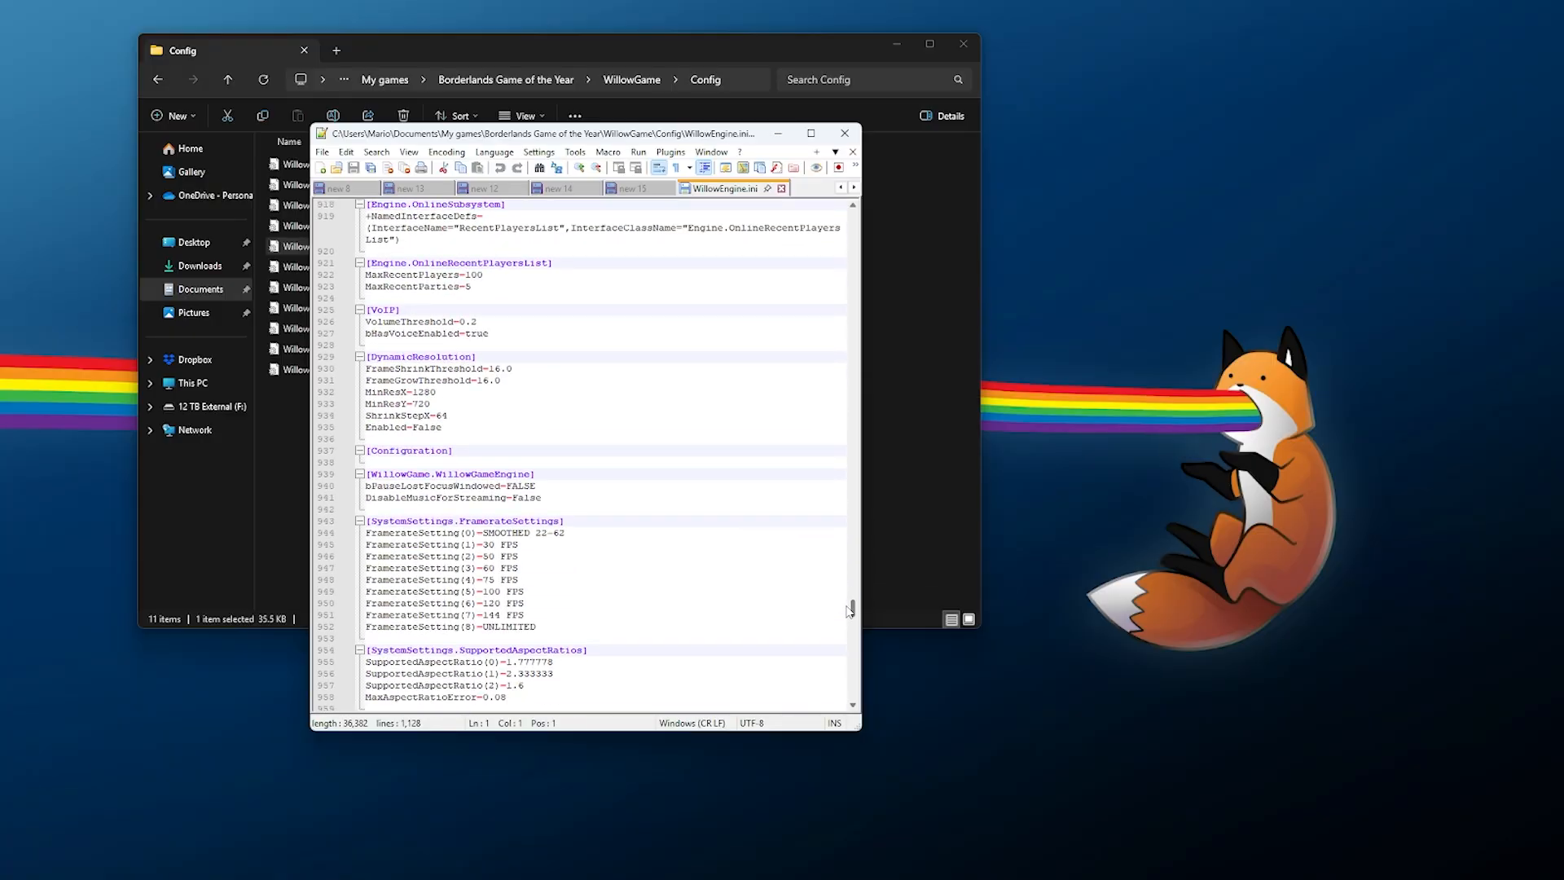
{"action": "scroll", "scroll_direction": "up", "scroll_amount": 3}
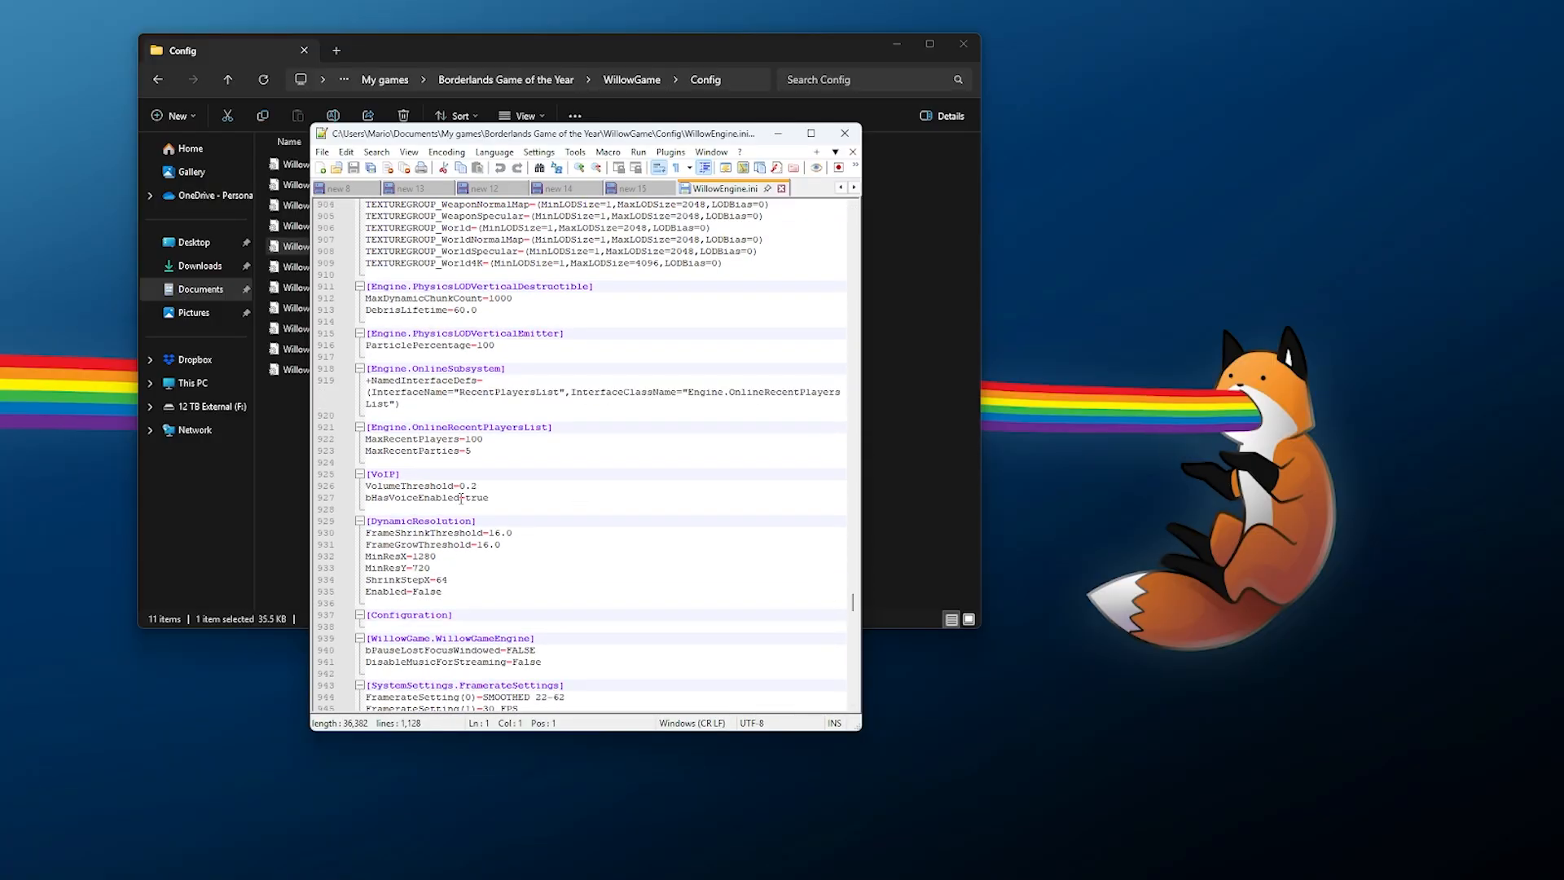
{"action": "left_click", "coordinate": [384, 474]}
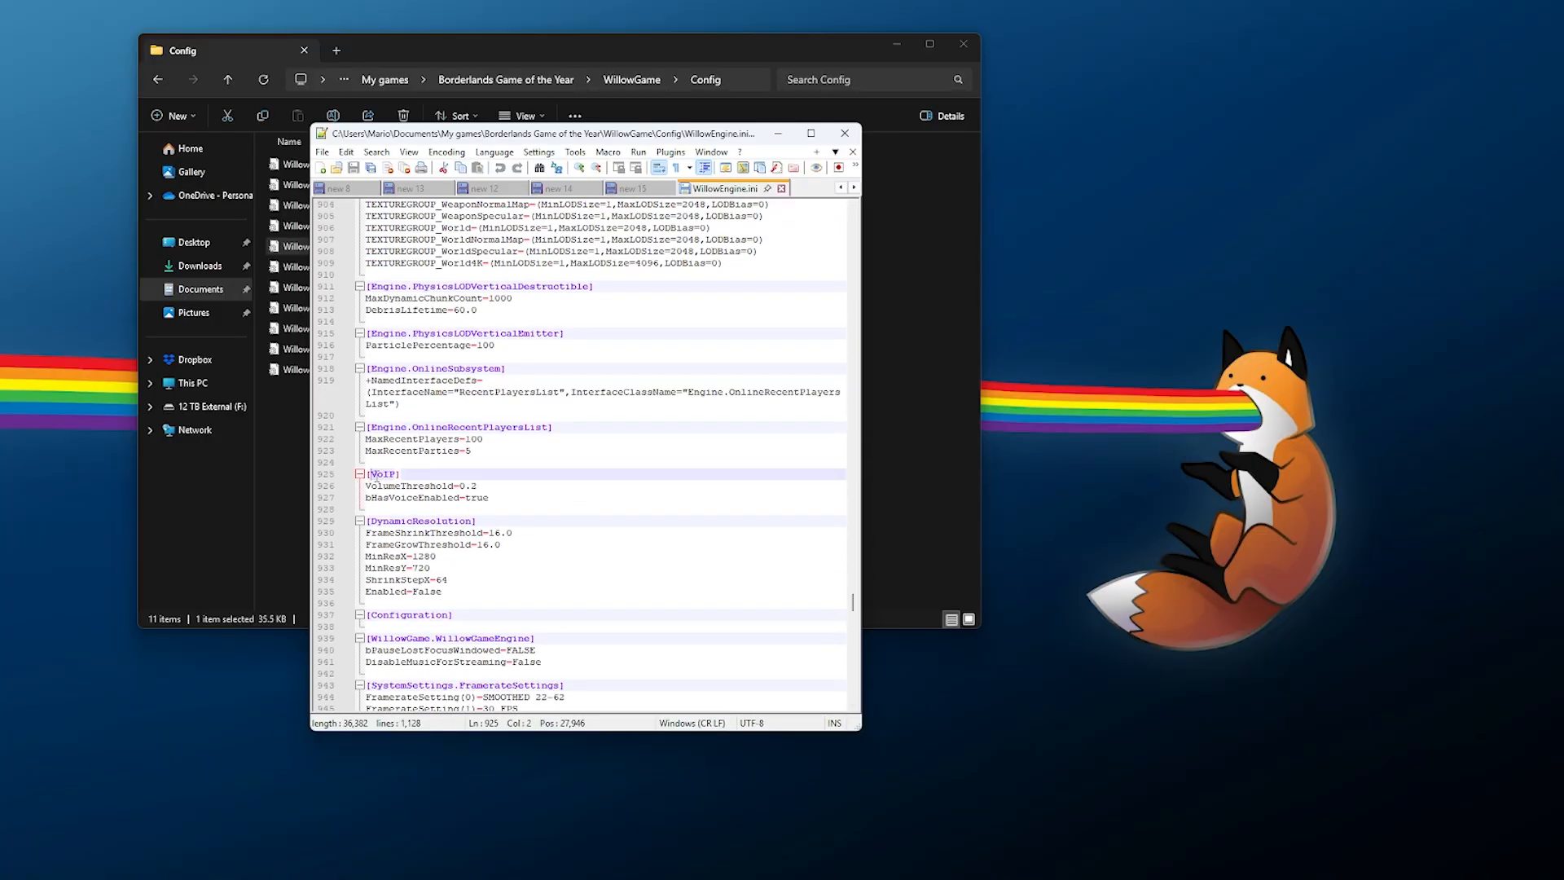
{"action": "left_click", "coordinate": [365, 509]}
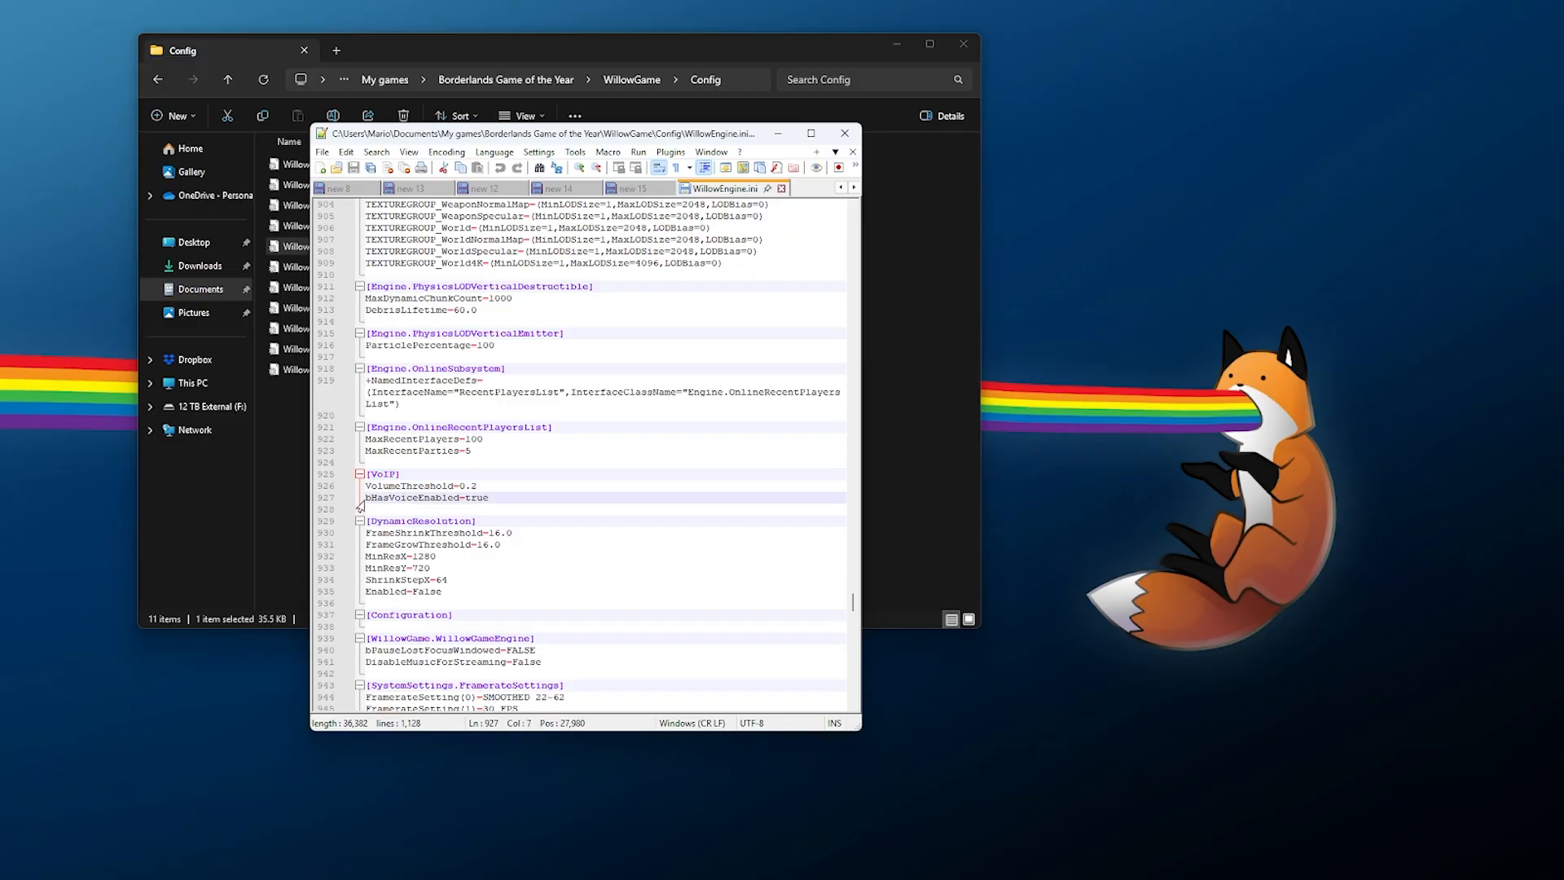
{"action": "double_click", "coordinate": [379, 499]}
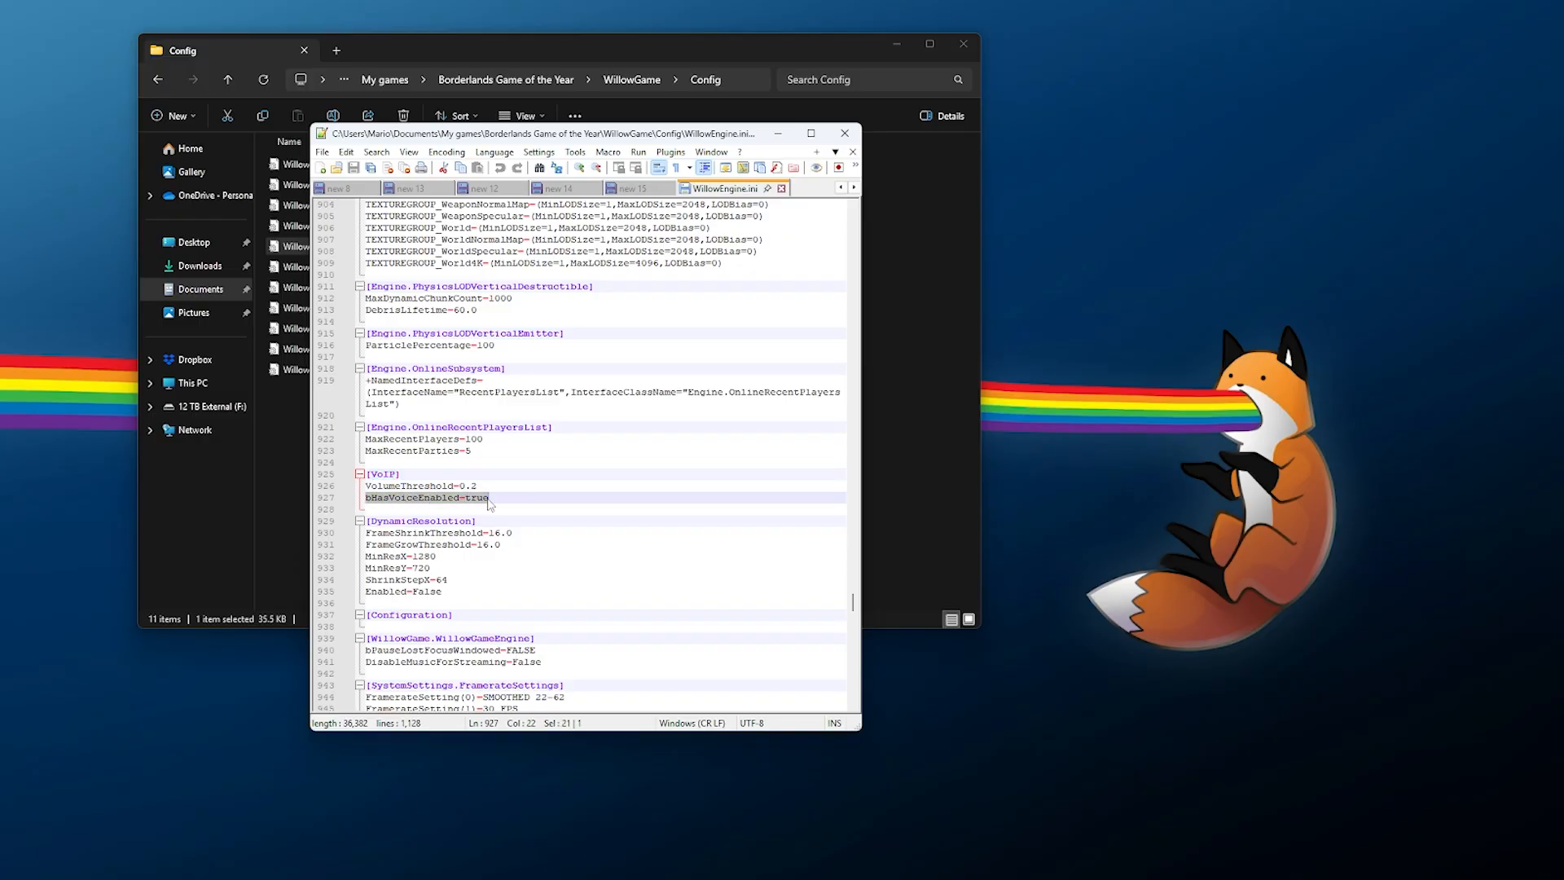
{"action": "double_click", "coordinate": [473, 499]}
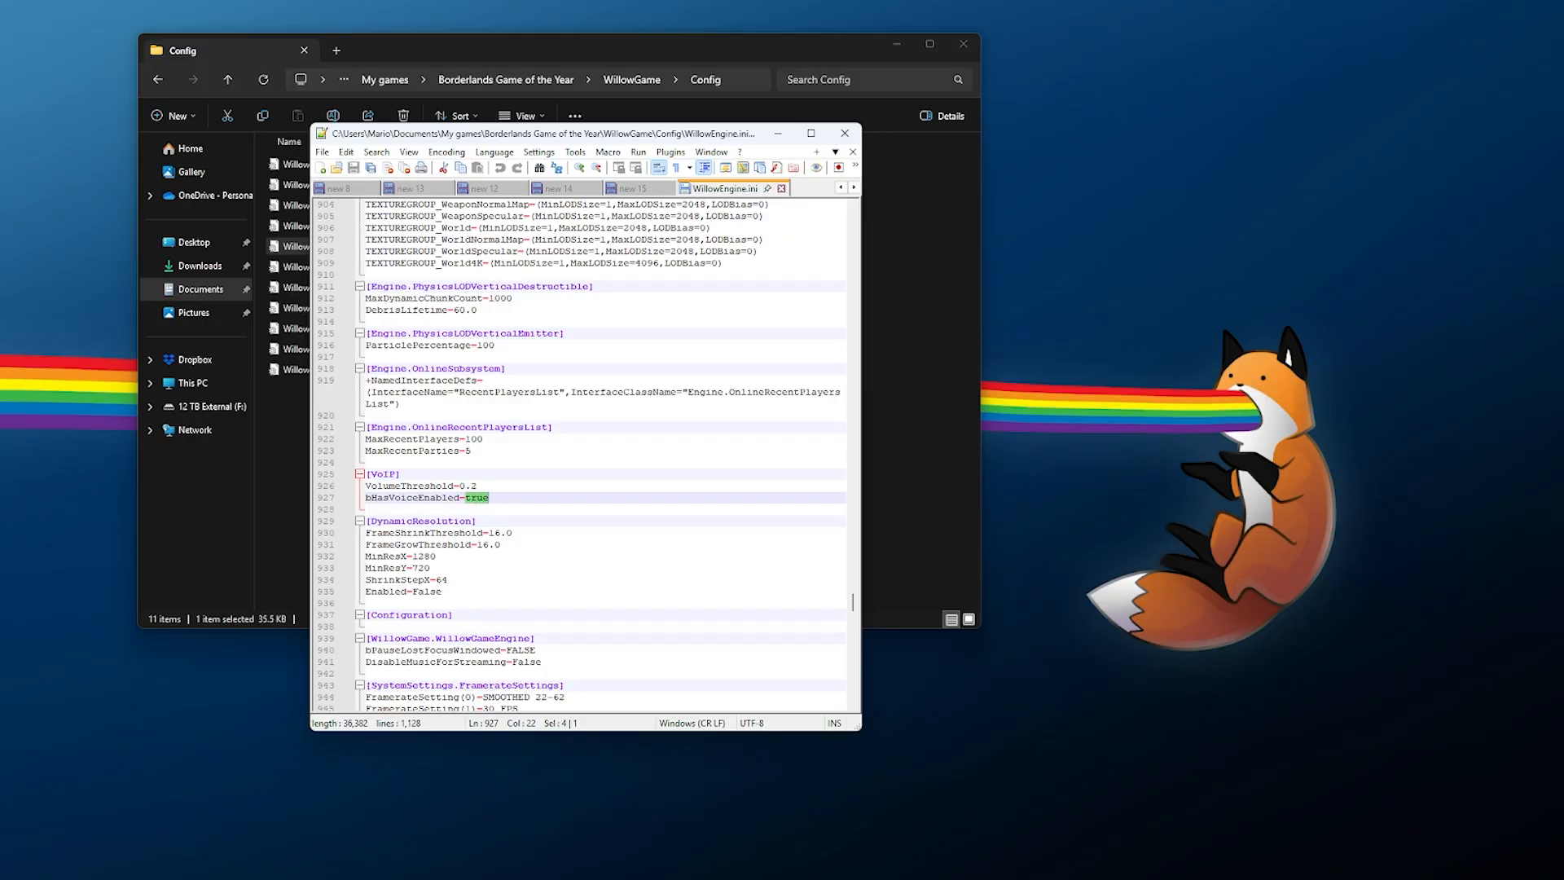
{"action": "type", "text": "false"}
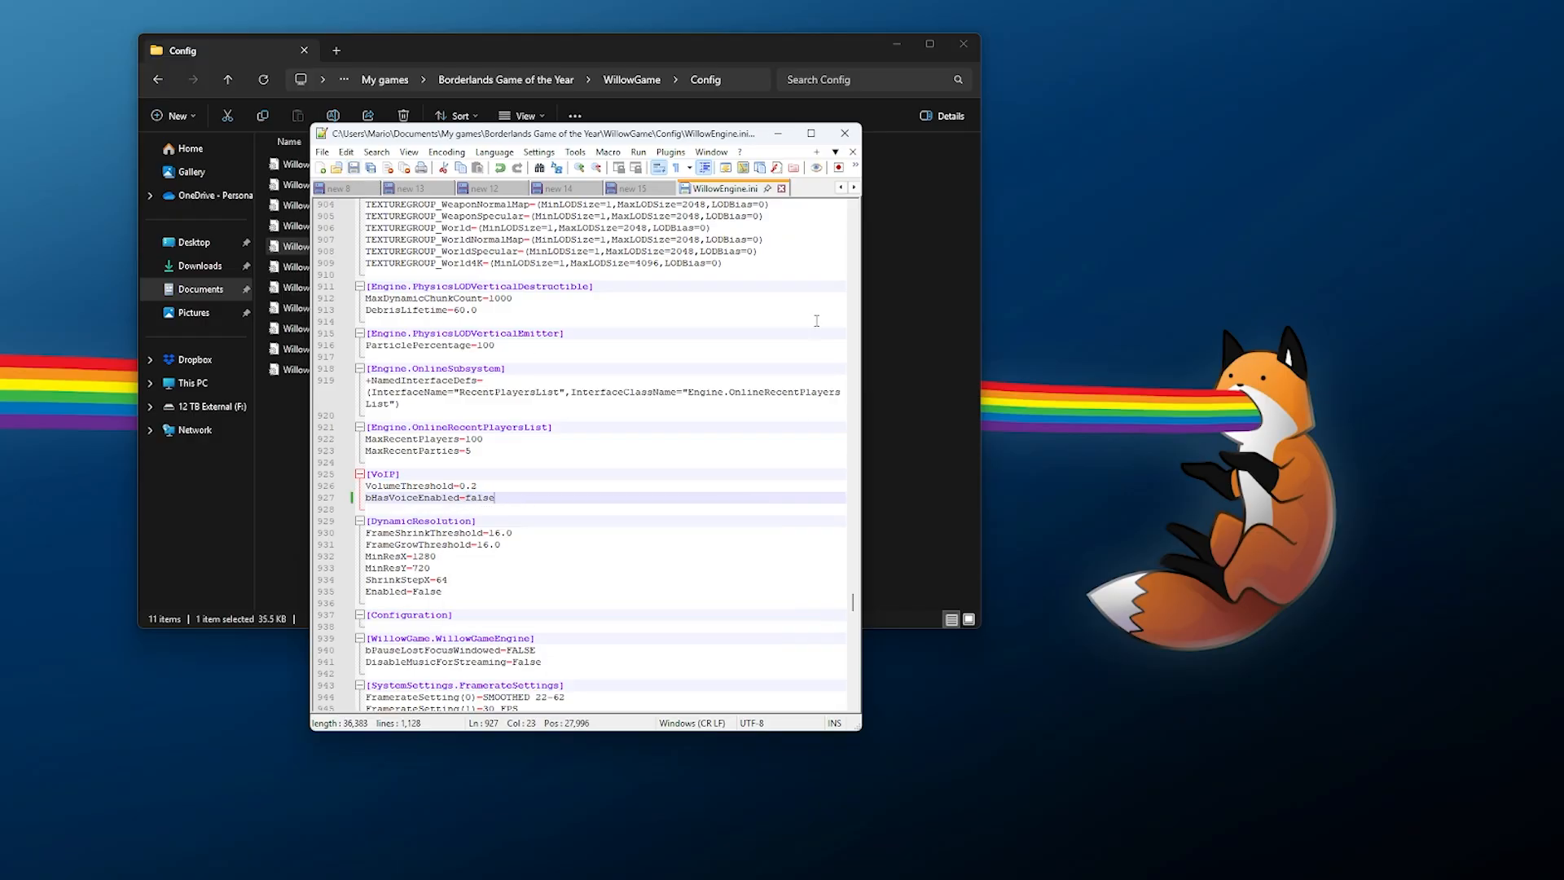
{"action": "right_click", "coordinate": [315, 246]}
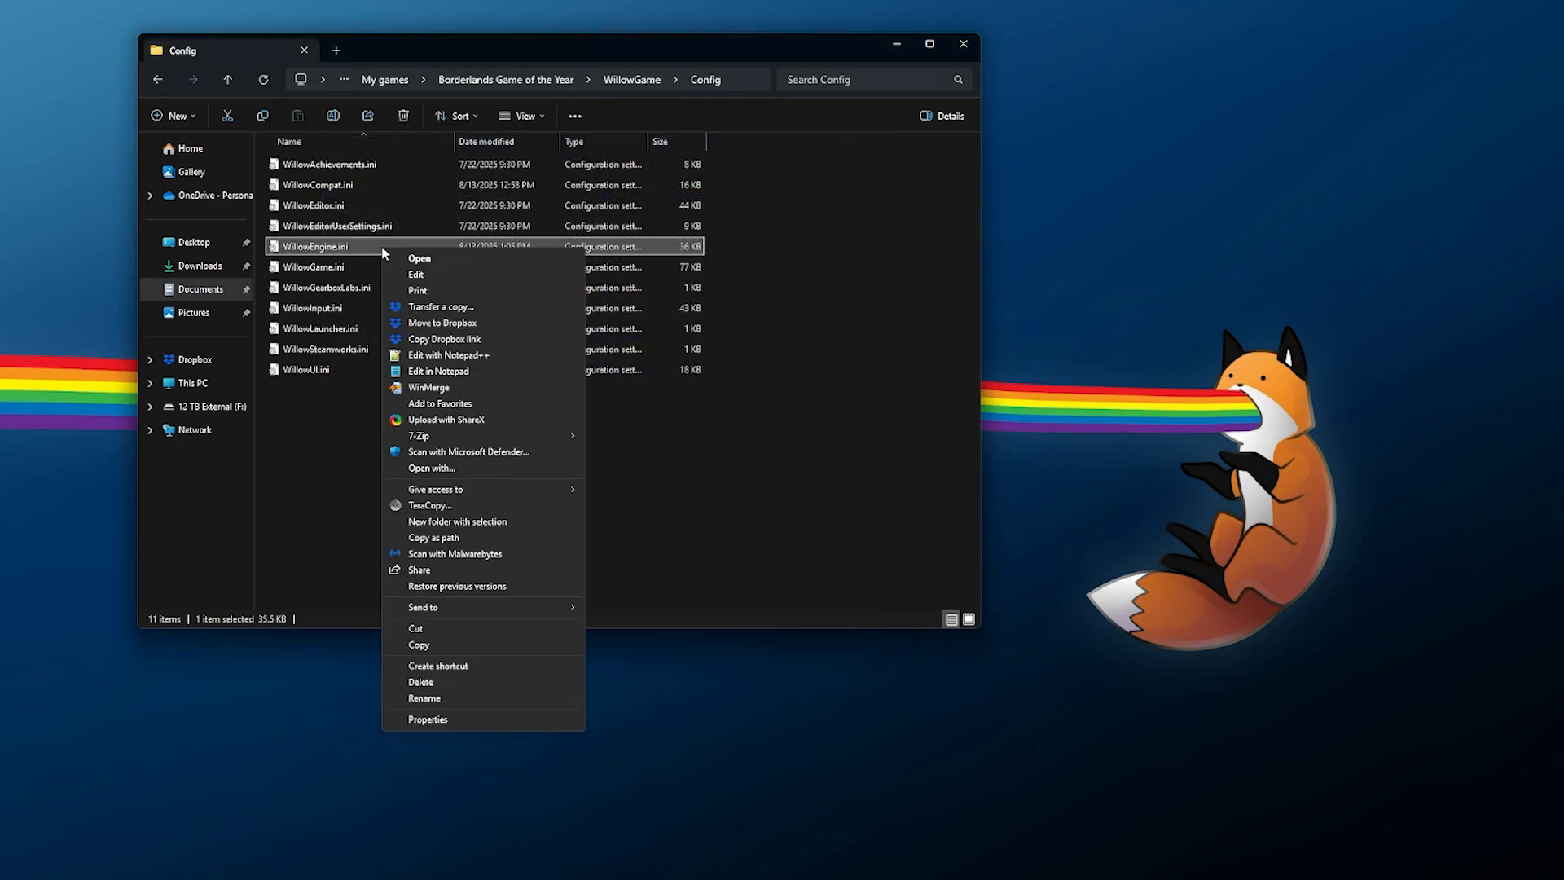
Tick Read-only in WillowEngine.ini's Properties and apply it
{"action": "left_click", "coordinate": [427, 719]}
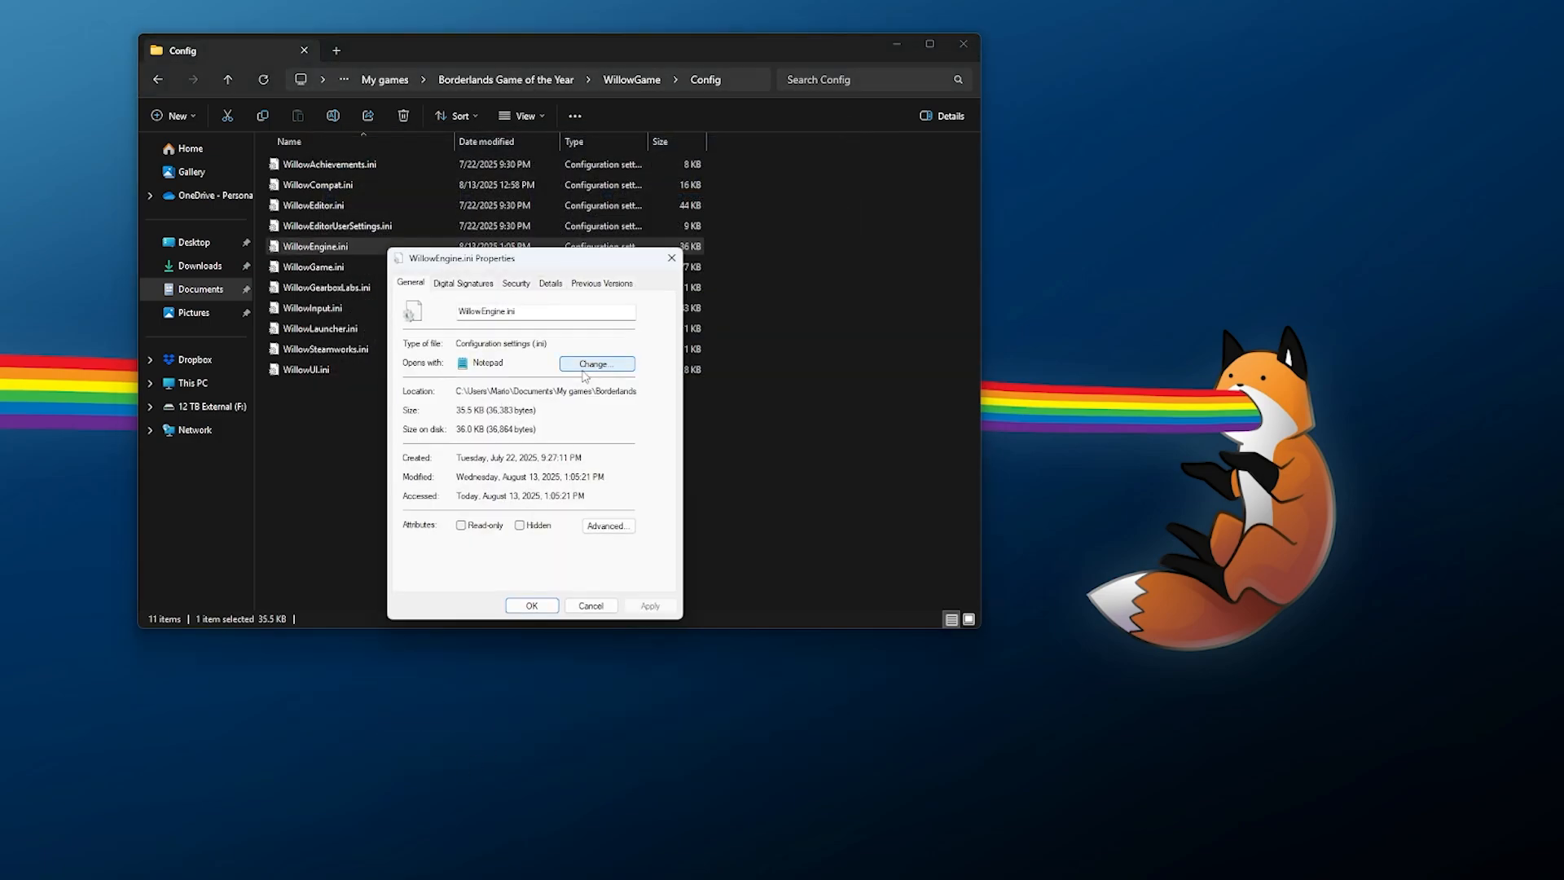
{"action": "left_click", "coordinate": [461, 525]}
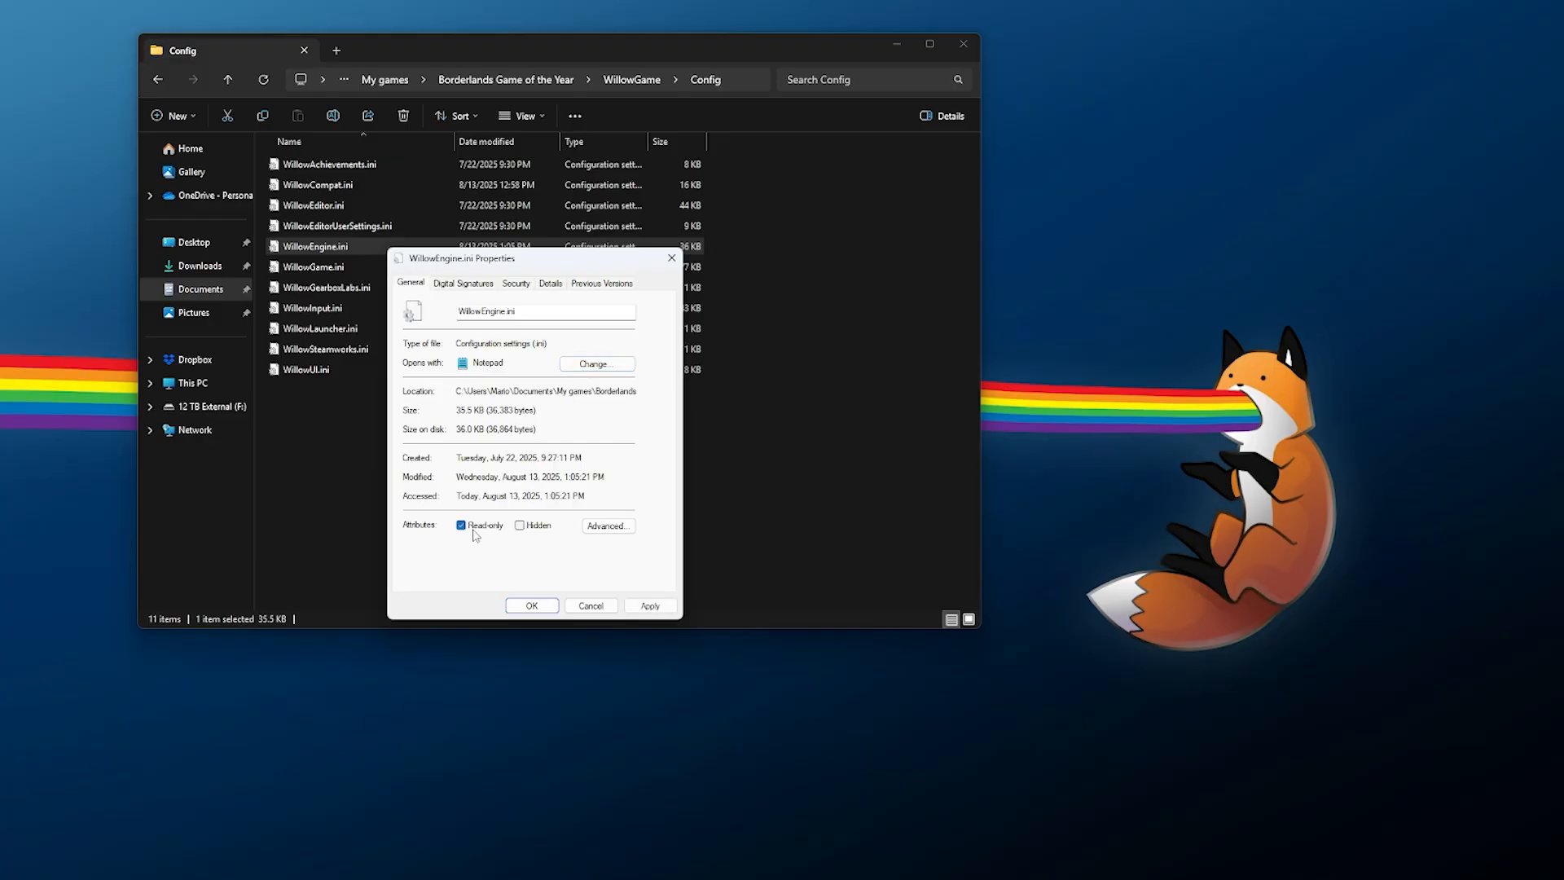
{"action": "left_click", "coordinate": [532, 606]}
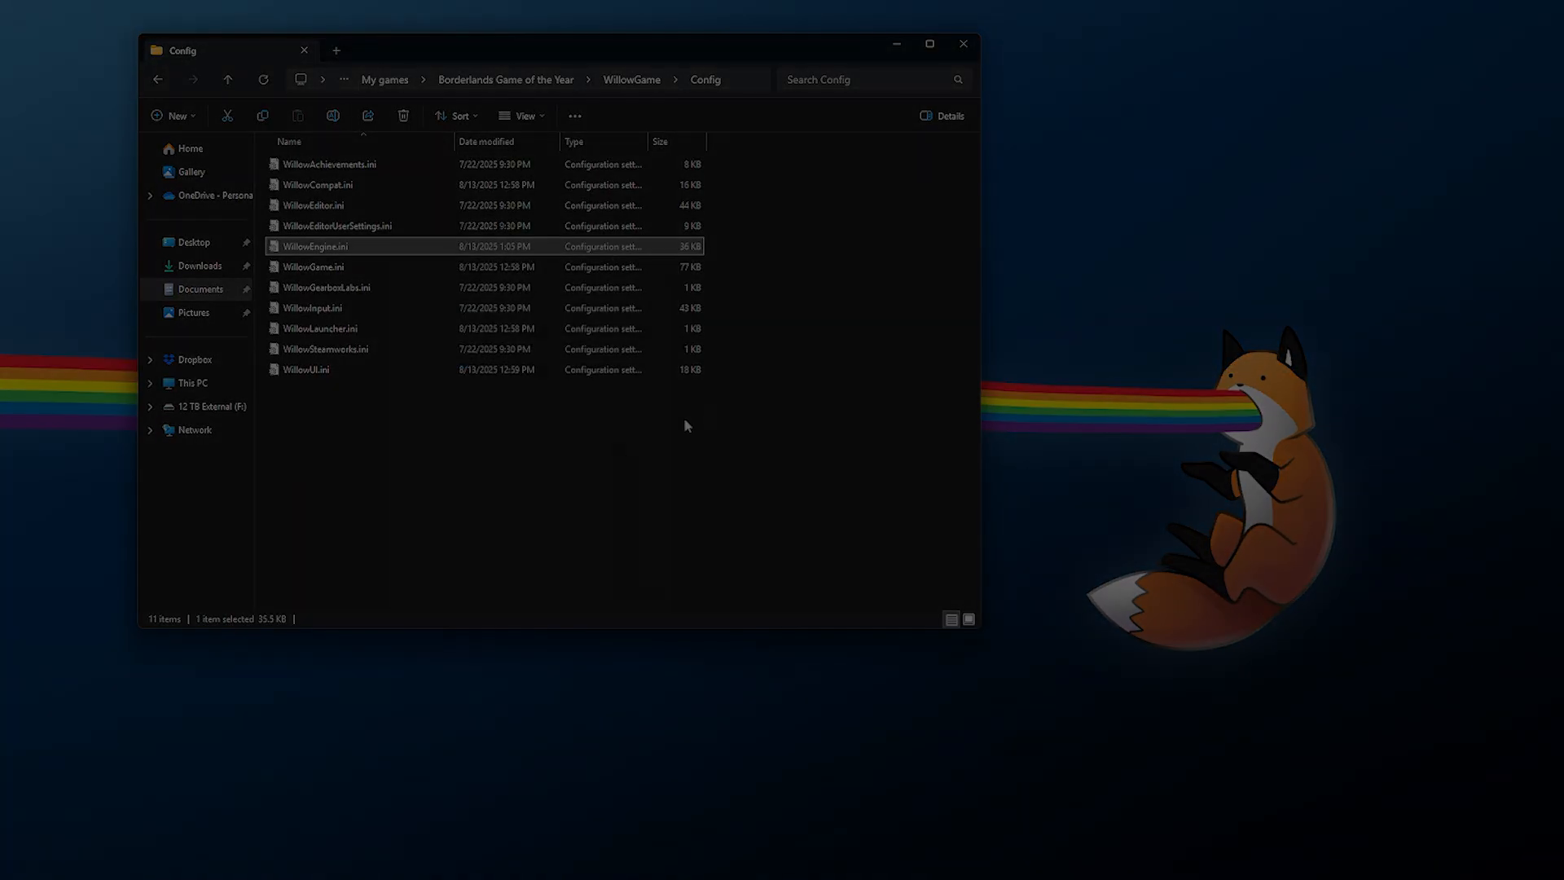
Open the Steam Deck's WillowEngine.ini in Kate showing bHasVoiceEnabled=false under [VoIP]
{"action": "double_click", "coordinate": [314, 246]}
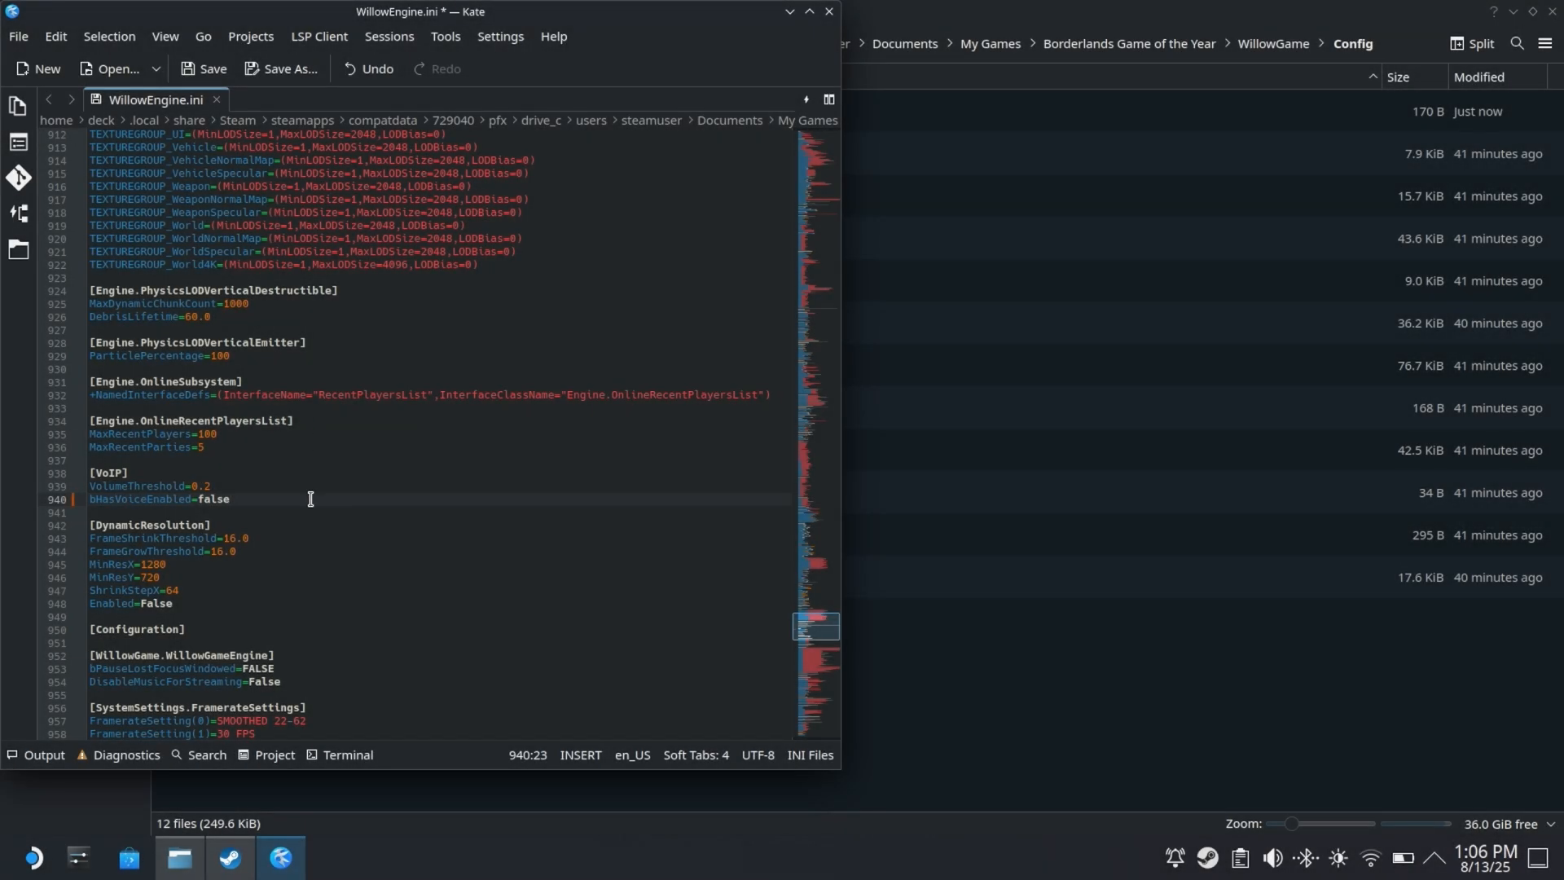
{"action": "mouse_move", "coordinate": [107, 500]}
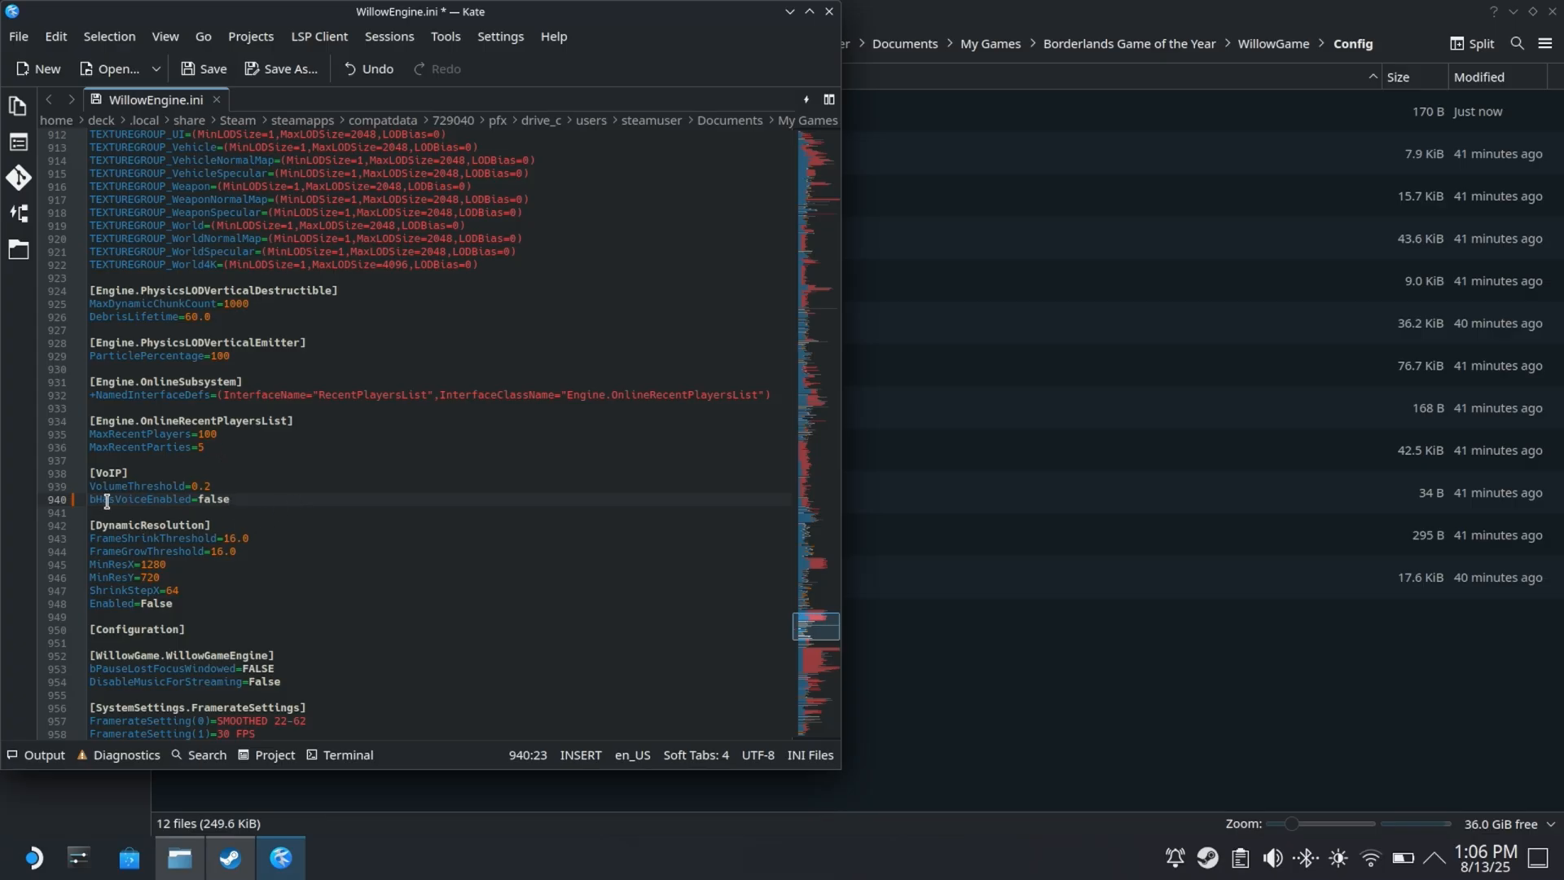
{"action": "mouse_move", "coordinate": [204, 500]}
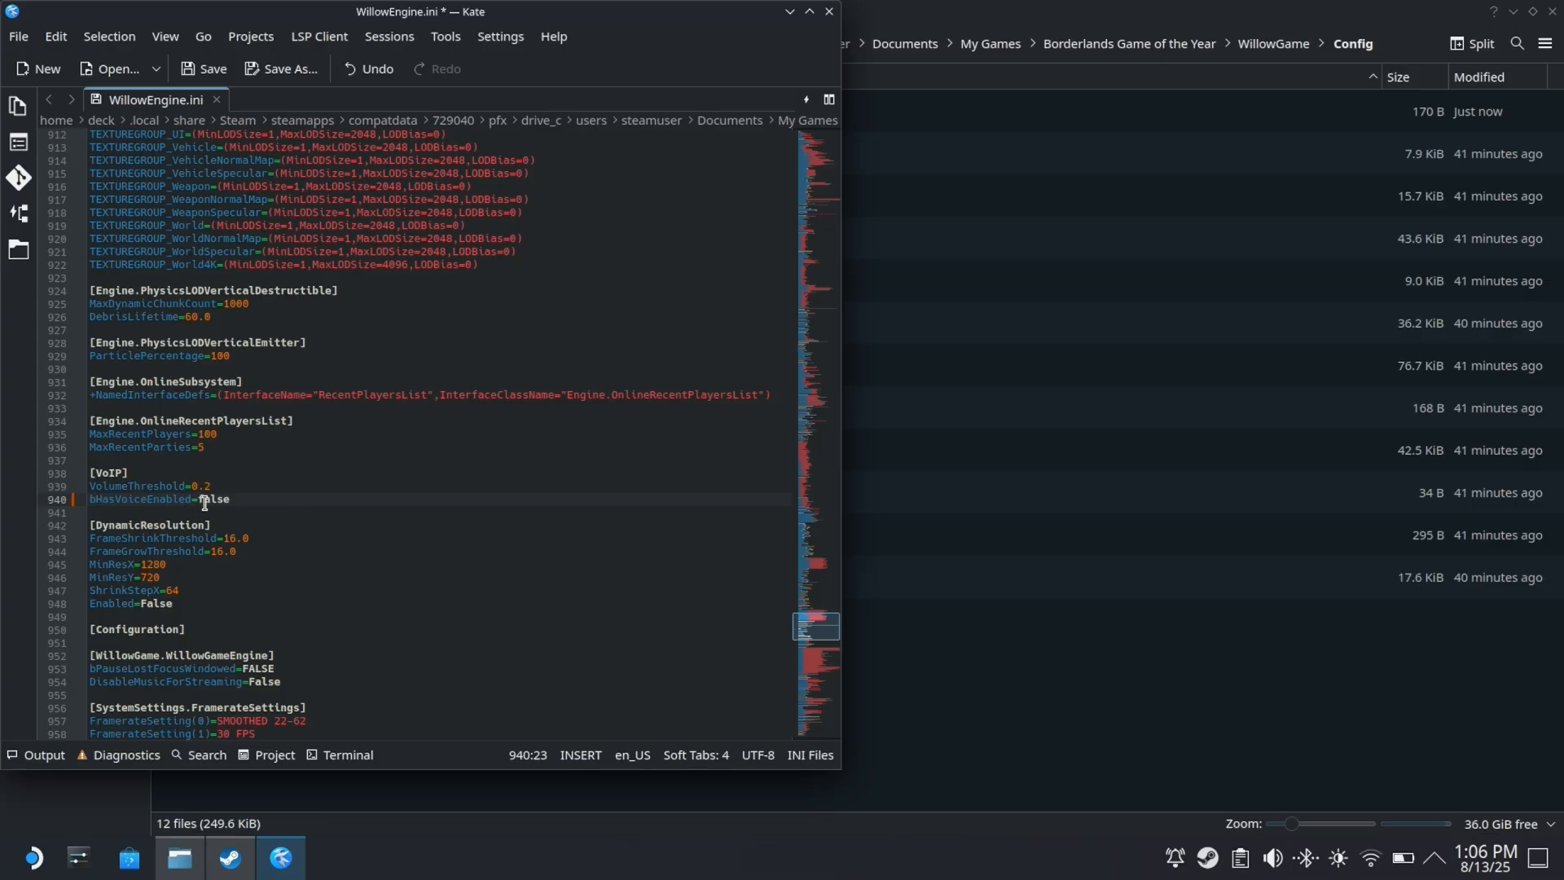
{"action": "mouse_move", "coordinate": [91, 499]}
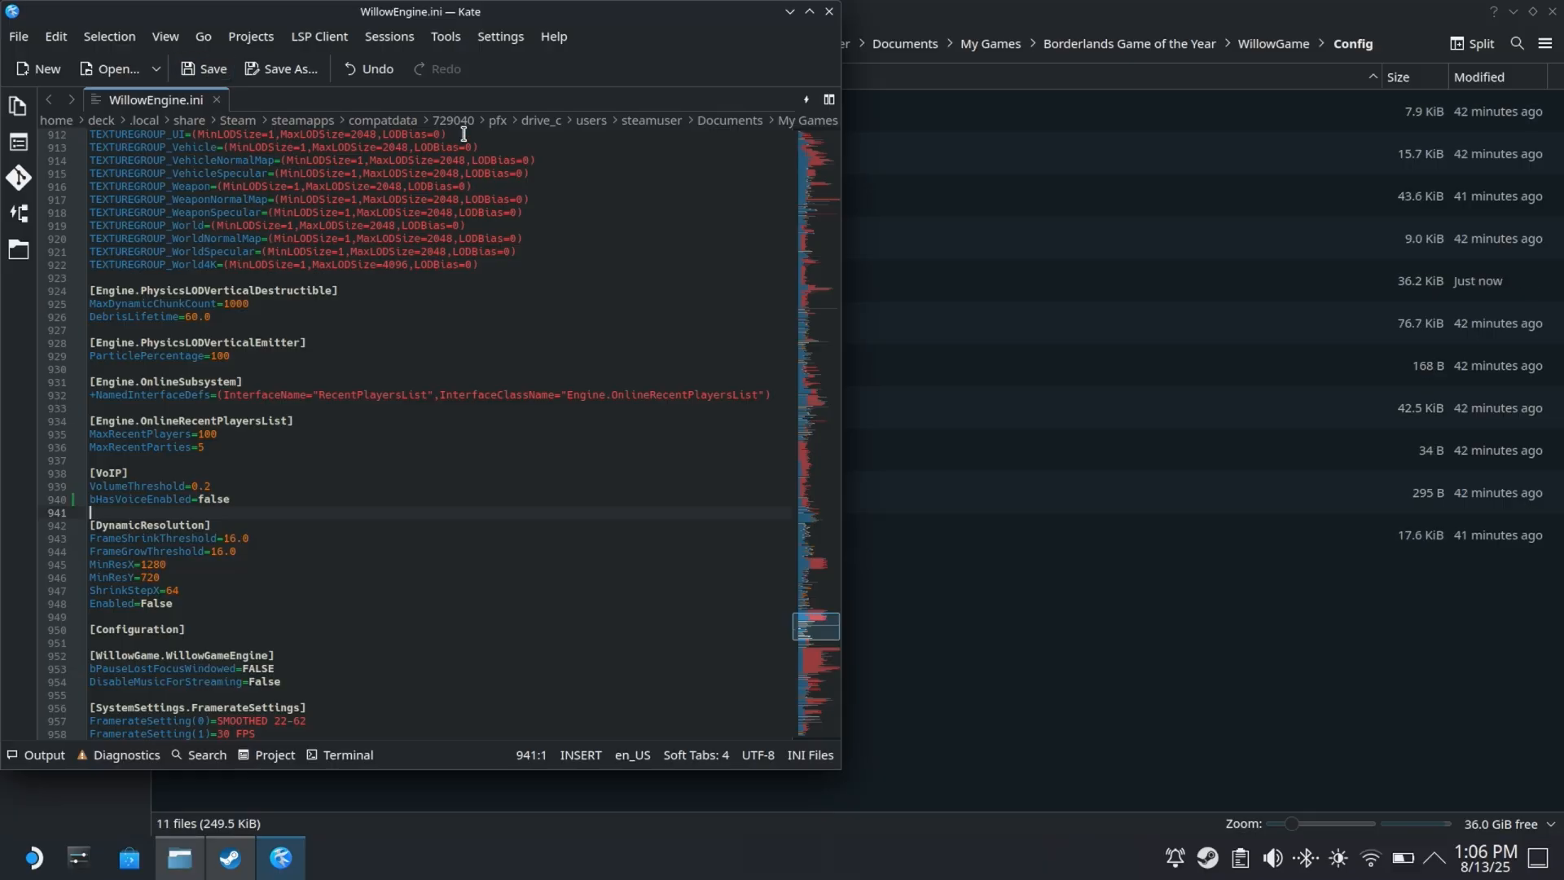
Open WillowEngine.ini's Properties in Dolphin, go to Permissions and expand the Owner access dropdown
{"action": "right_click", "coordinate": [299, 280]}
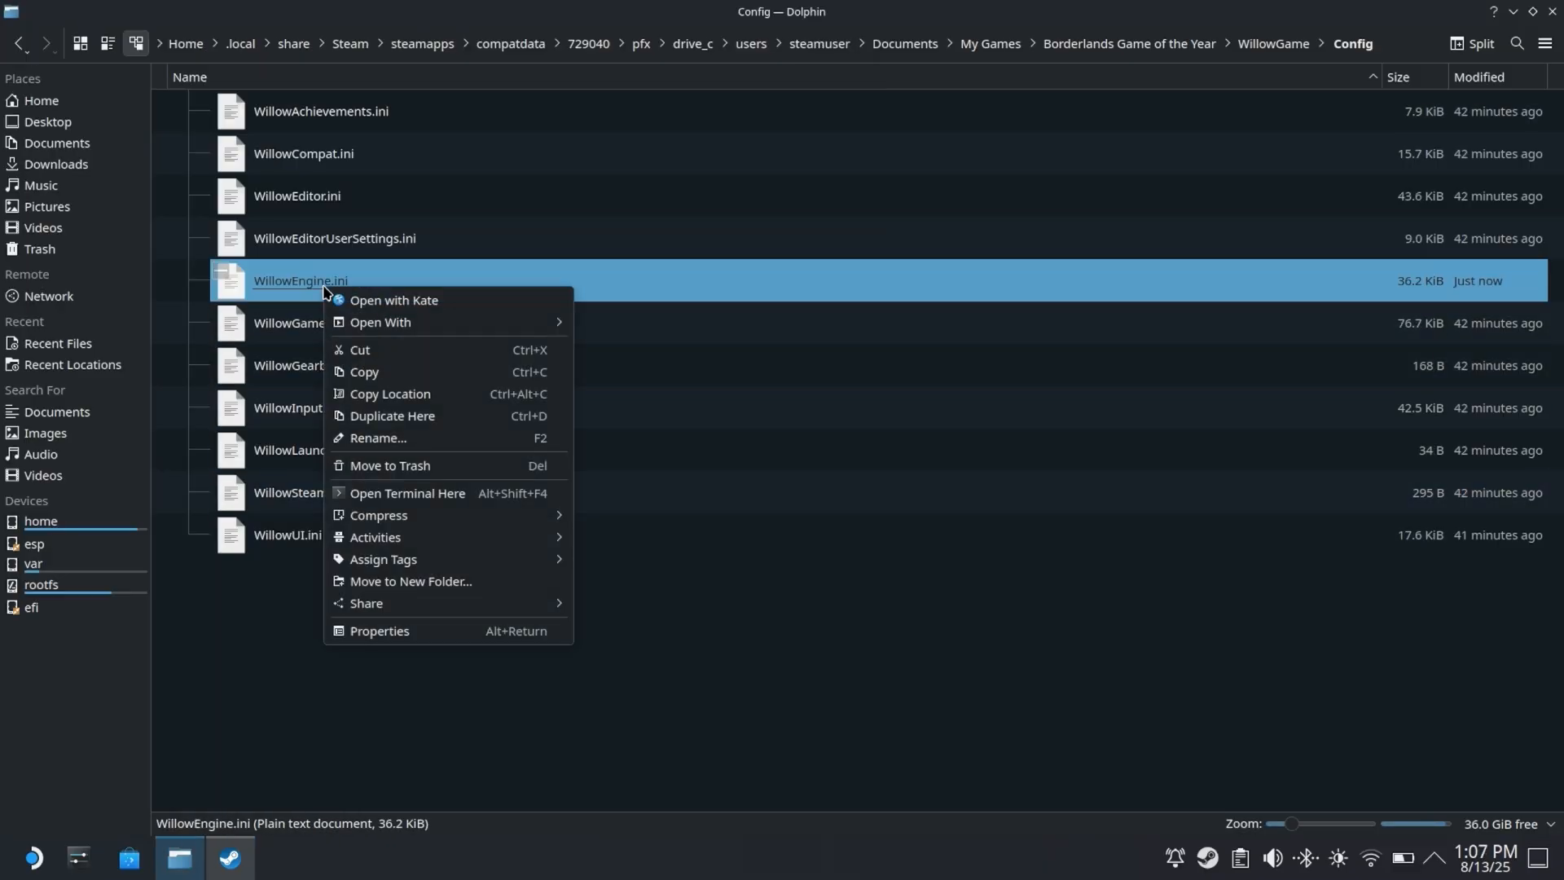
{"action": "mouse_move", "coordinate": [406, 492]}
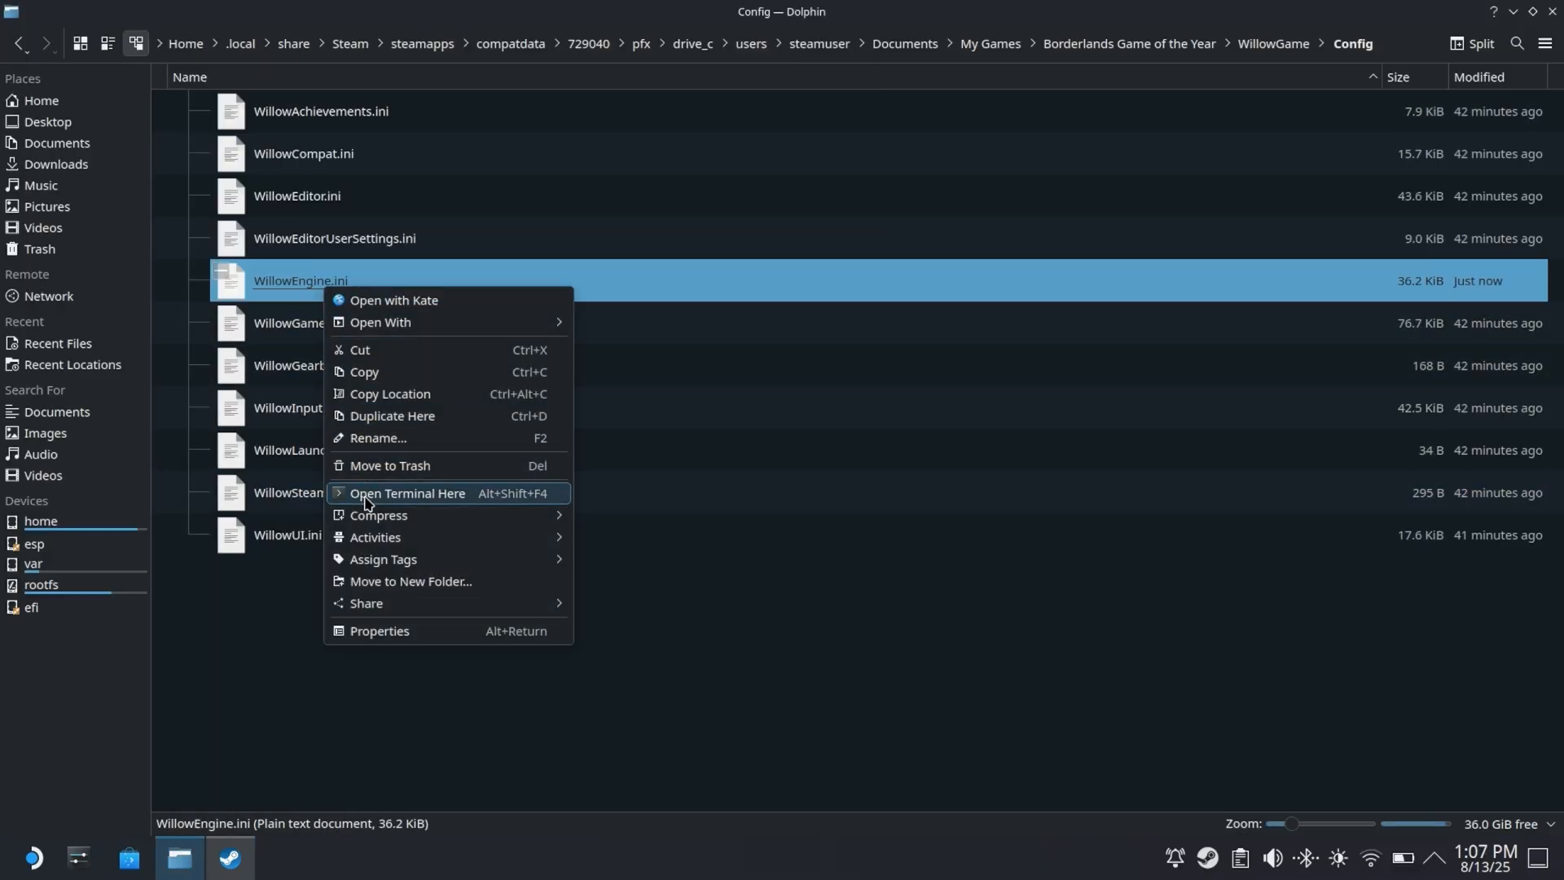
{"action": "left_click", "coordinate": [379, 630]}
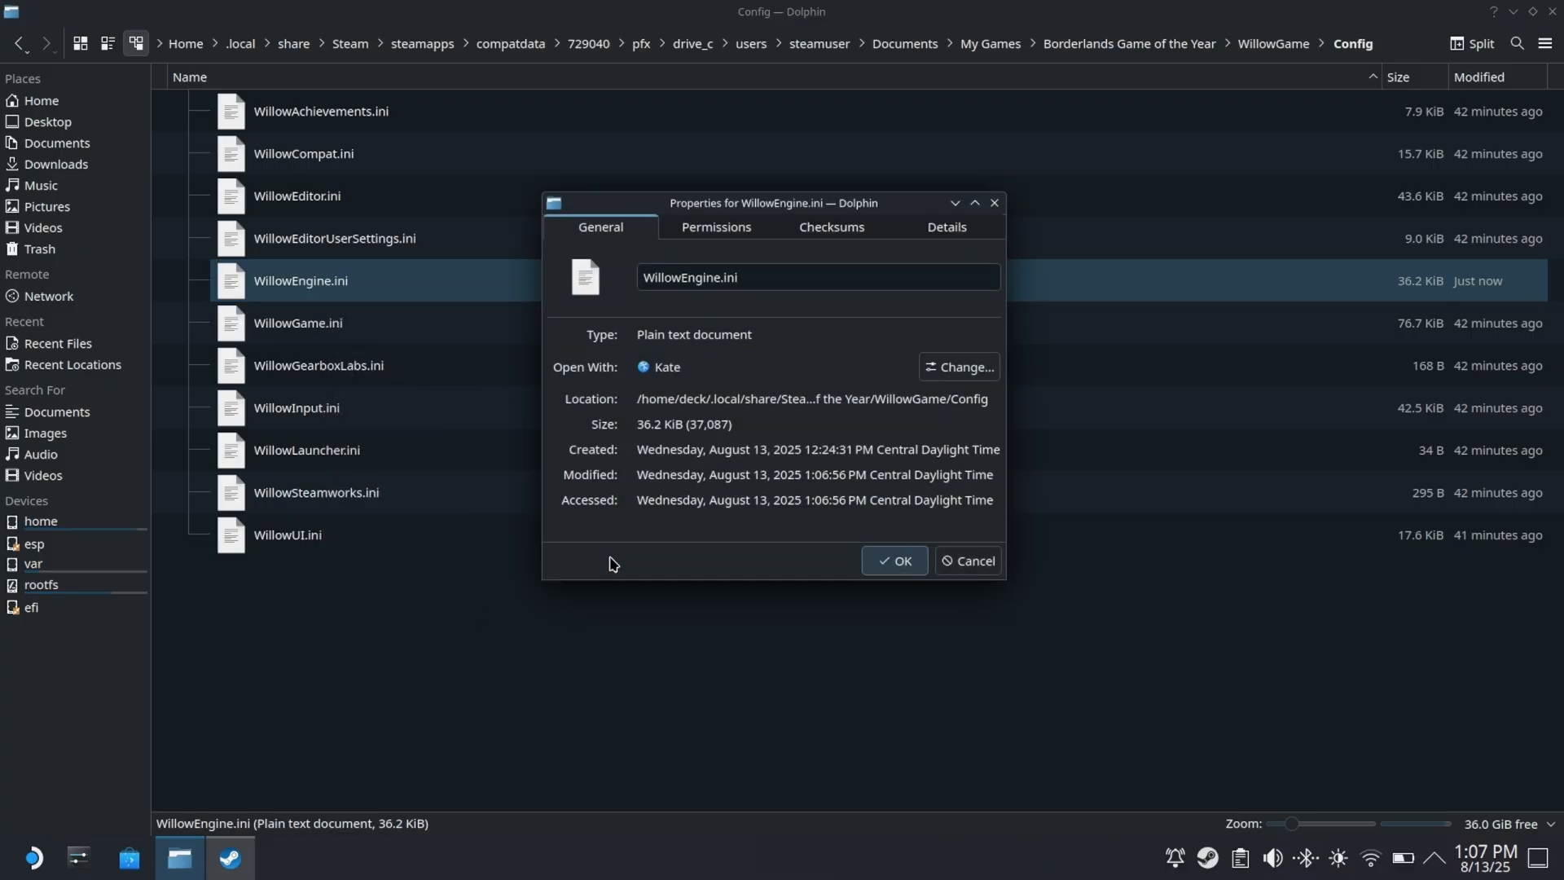
{"action": "left_click", "coordinate": [713, 227]}
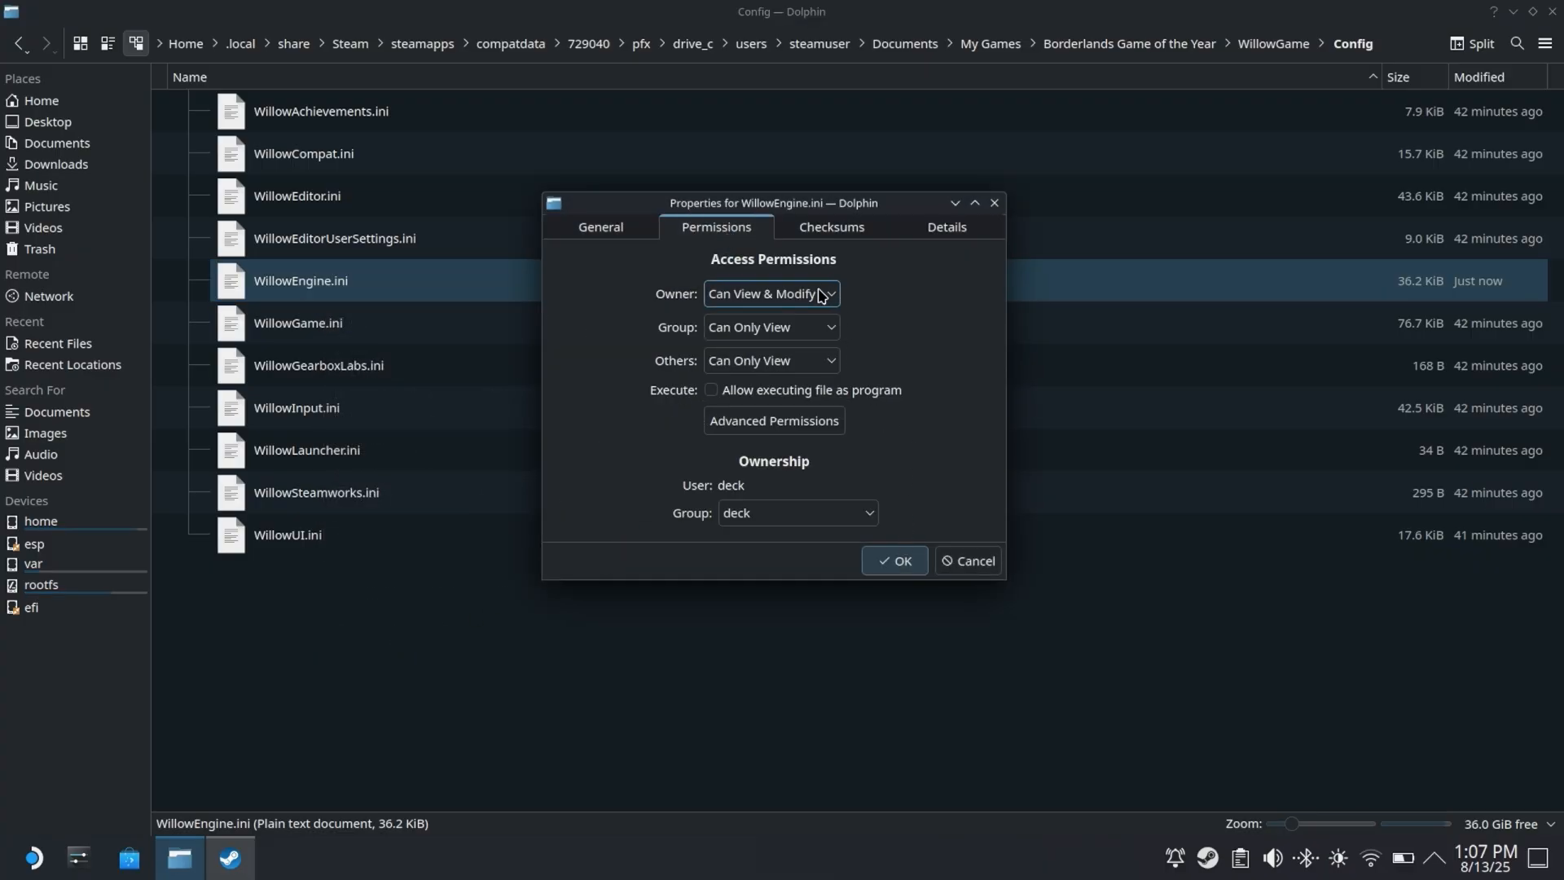
{"action": "left_click", "coordinate": [769, 293]}
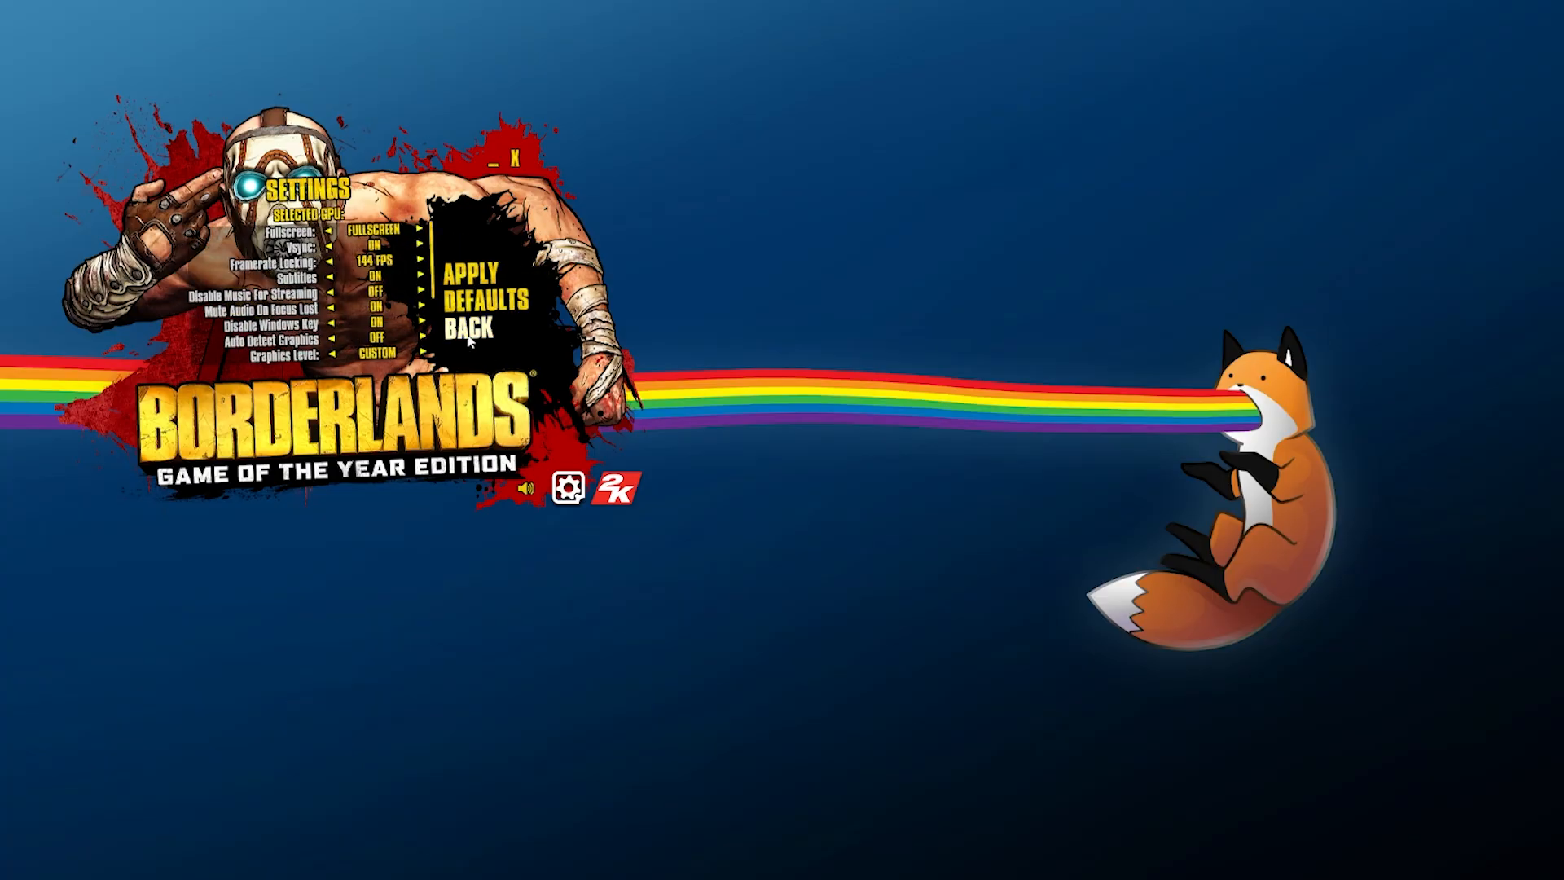
Back out of the Borderlands GOTY Enhanced launcher's Settings screen
{"action": "left_click", "coordinate": [454, 331]}
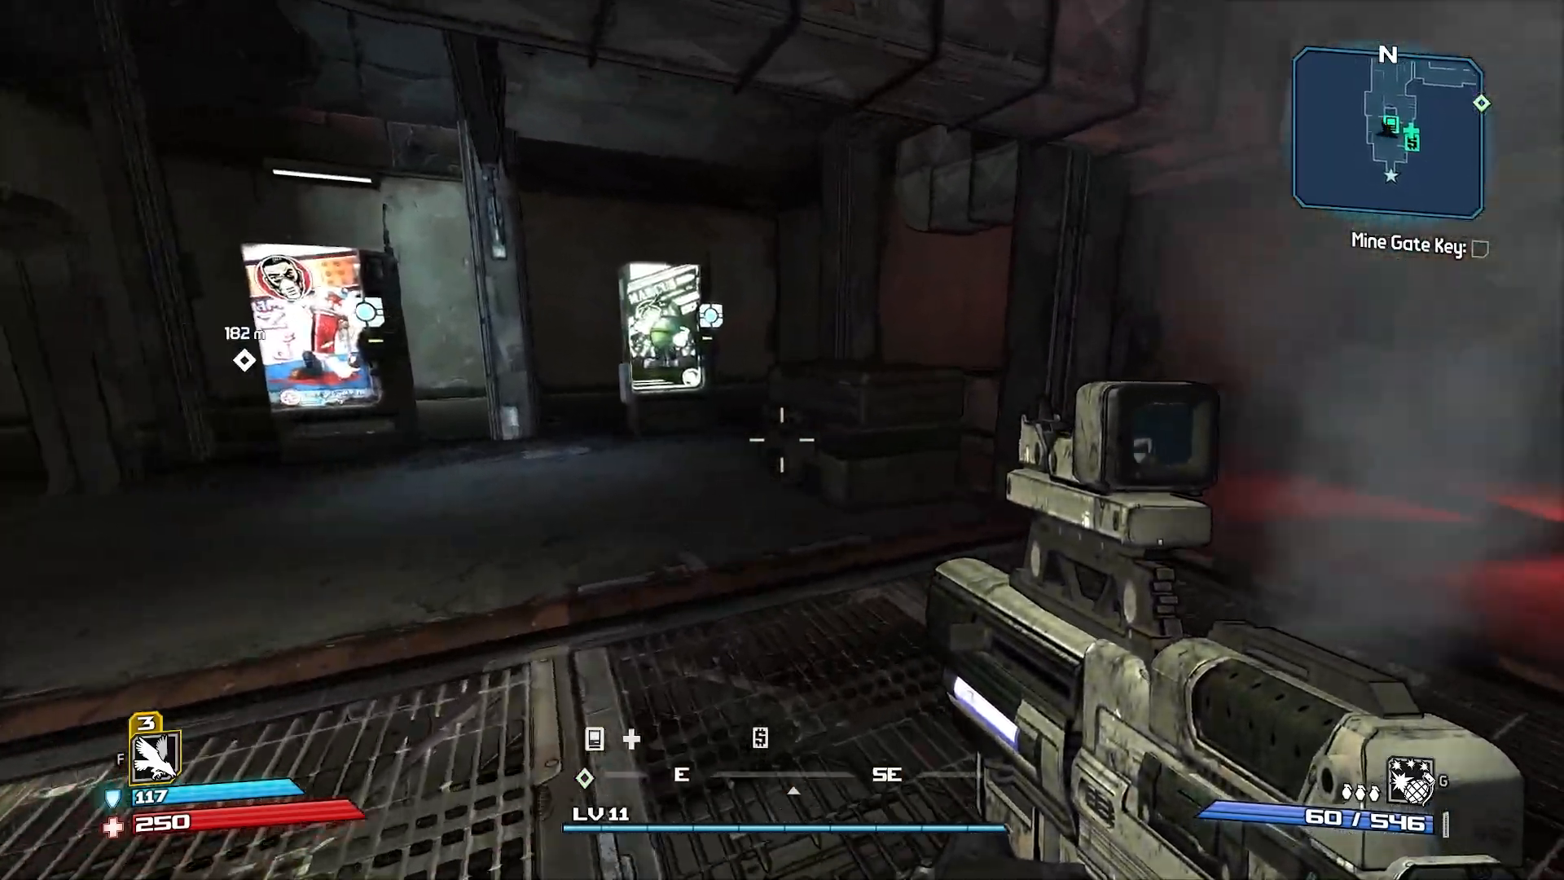
{"action": "mouse_move", "coordinate": [782, 438]}
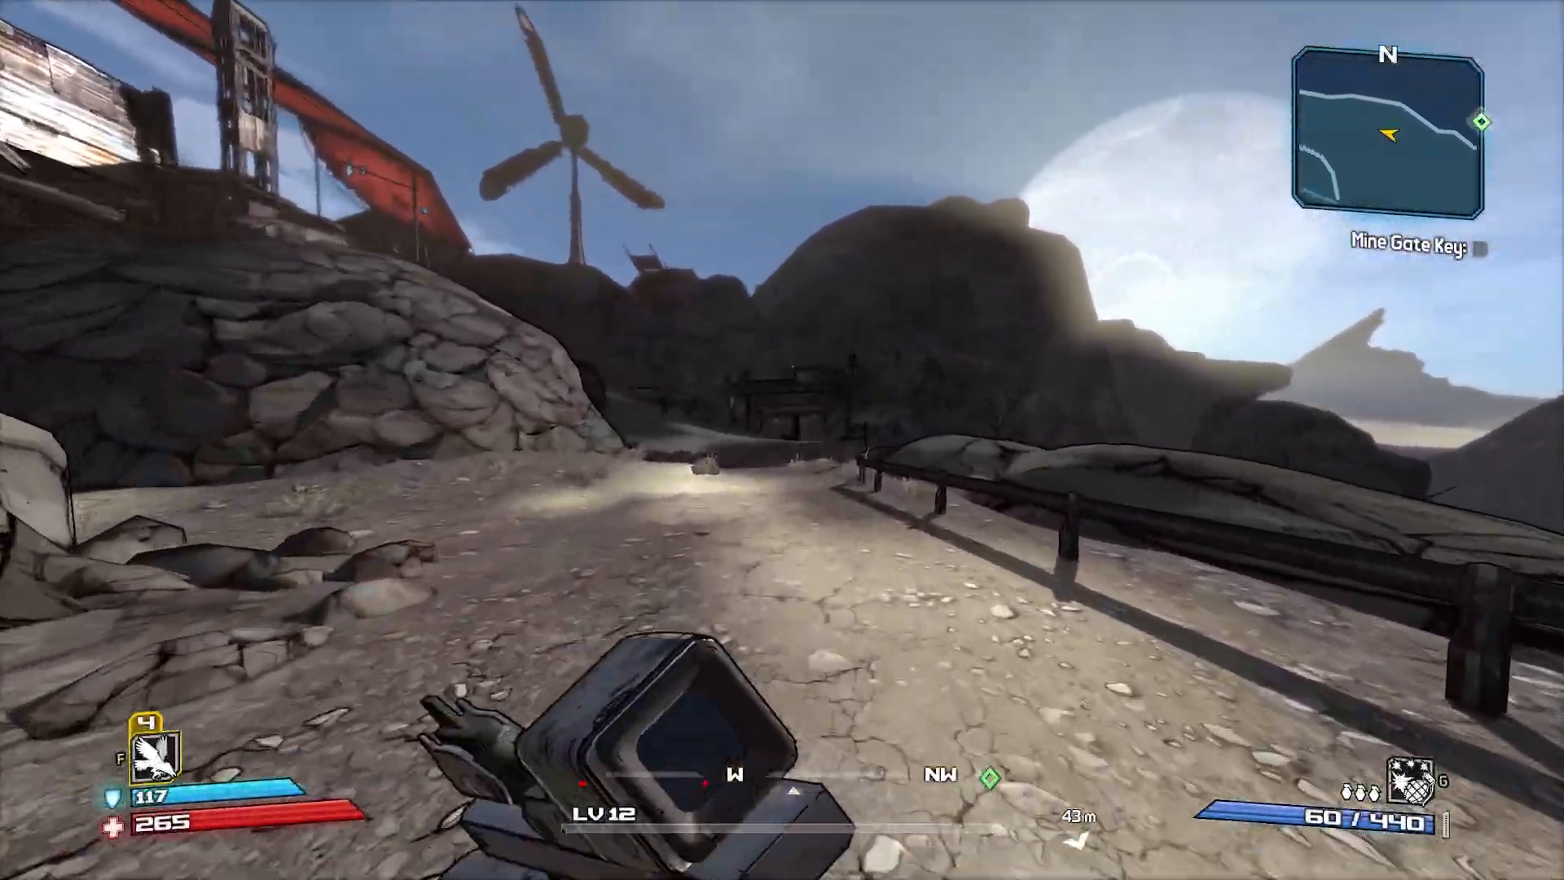
Scope in on the Bandit Raider at Mine Gate and shoot him
{"action": "right_click", "coordinate": [782, 440]}
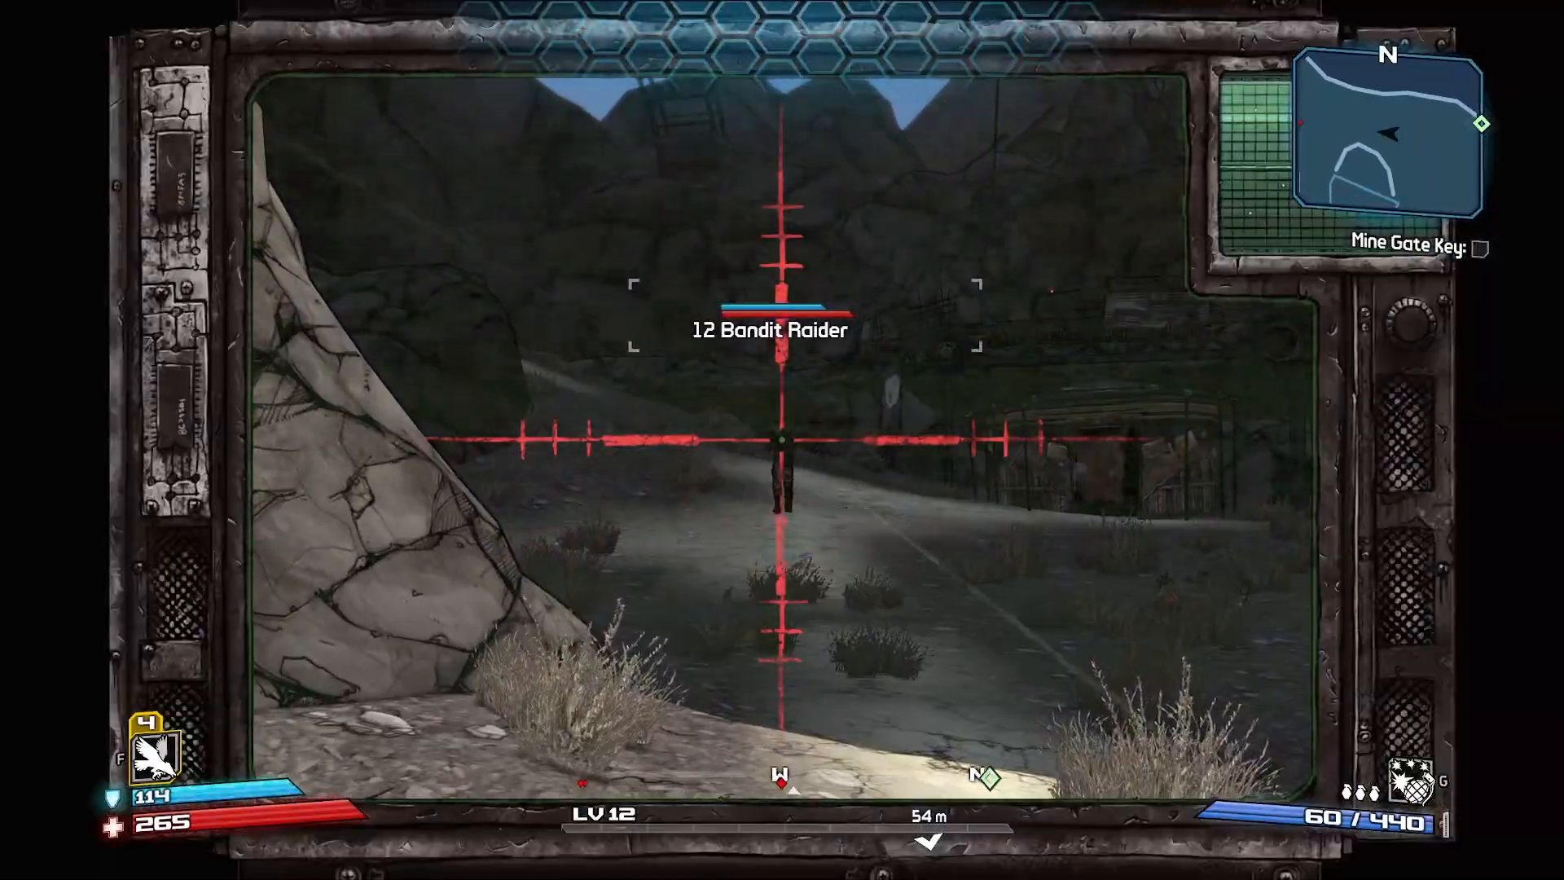
{"action": "left_click", "coordinate": [782, 440]}
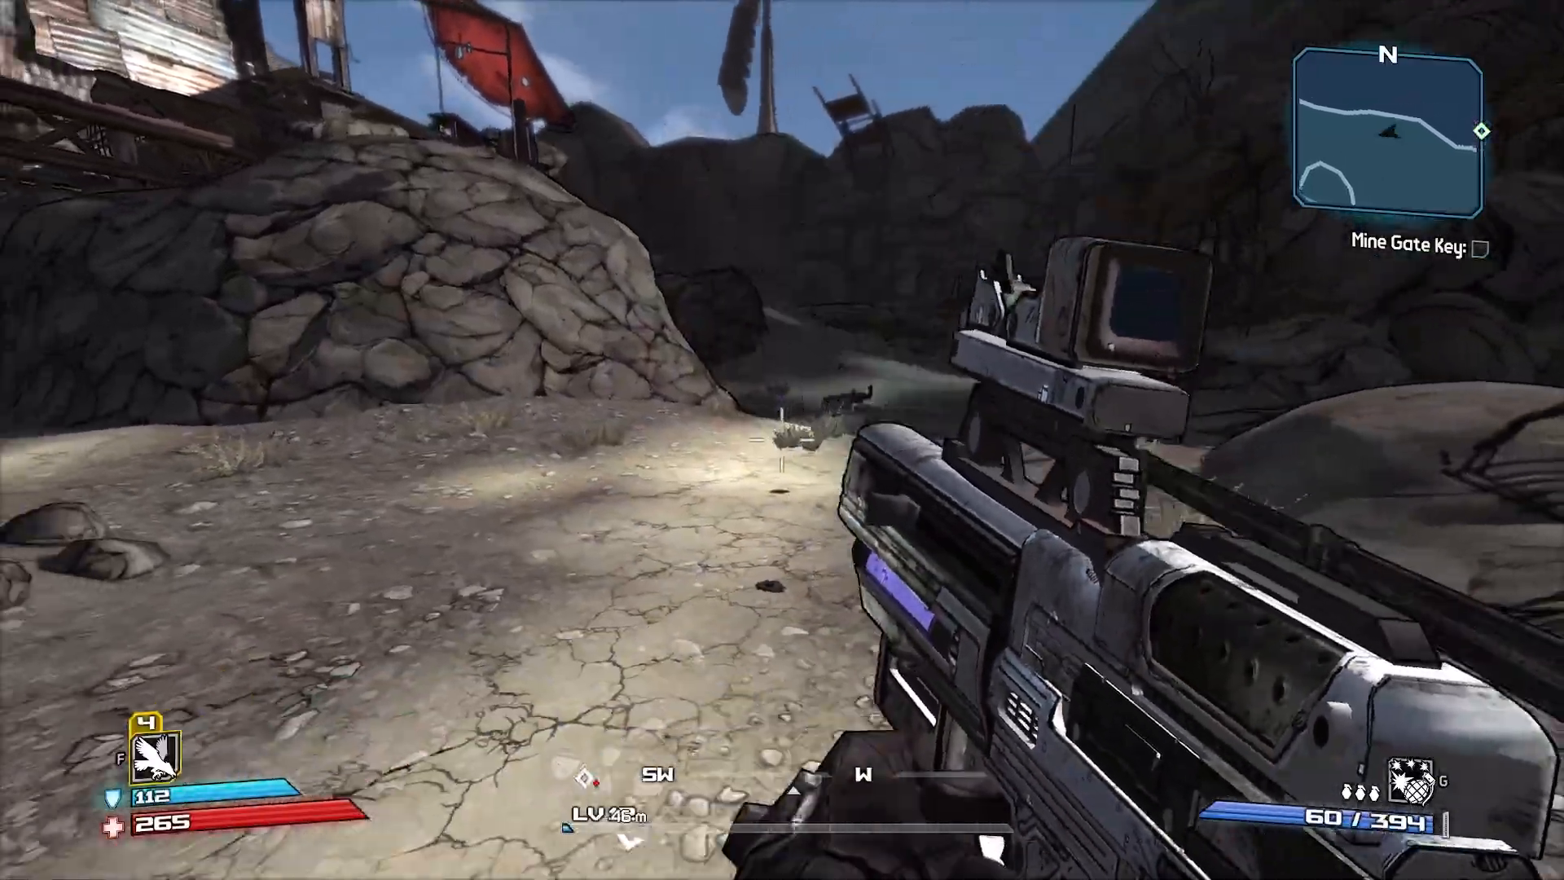
{"action": "mouse_move", "coordinate": [782, 440]}
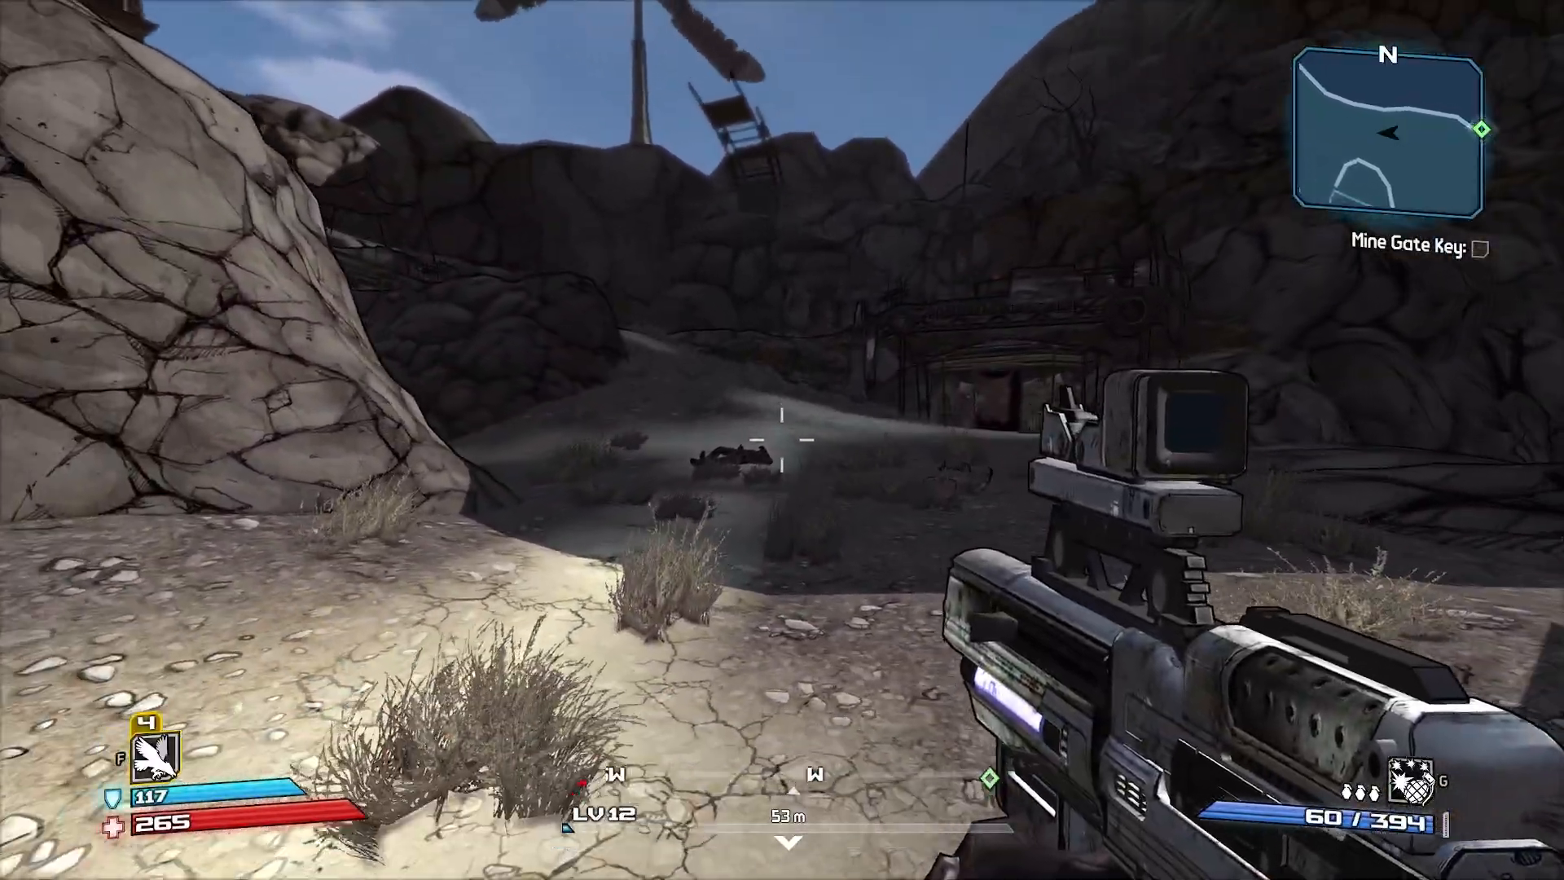
{"action": "mouse_move", "coordinate": [782, 440]}
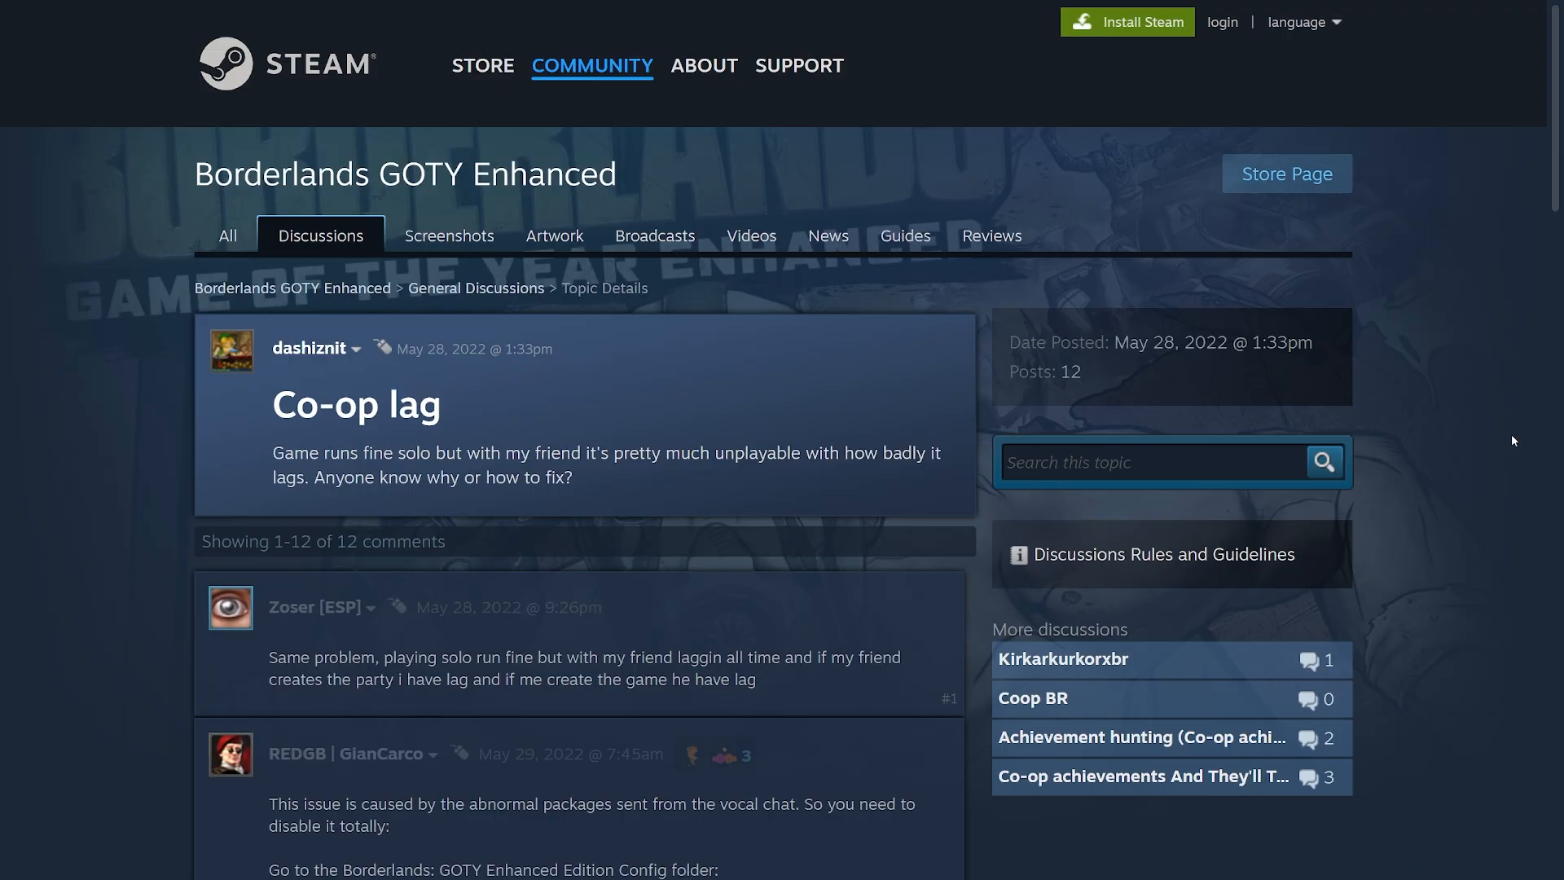
{"action": "mouse_move", "coordinate": [841, 476]}
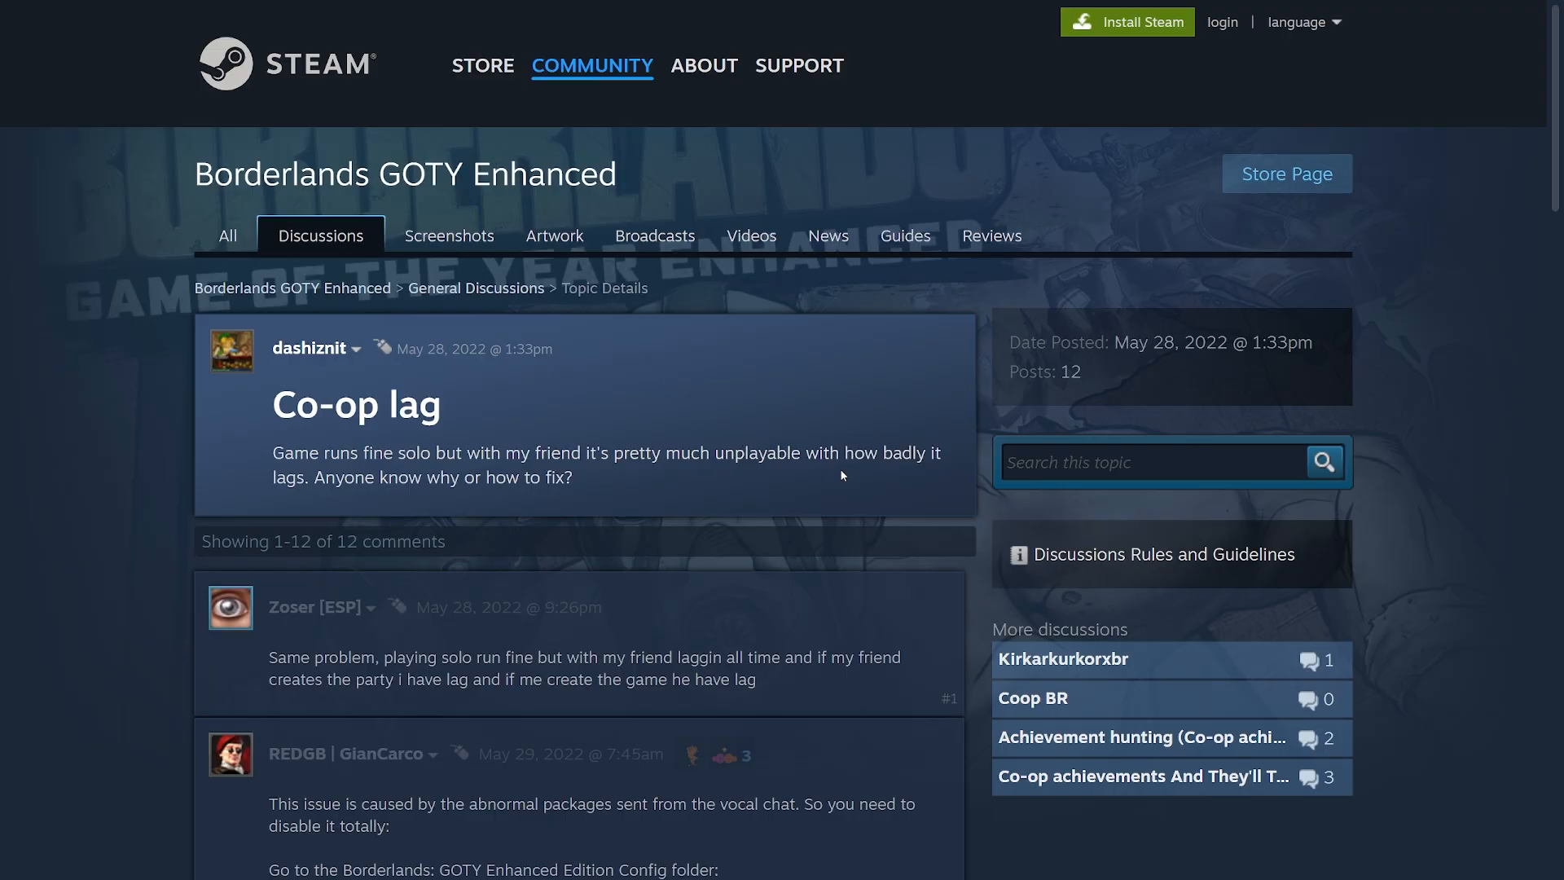
{"action": "mouse_move", "coordinate": [344, 373]}
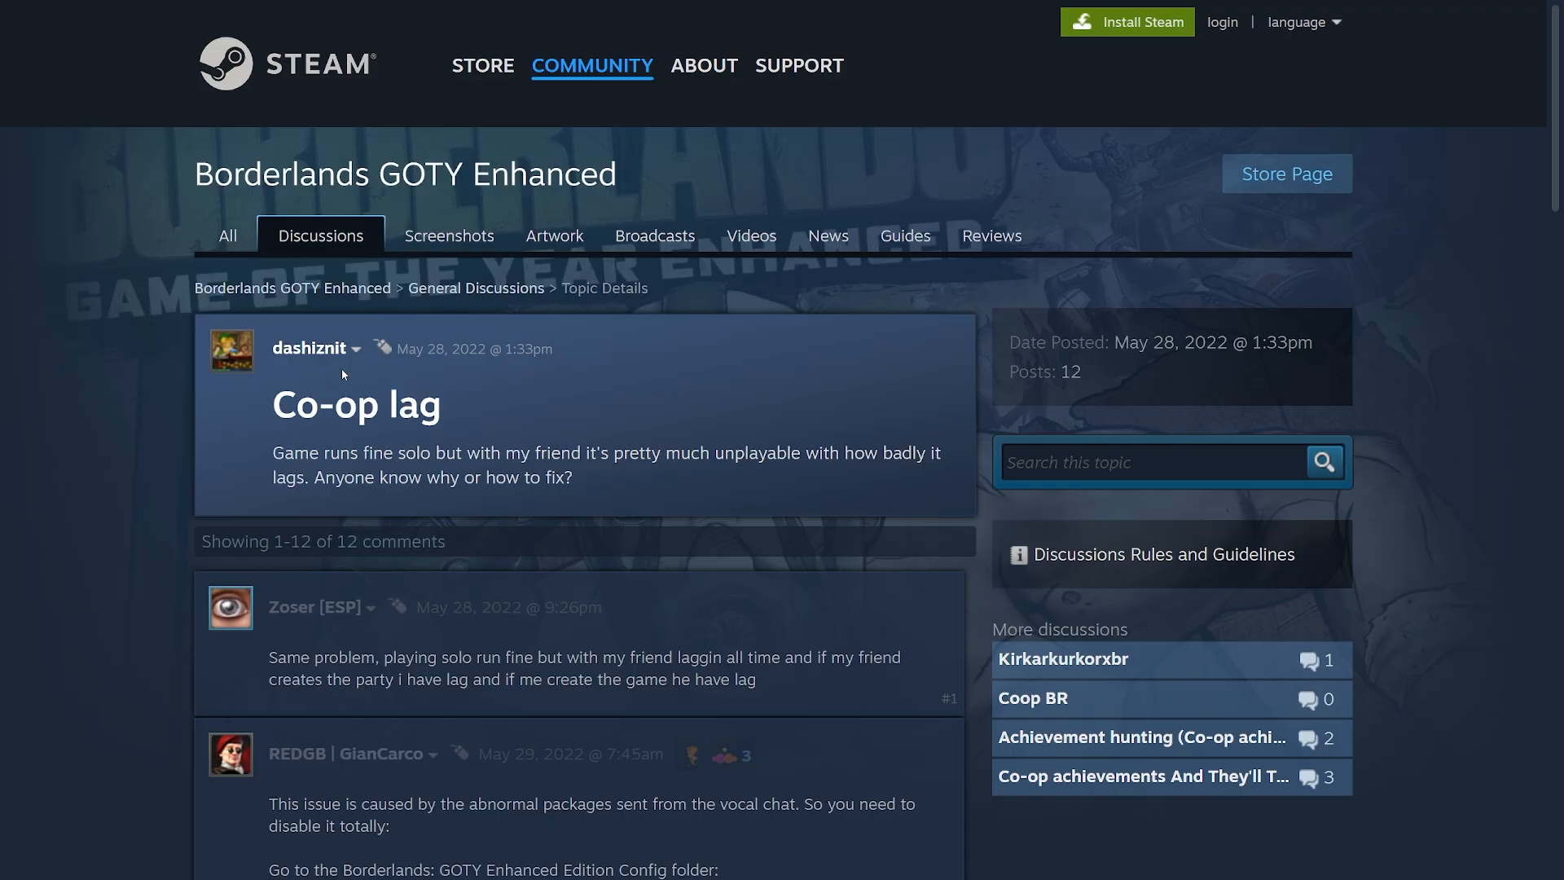
{"action": "mouse_move", "coordinate": [722, 492]}
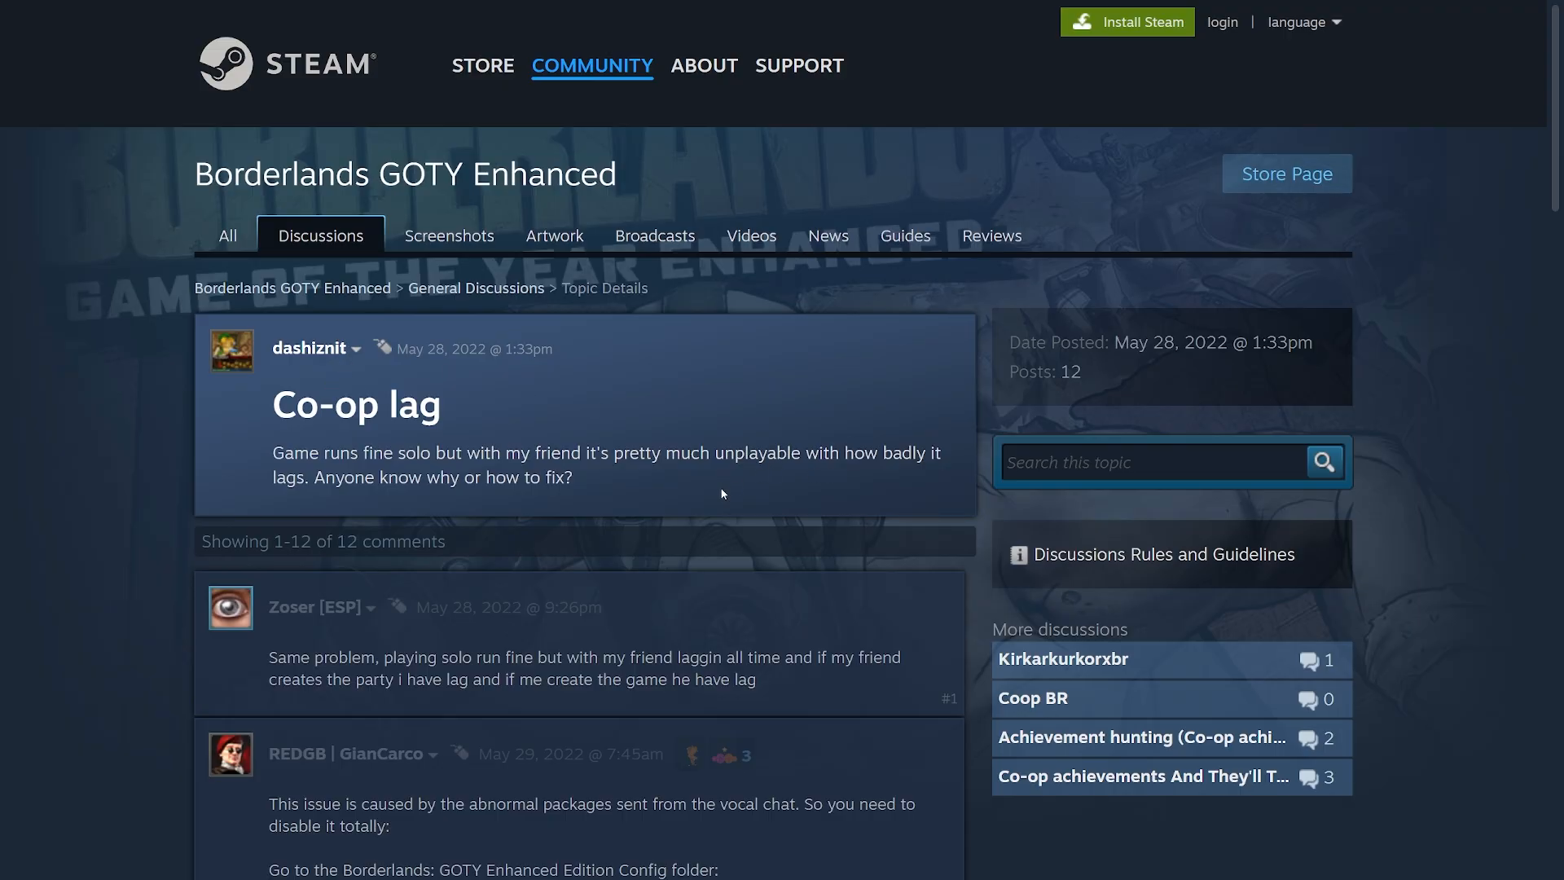
Scroll the Co-op lag thread to the fix reply and highlight its Config folder path
{"action": "scroll", "scroll_direction": "down", "scroll_amount": 3}
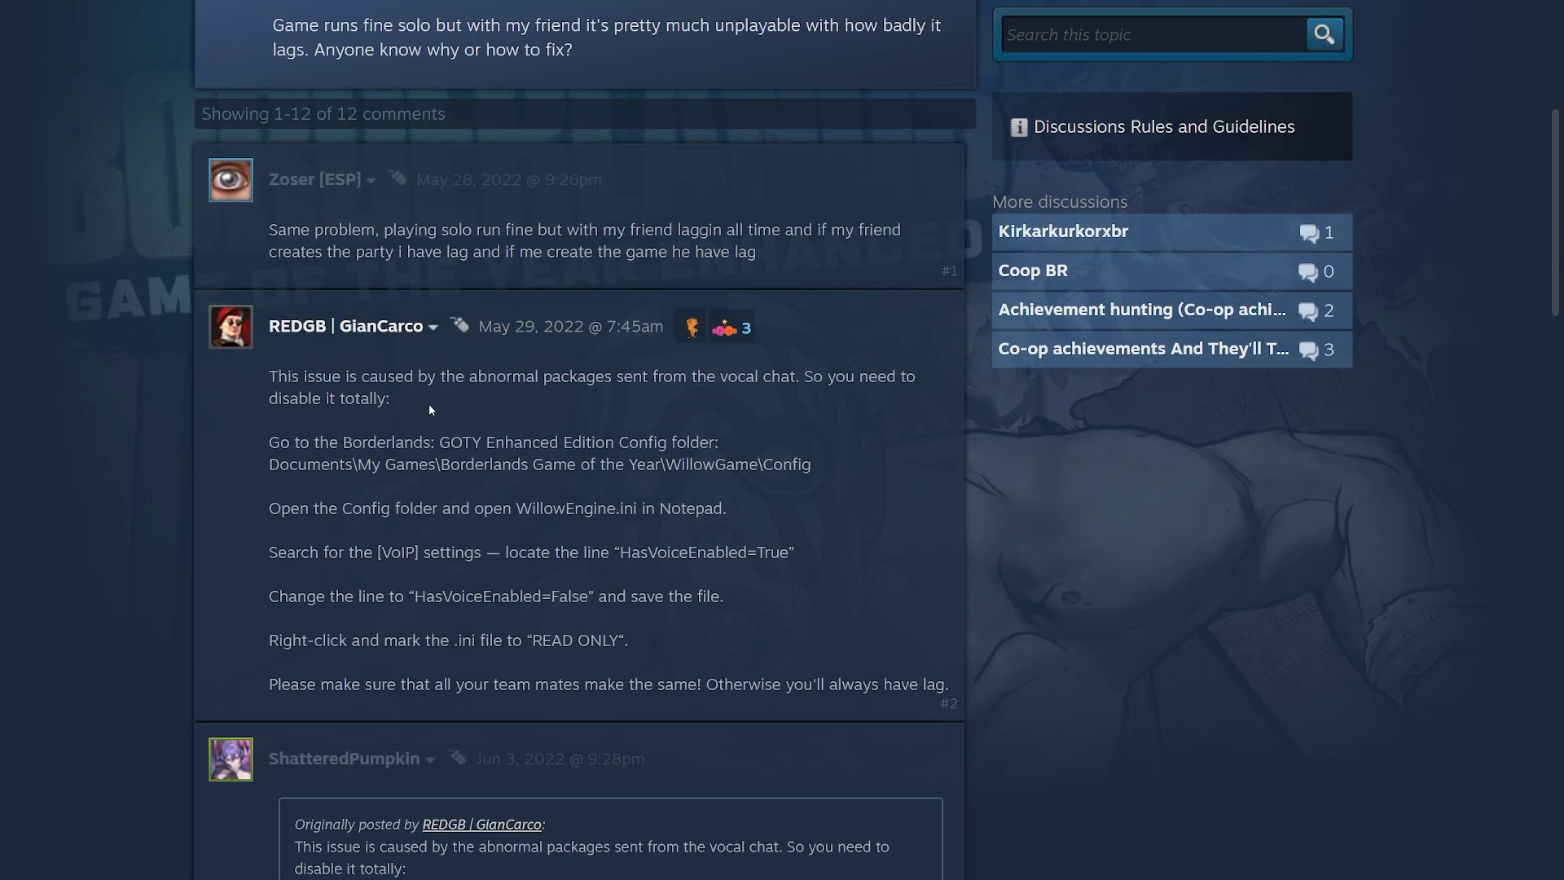
{"action": "double_click", "coordinate": [540, 464]}
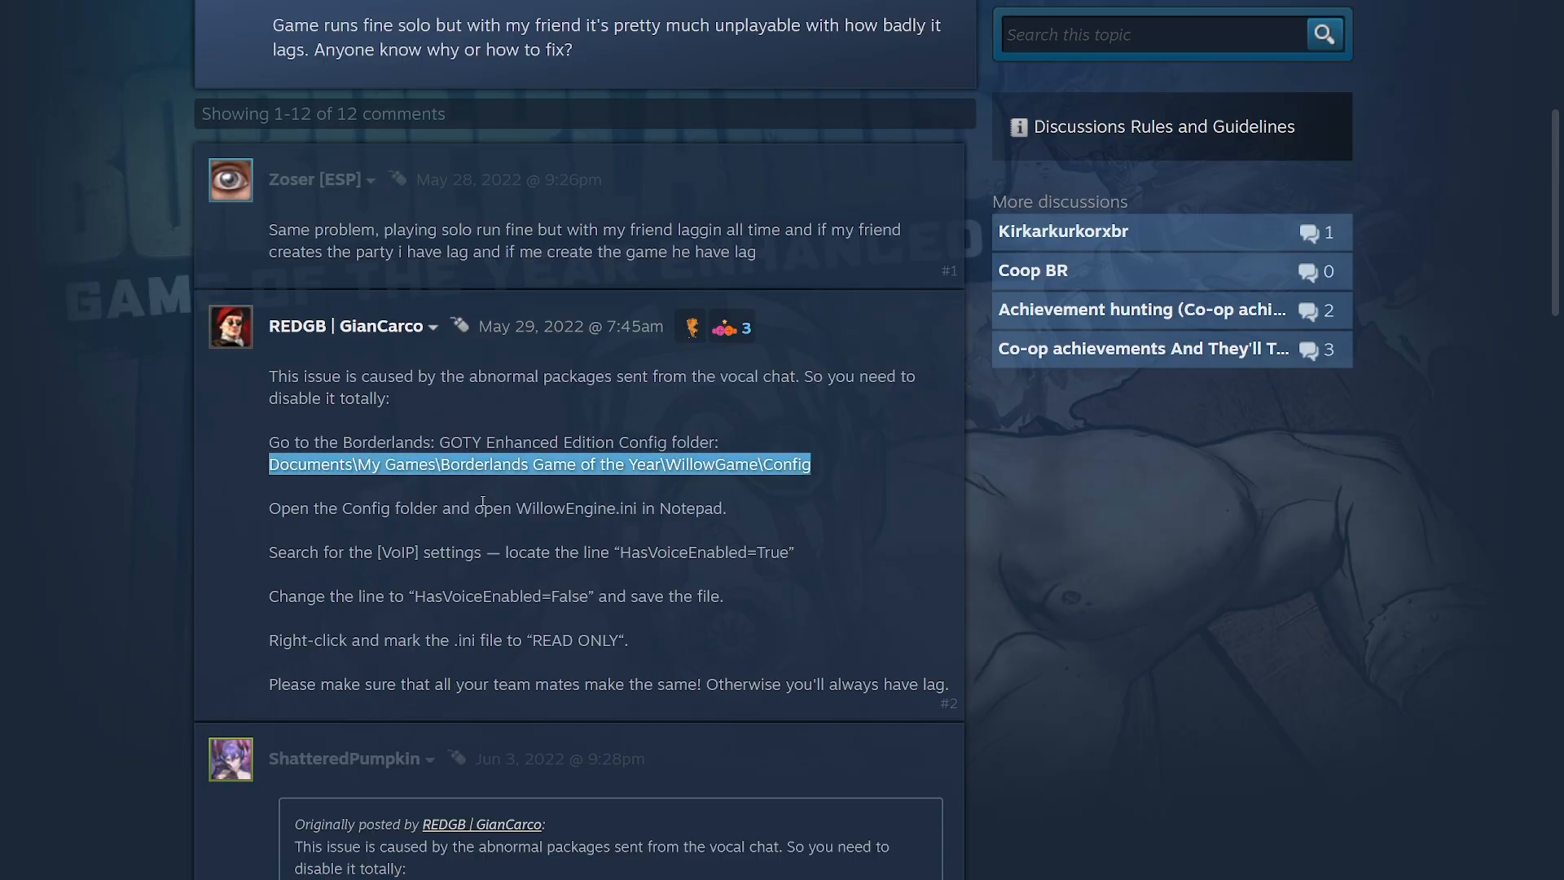
{"action": "left_click", "coordinate": [899, 614]}
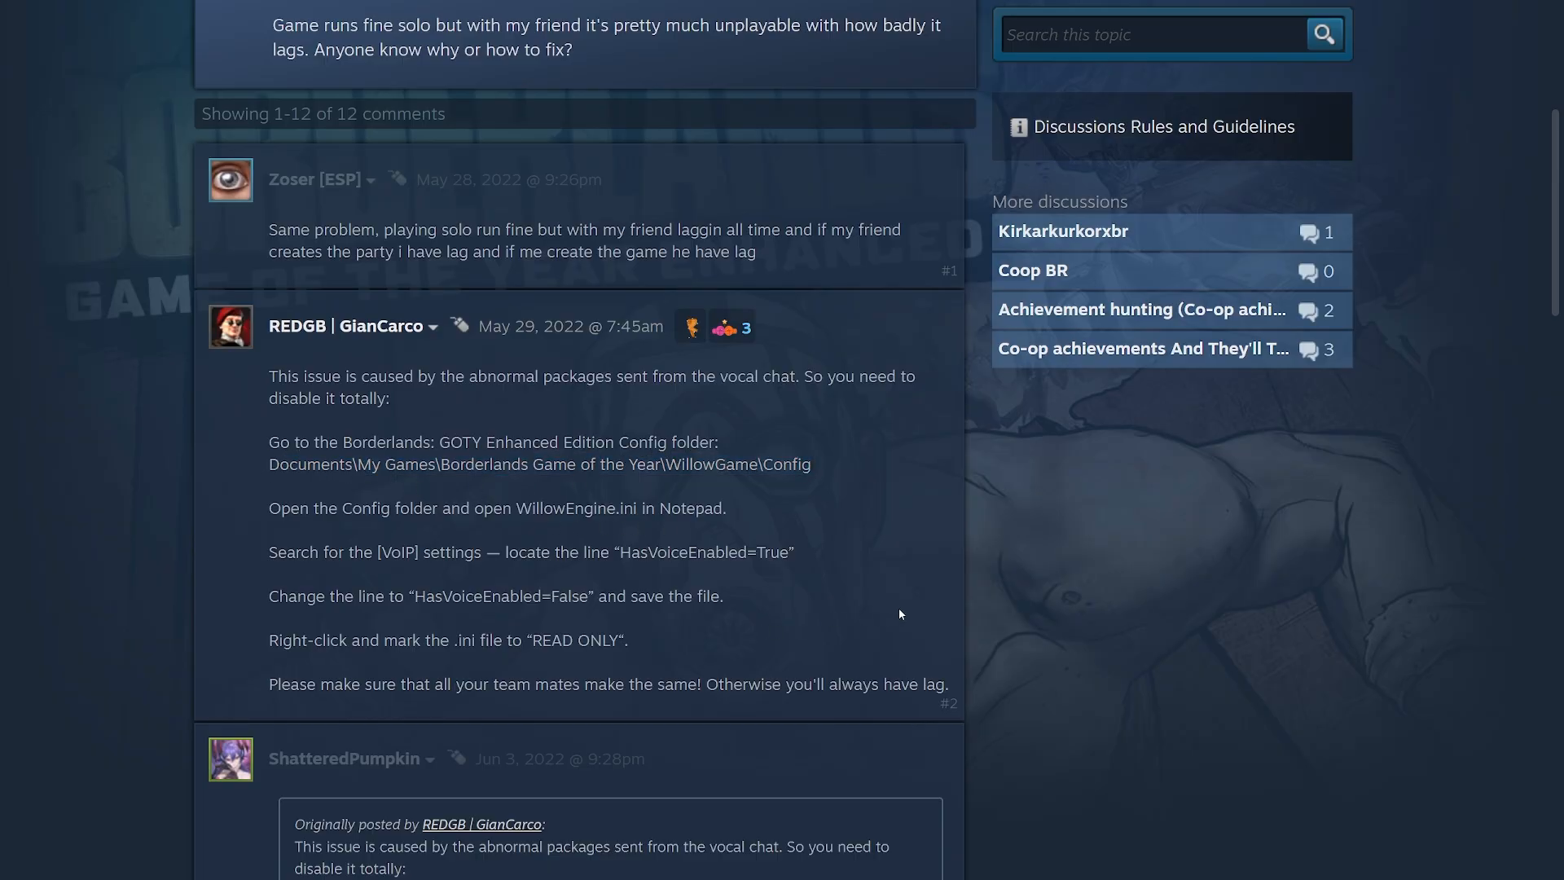